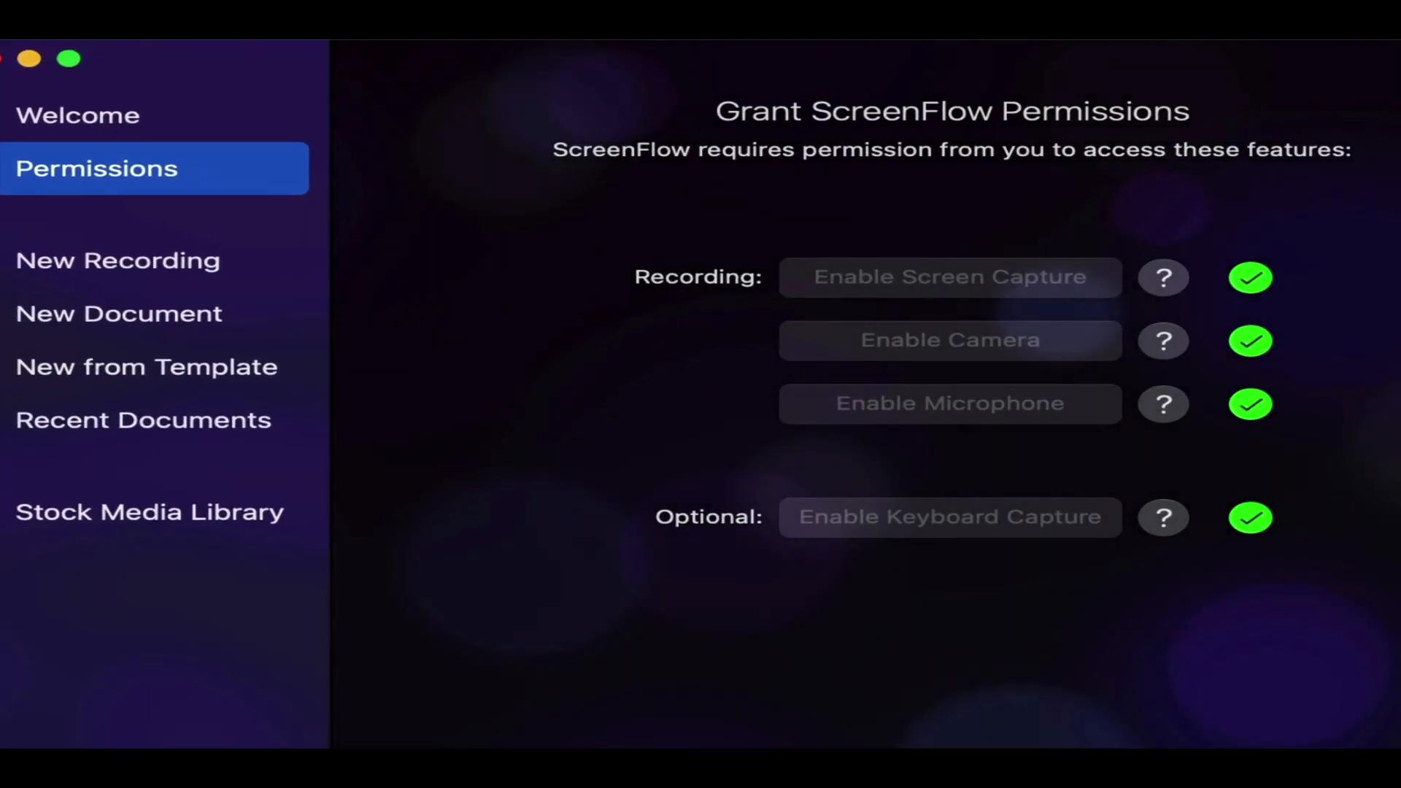
pyautogui.moveTo(724, 241)
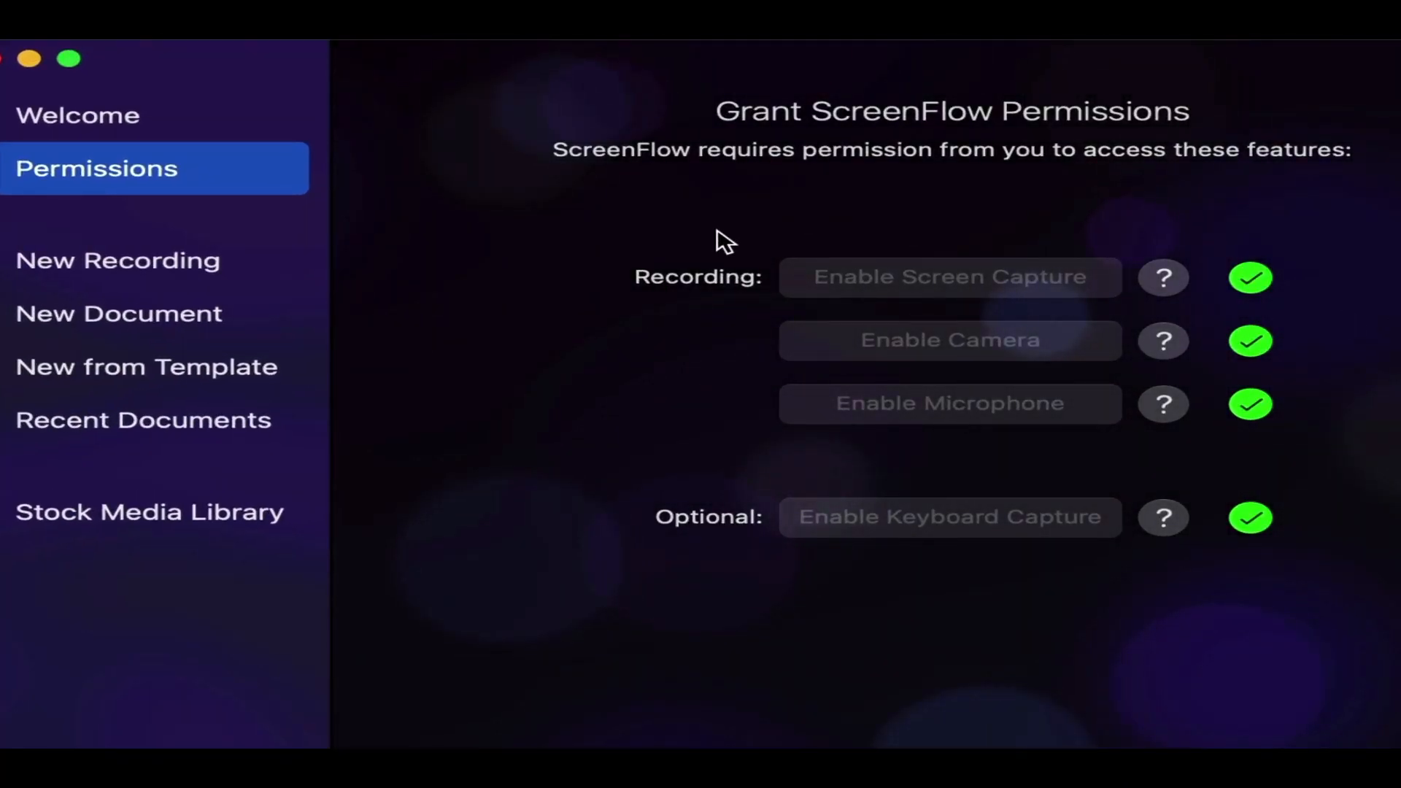
pyautogui.moveTo(905, 337)
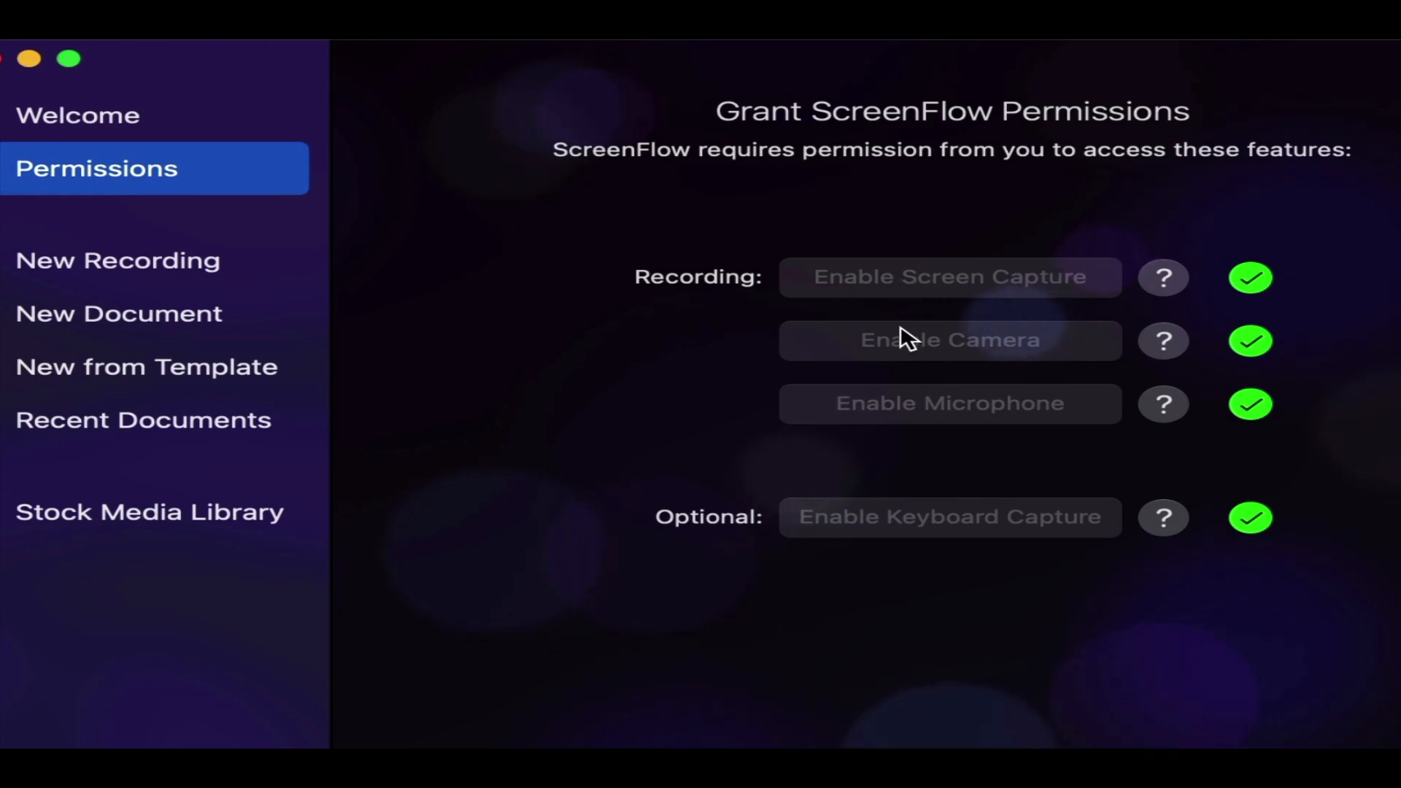
pyautogui.moveTo(920, 459)
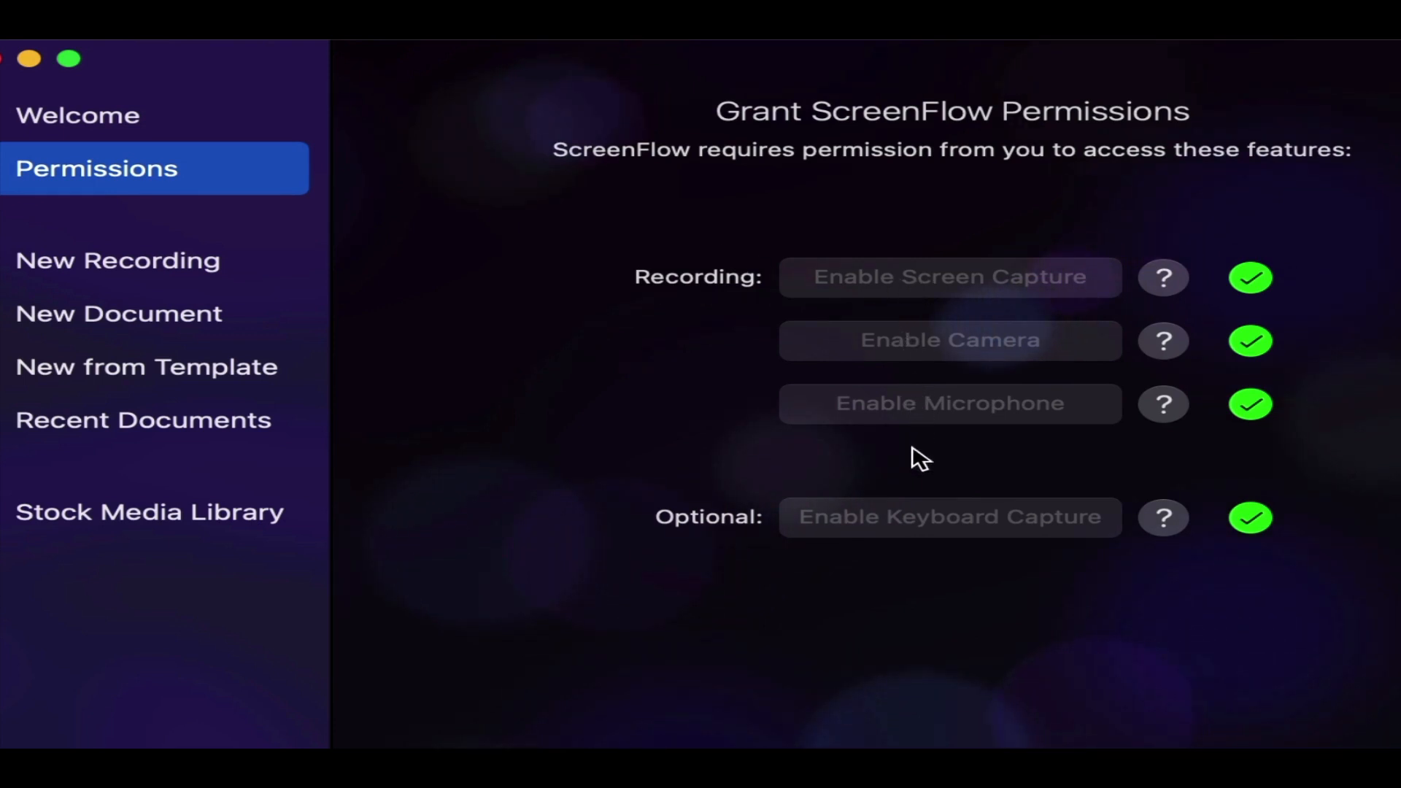
pyautogui.moveTo(929, 532)
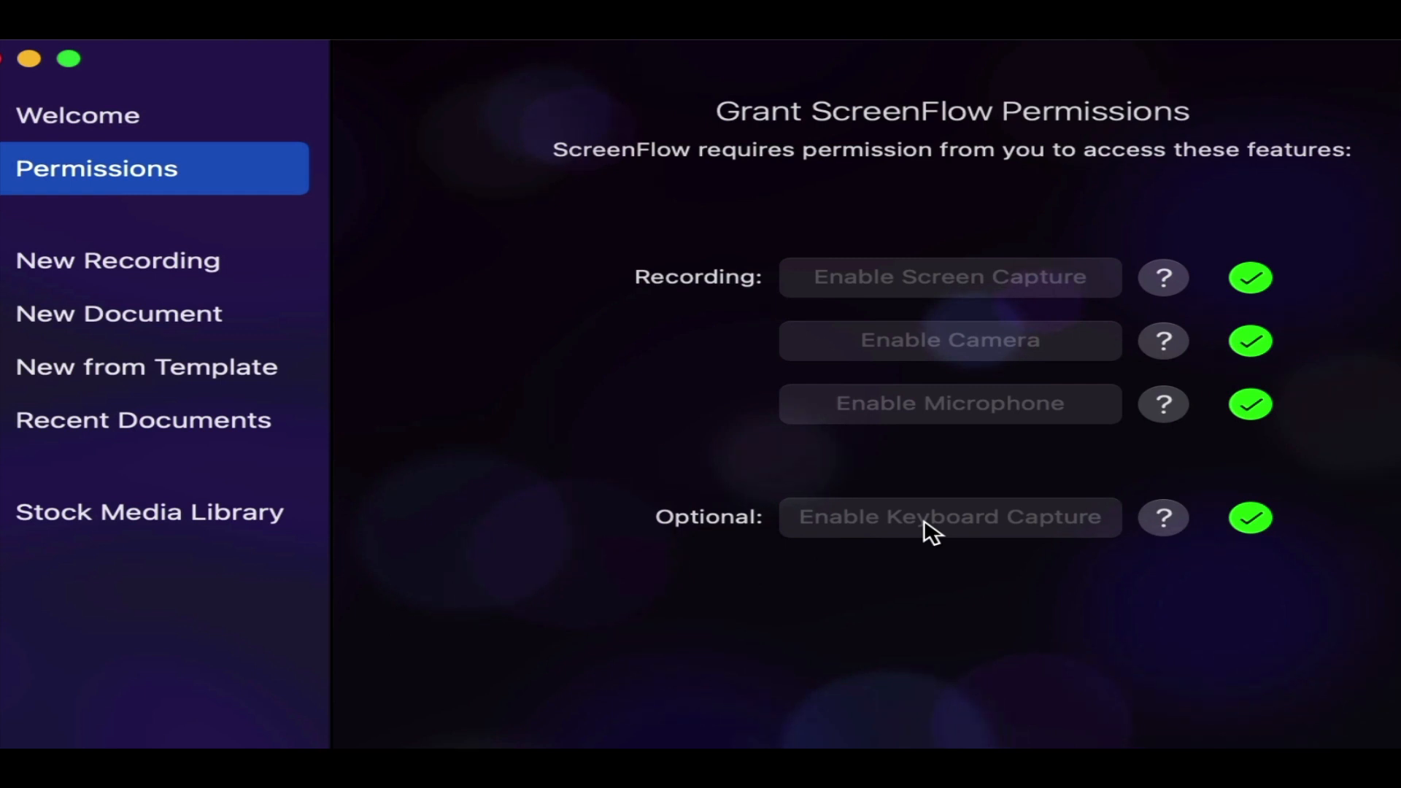
pyautogui.moveTo(489, 429)
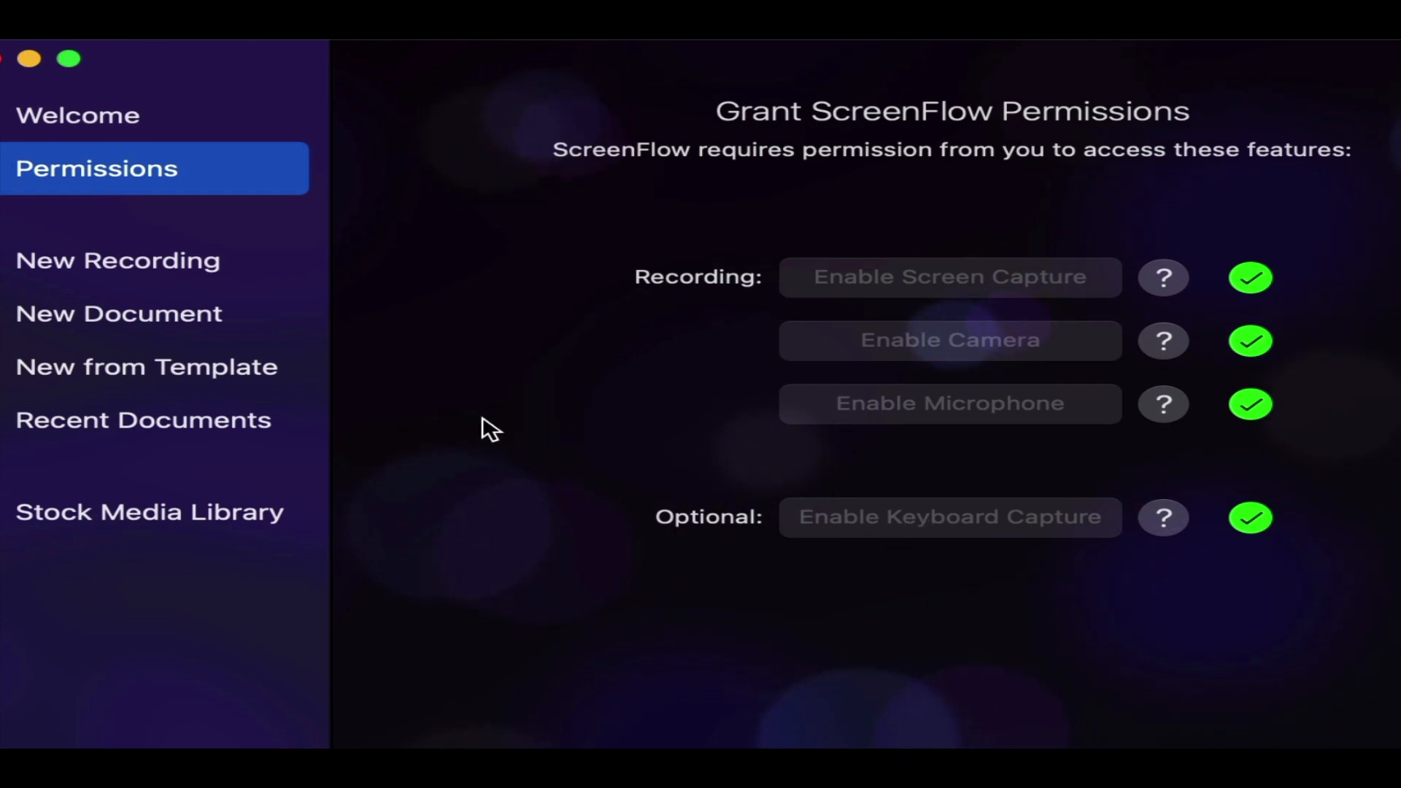
pyautogui.moveTo(187, 322)
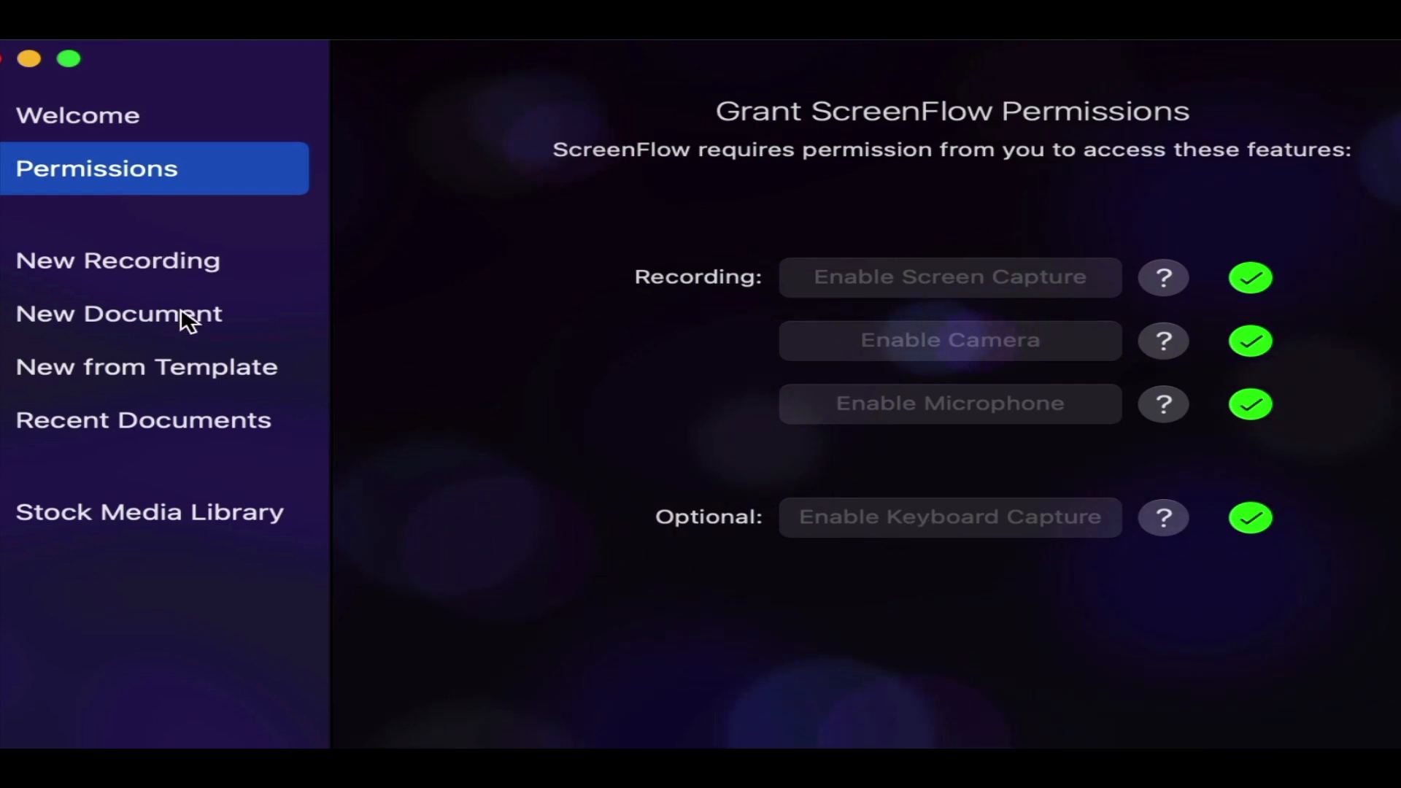
pyautogui.moveTo(196, 375)
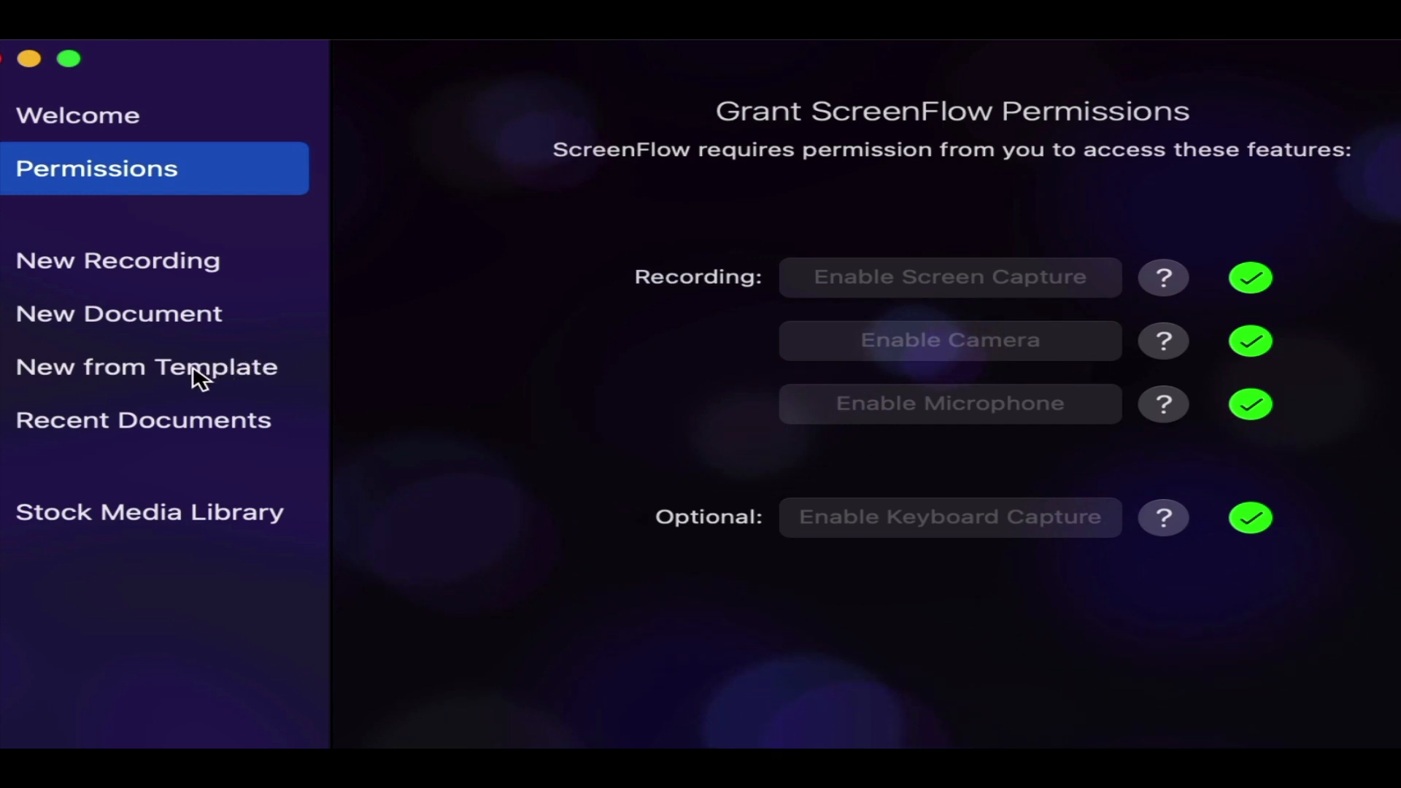
pyautogui.moveTo(213, 433)
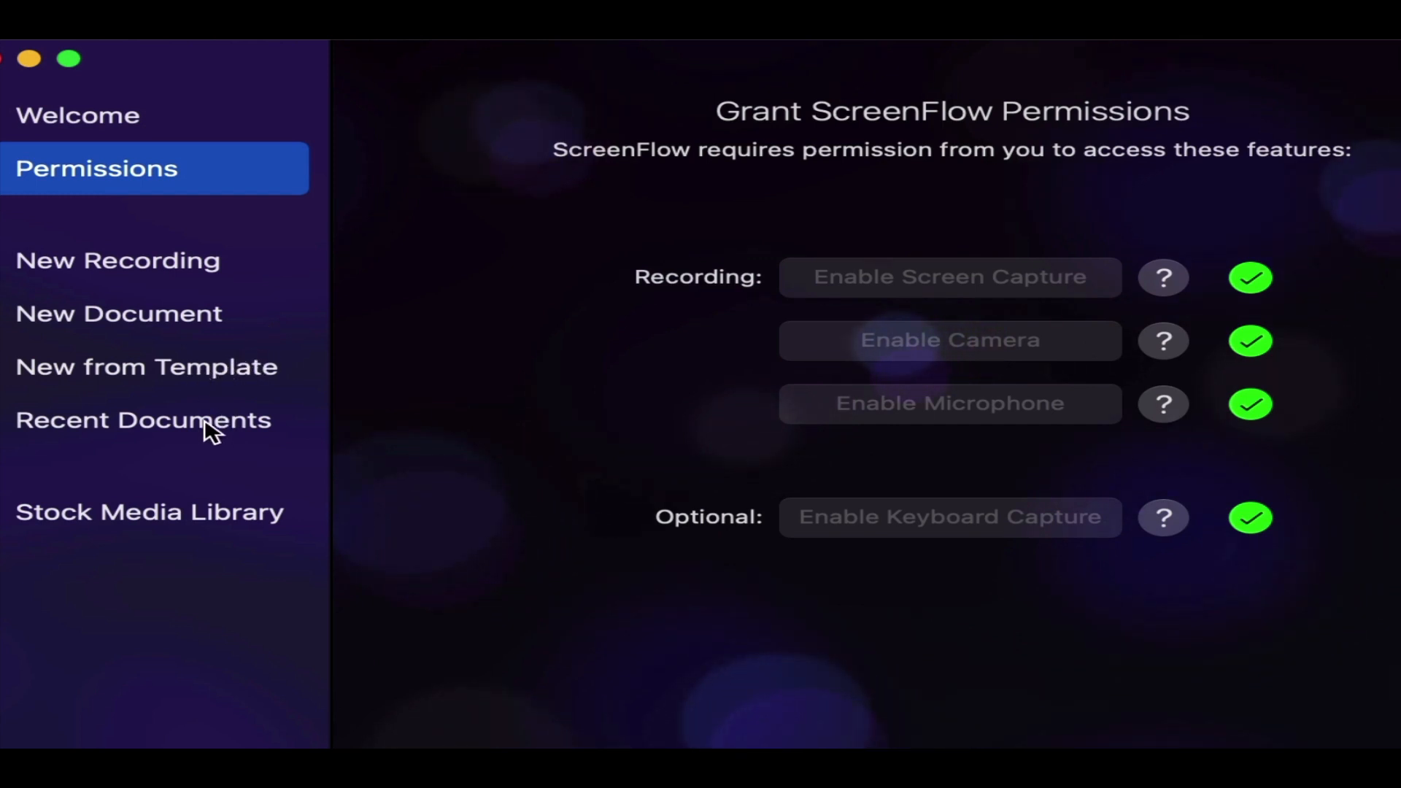
pyautogui.moveTo(213, 526)
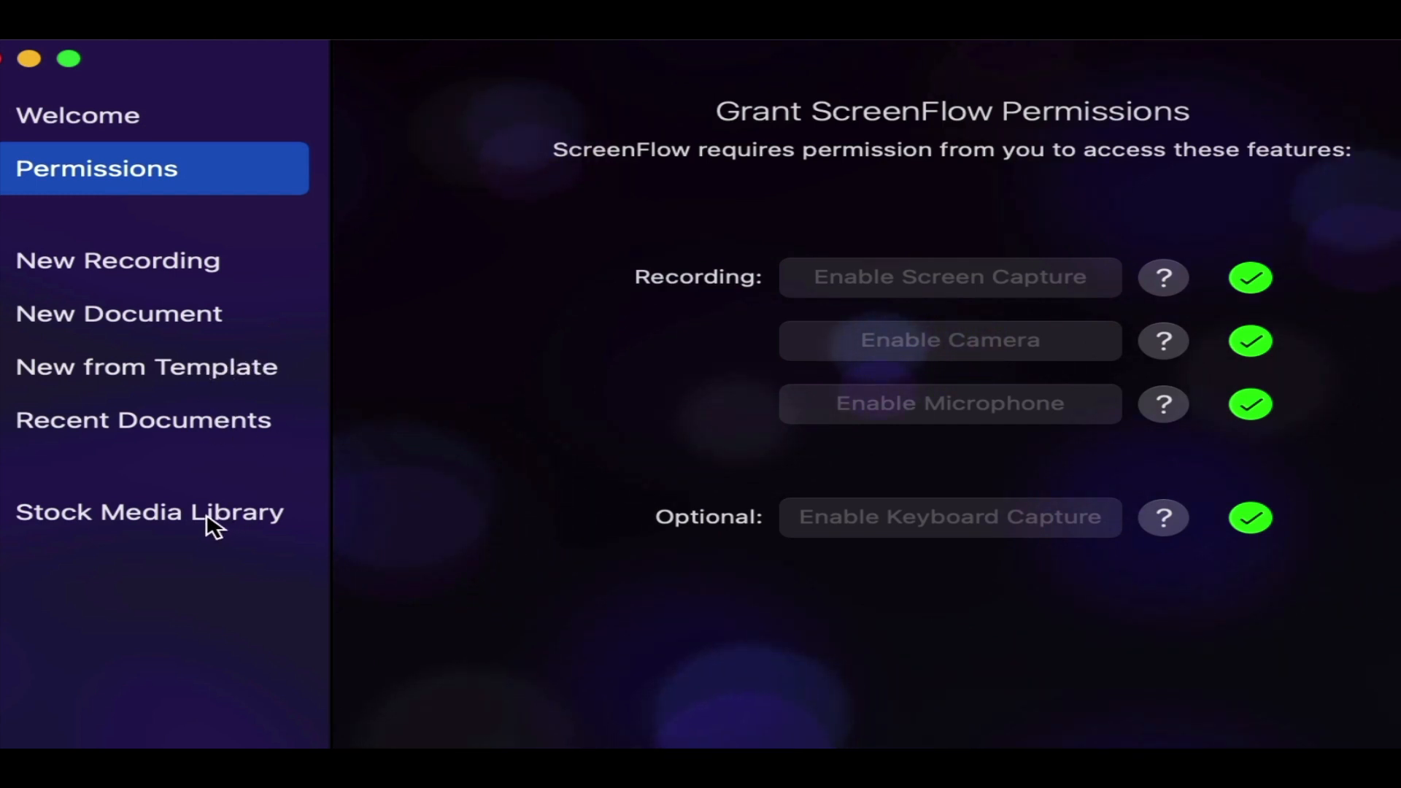
pyautogui.moveTo(712, 641)
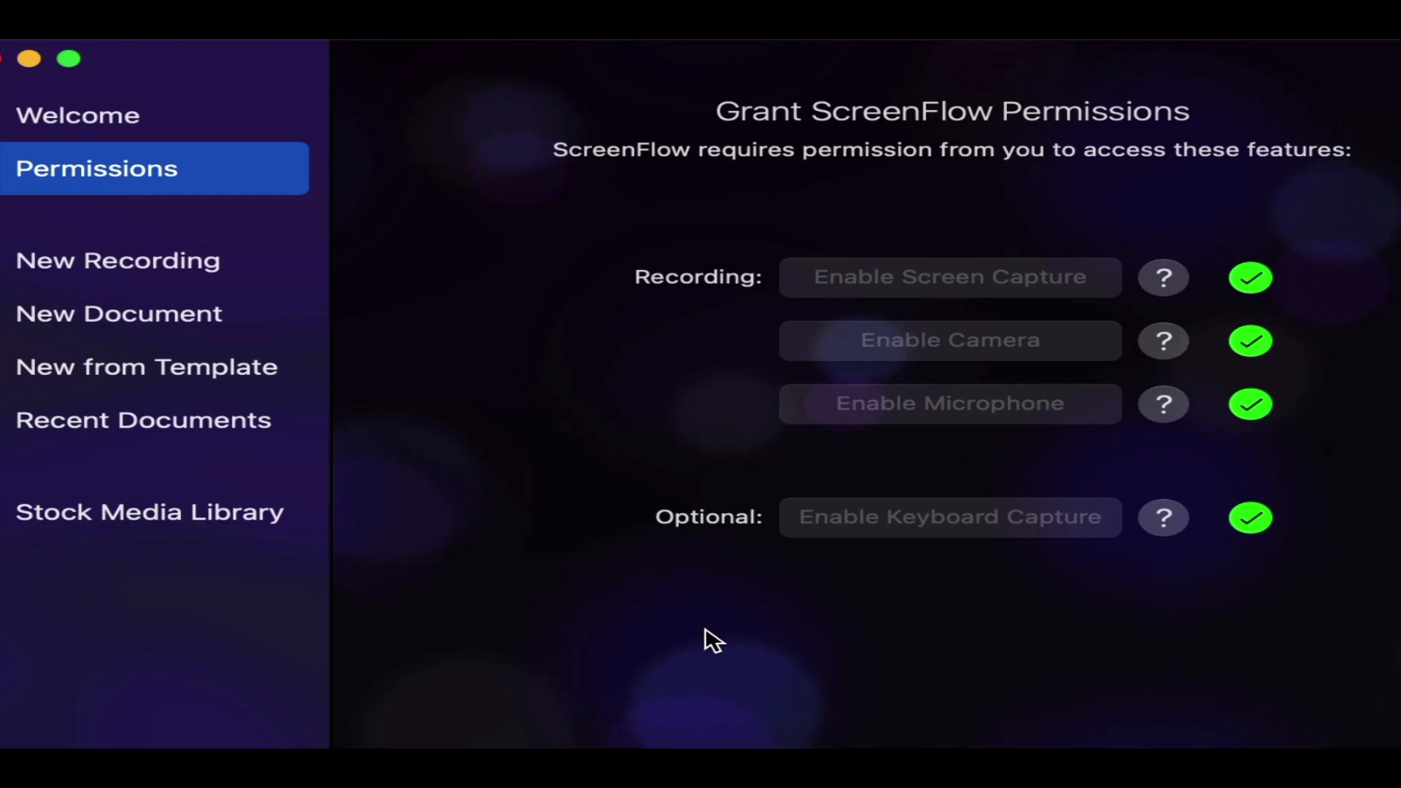
pyautogui.moveTo(134, 306)
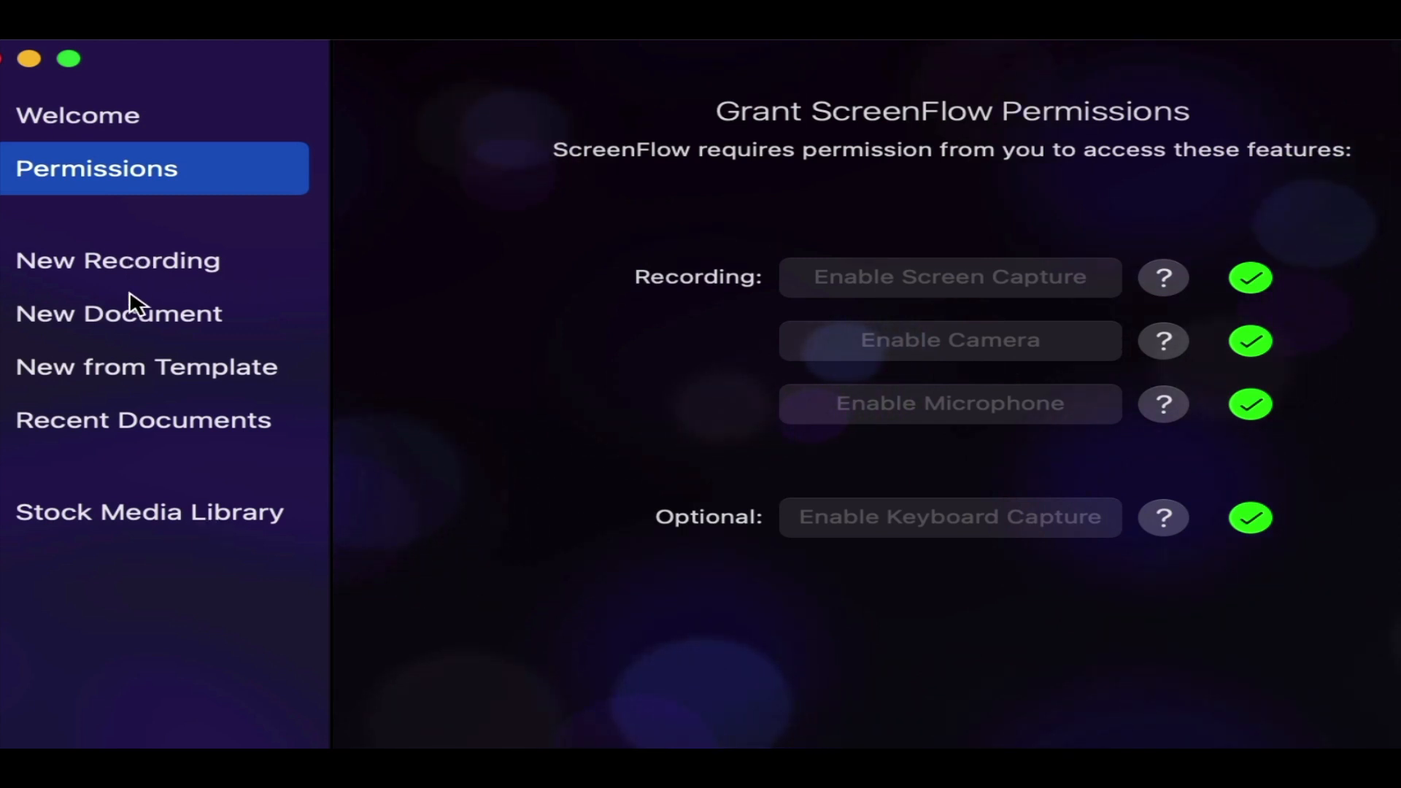
# - Start a new recording with the FaceTime HD Camera enabled alongside screen and microphone
pyautogui.click(117, 260)
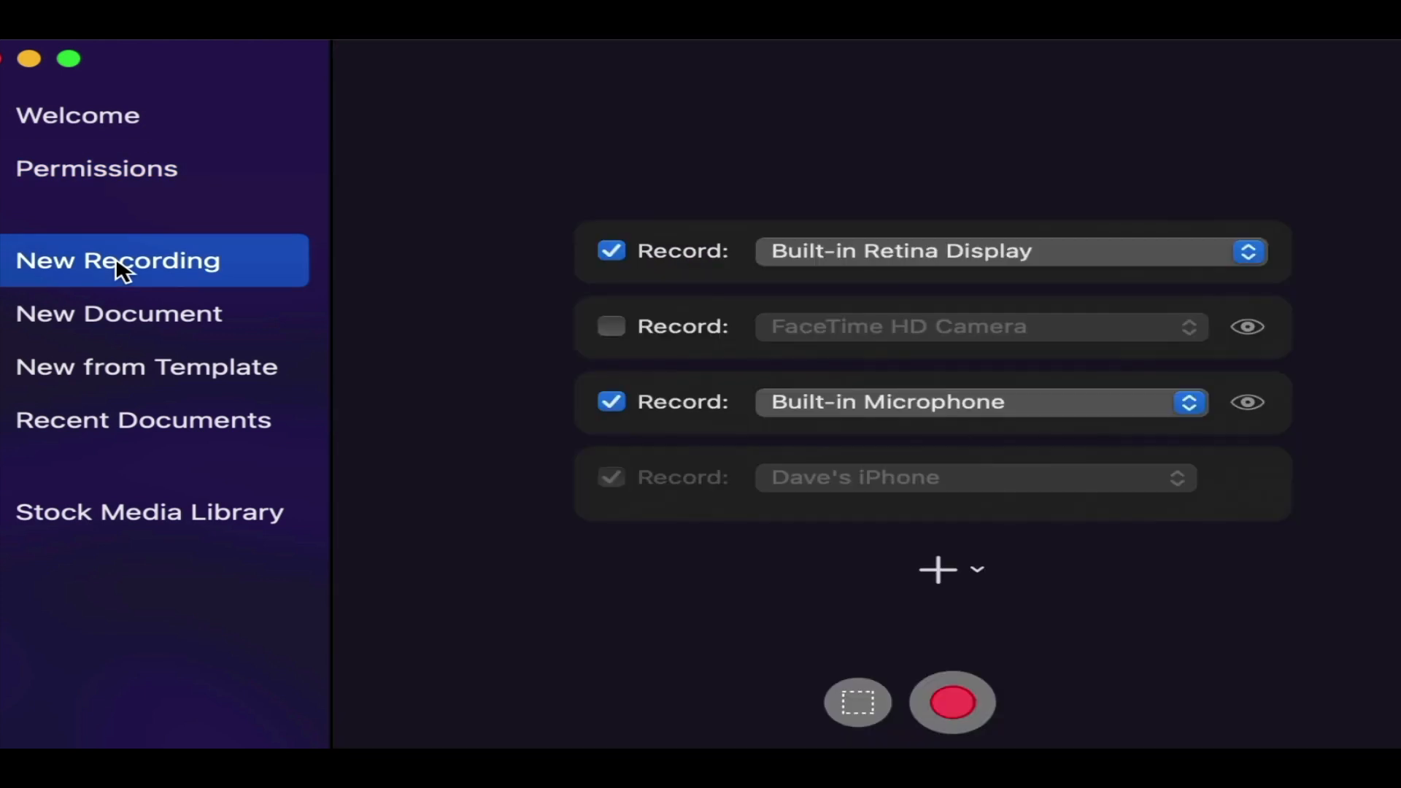
pyautogui.moveTo(719, 278)
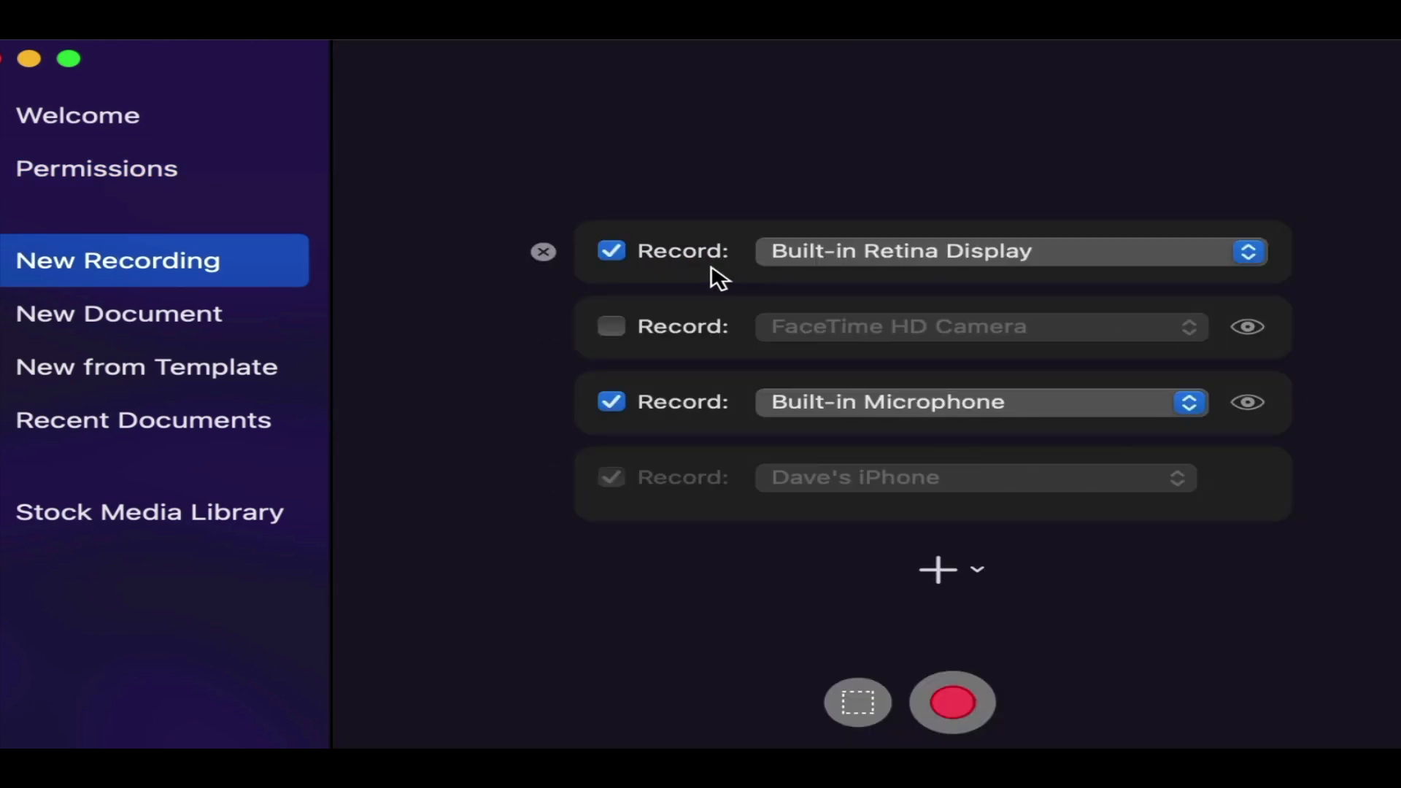
pyautogui.click(1249, 251)
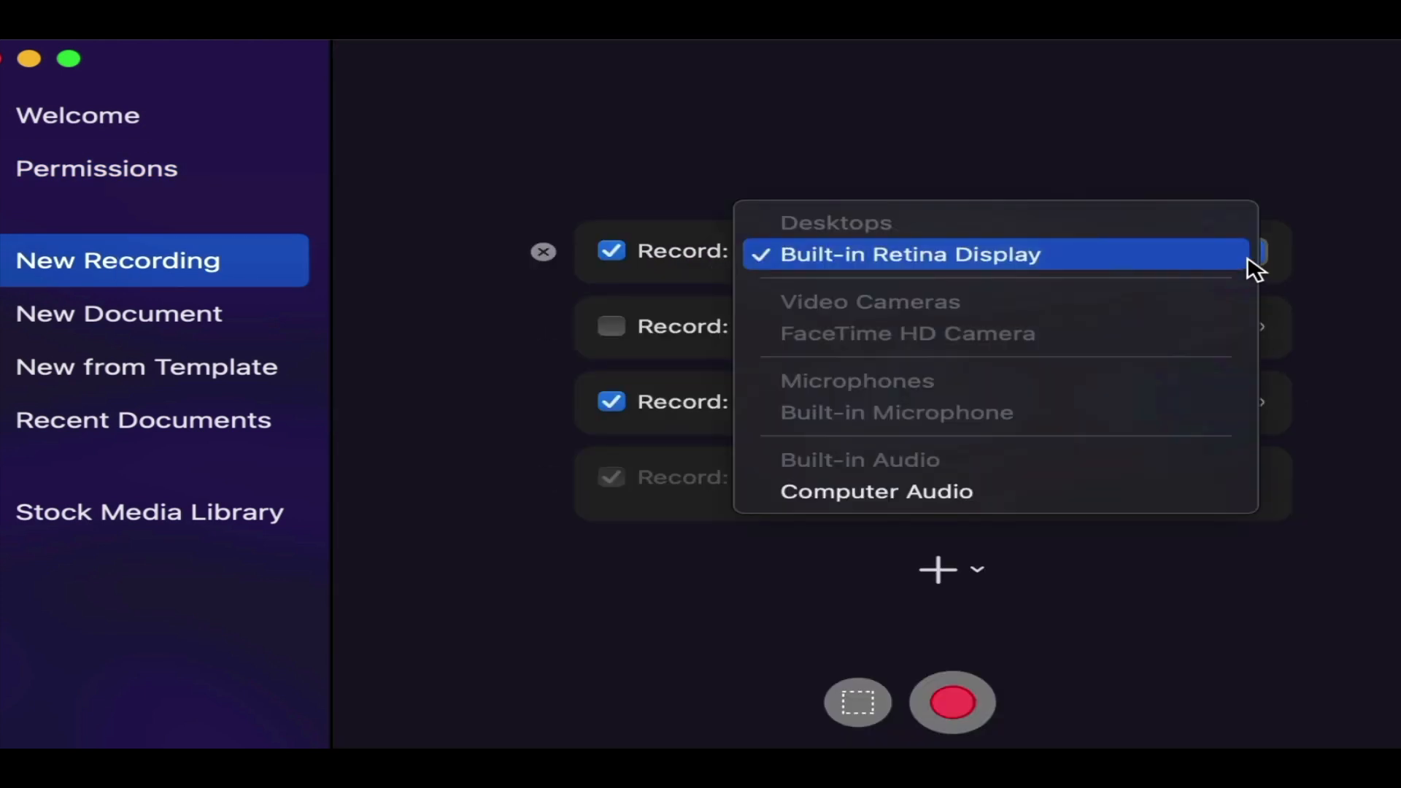
pyautogui.moveTo(1043, 344)
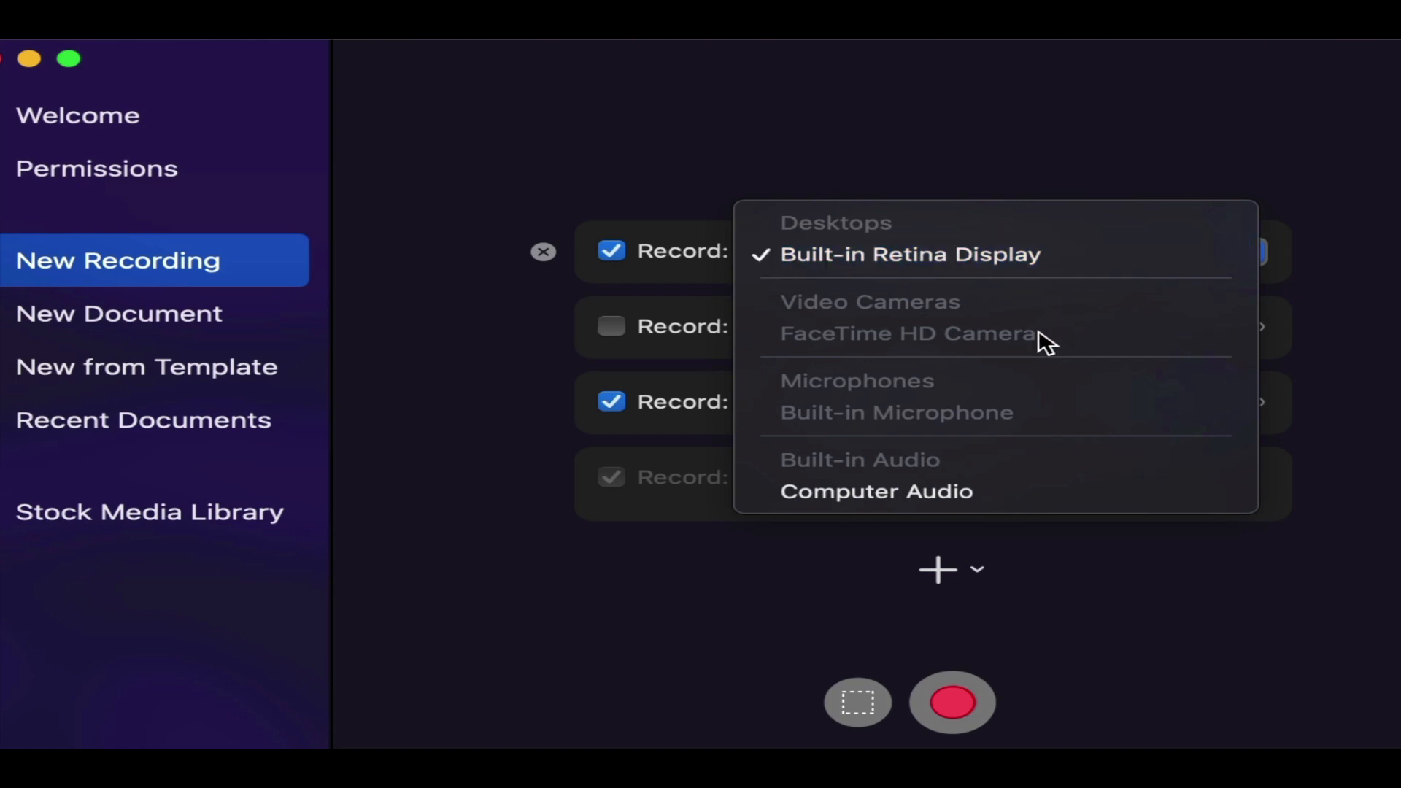
pyautogui.moveTo(1043, 473)
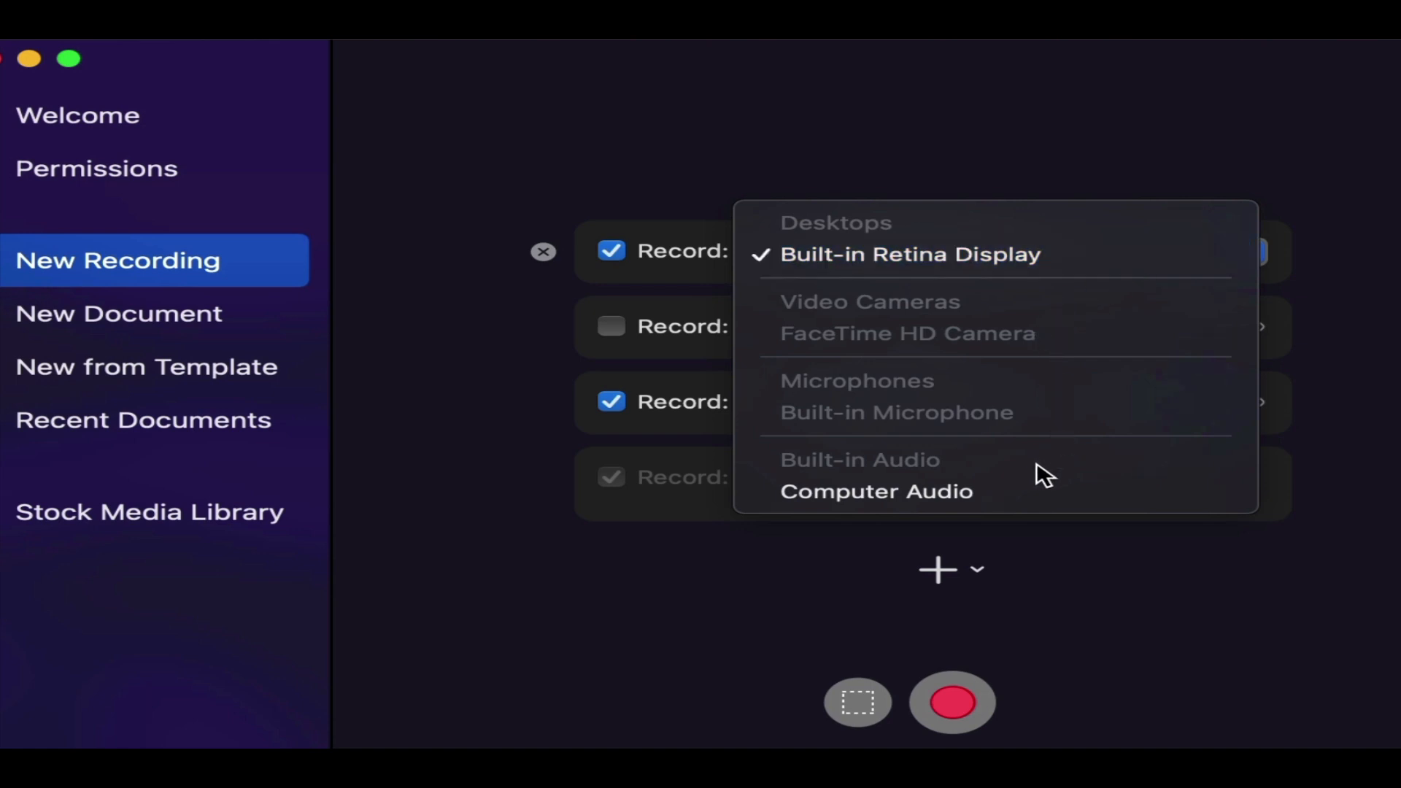
pyautogui.click(911, 255)
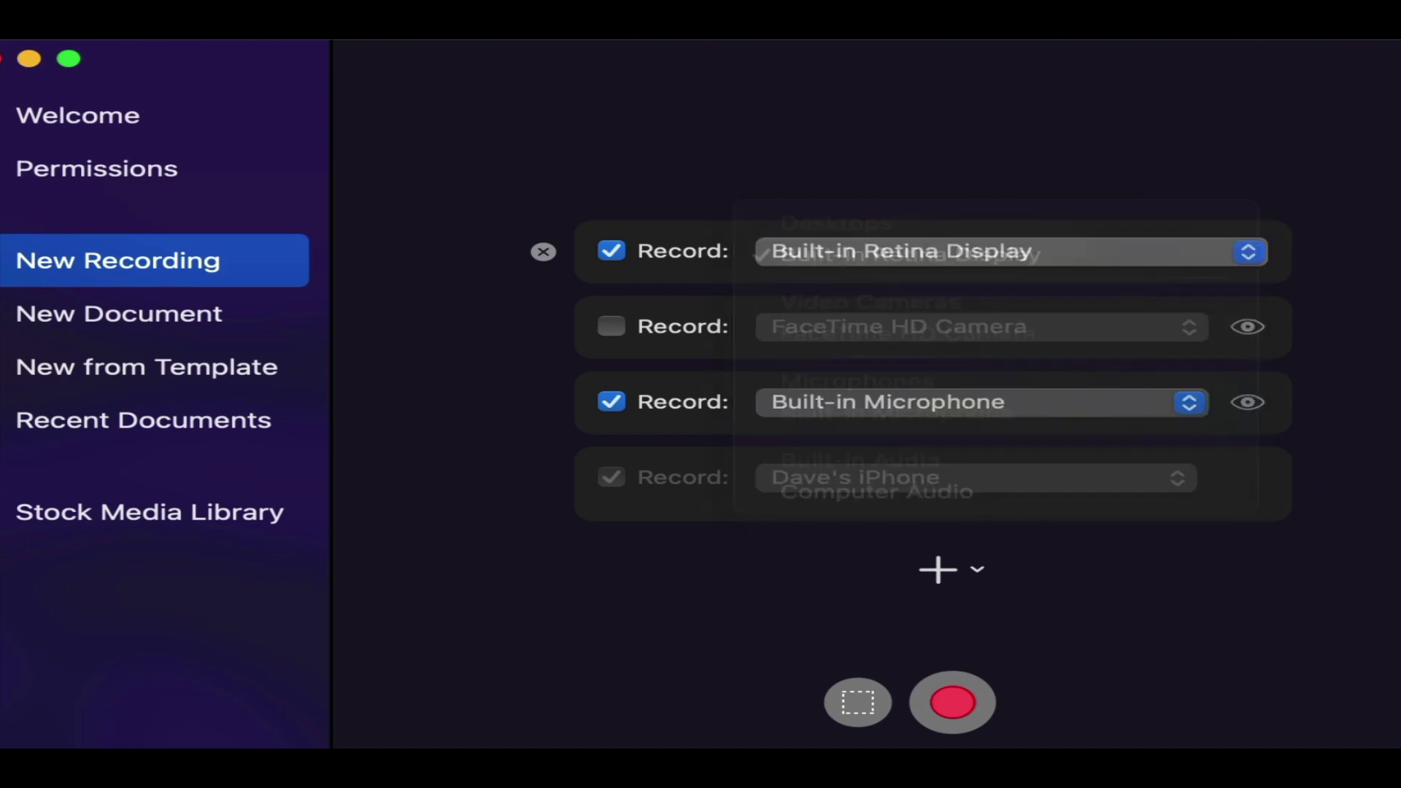
pyautogui.moveTo(702, 330)
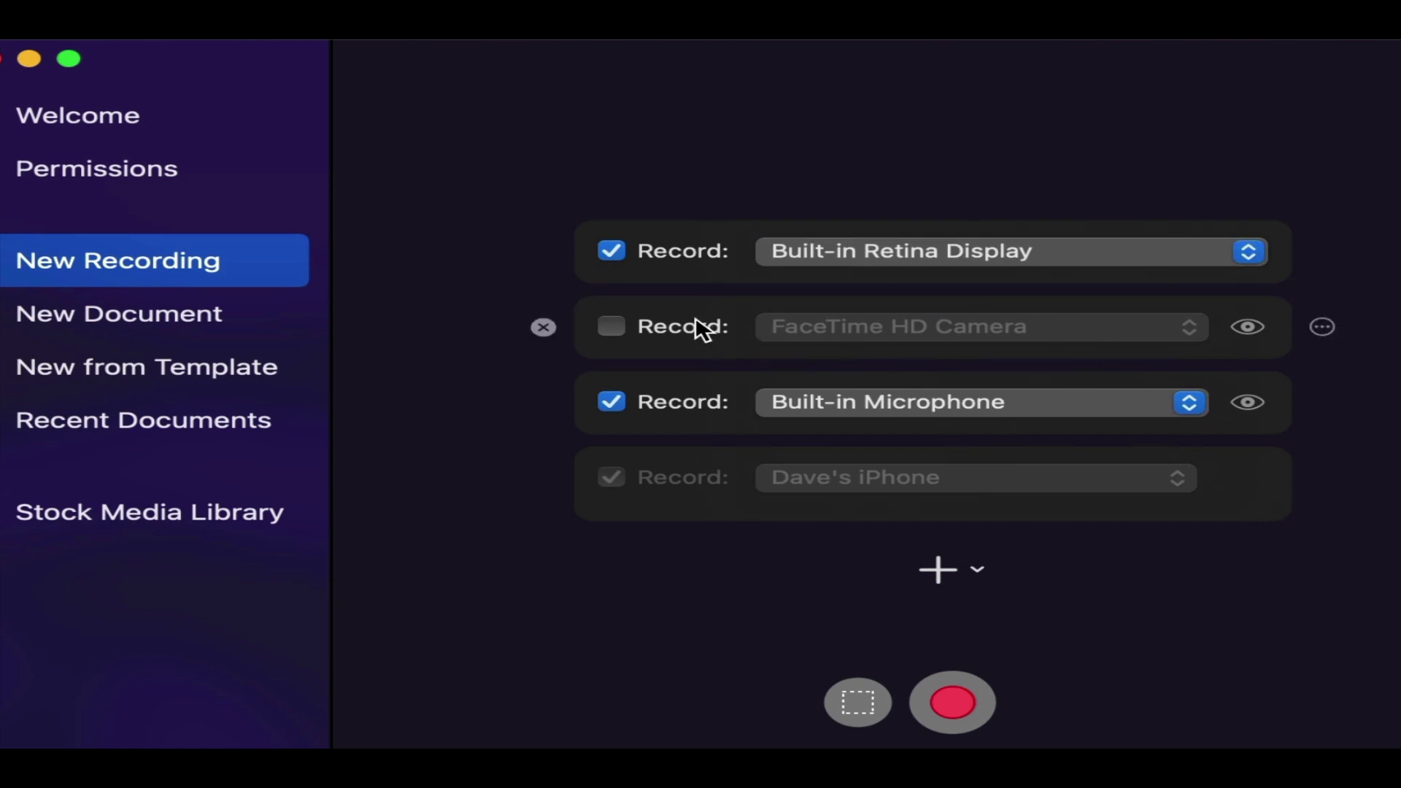
pyautogui.click(612, 326)
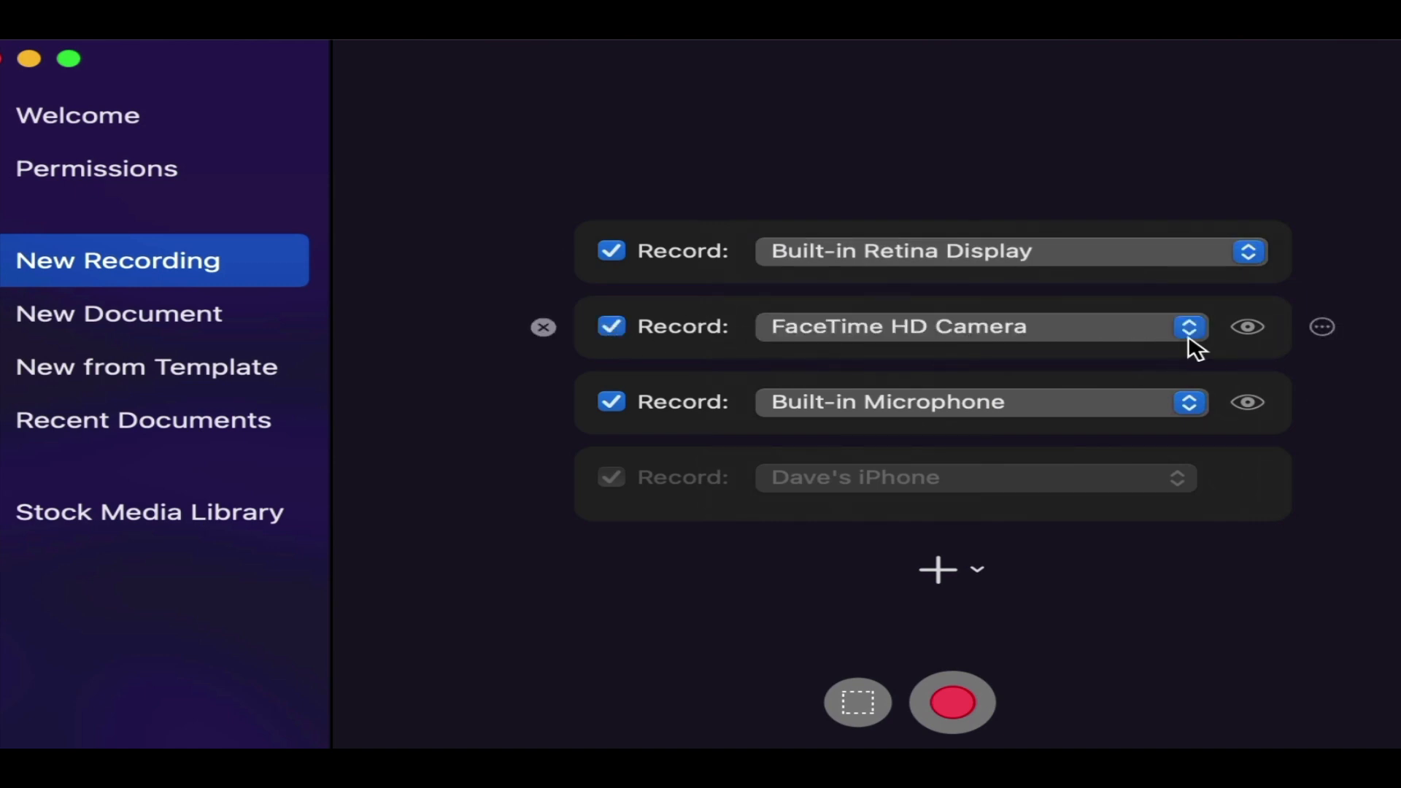
pyautogui.click(1189, 326)
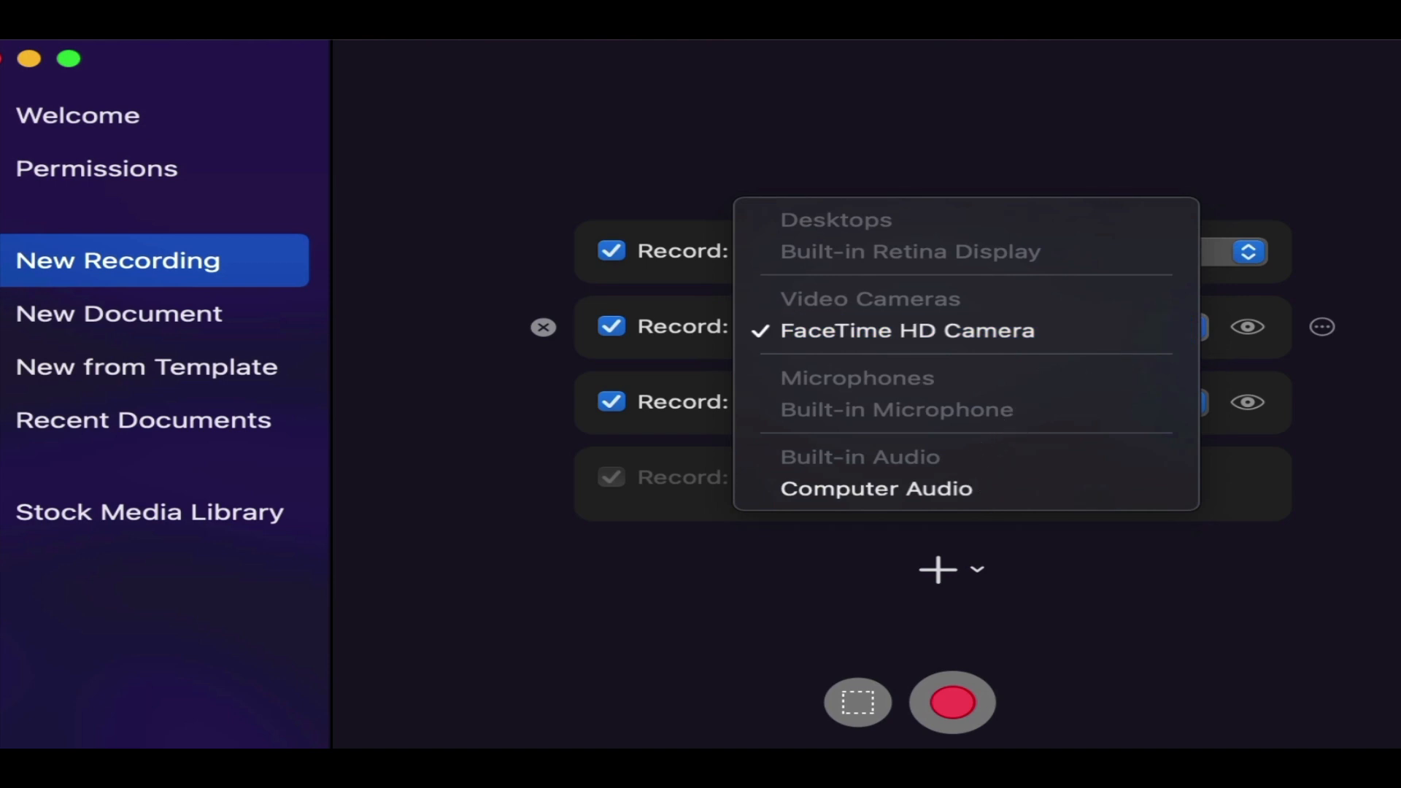
pyautogui.click(896, 409)
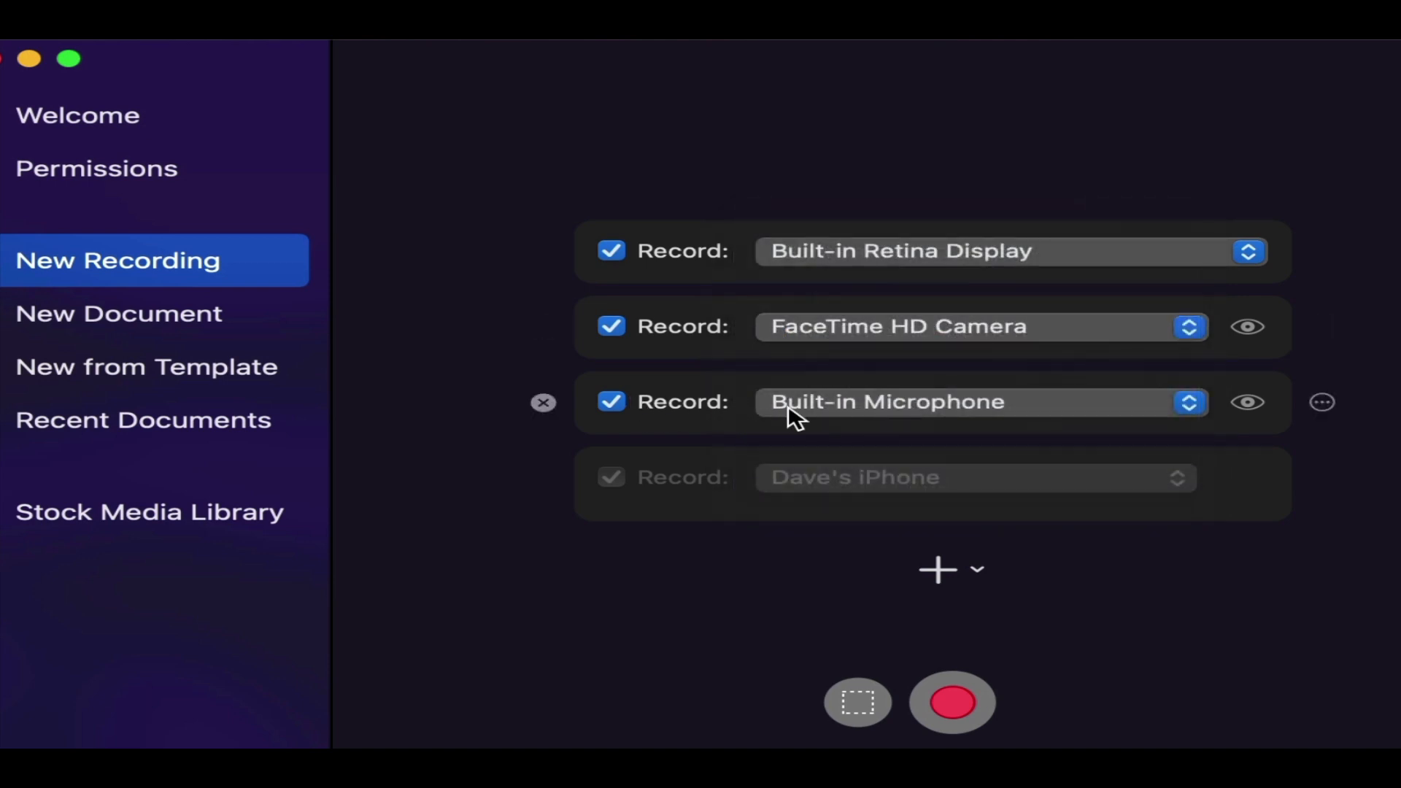
pyautogui.moveTo(622, 490)
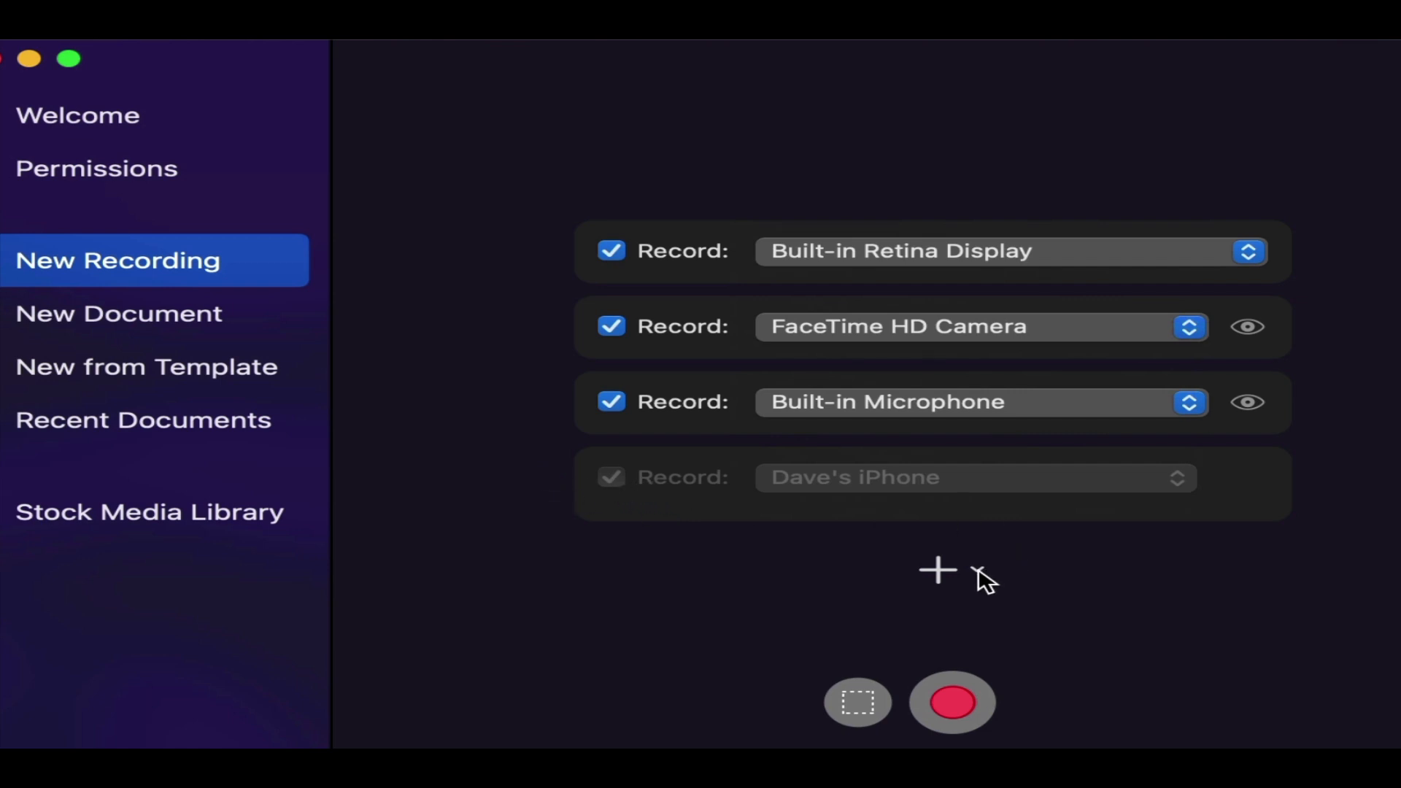
pyautogui.click(937, 570)
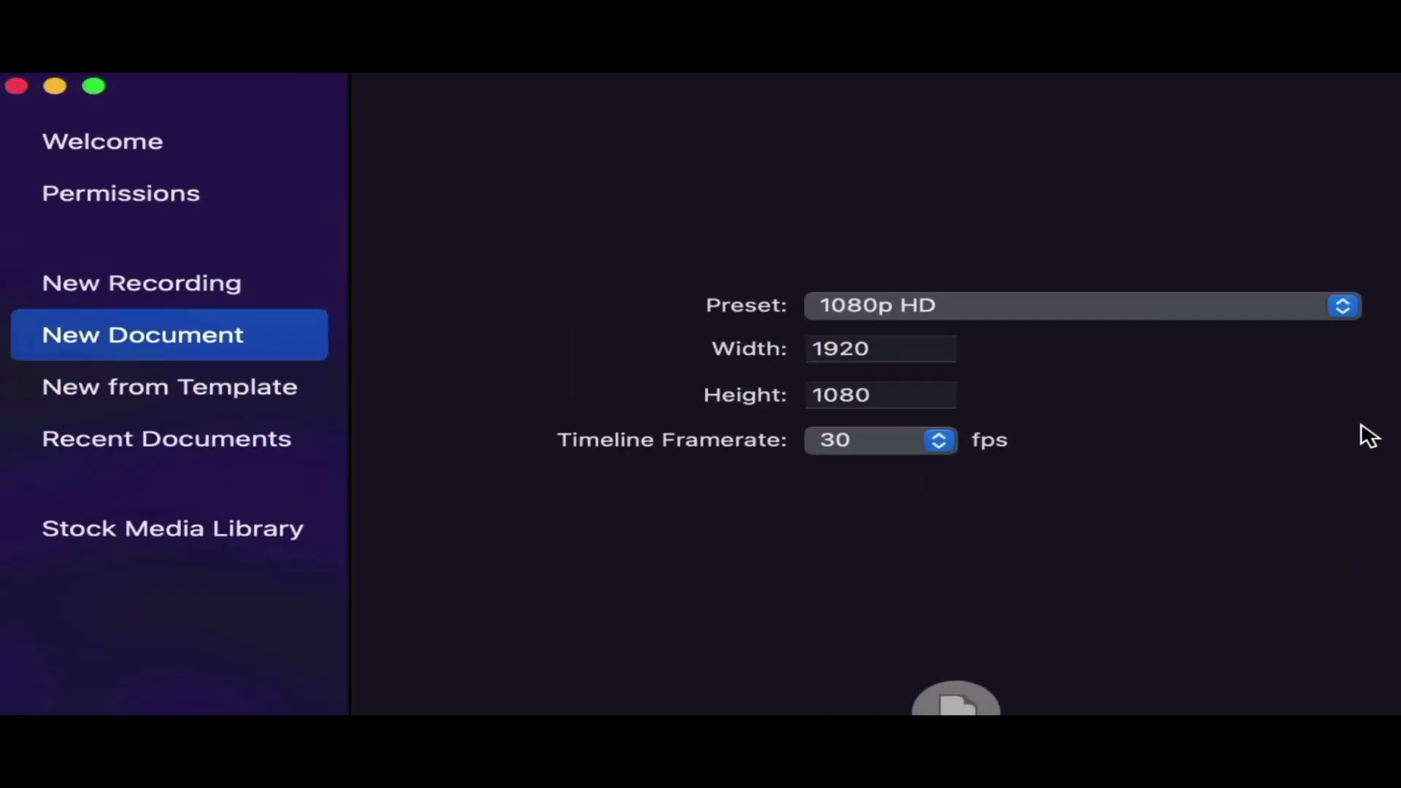
pyautogui.moveTo(1344, 306)
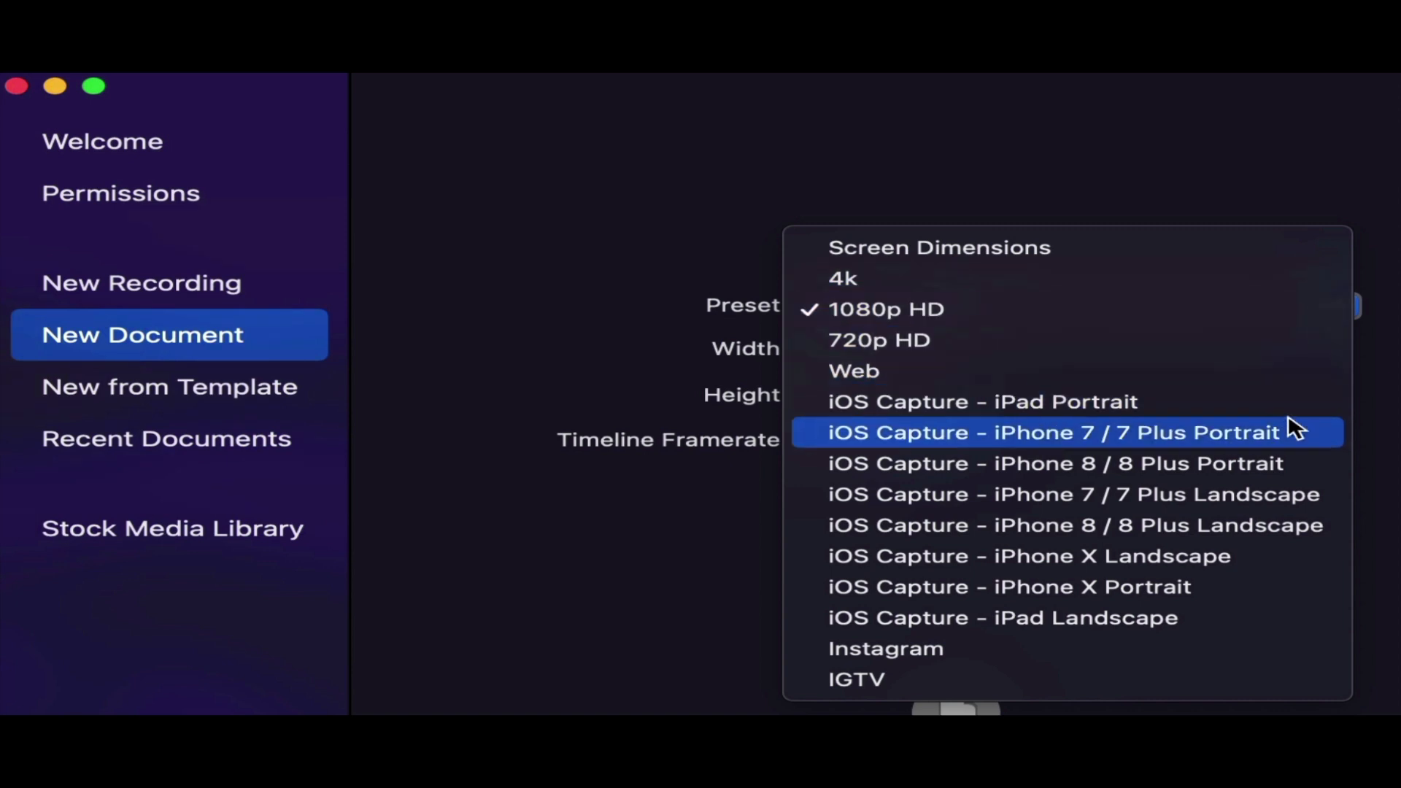
pyautogui.moveTo(1309, 510)
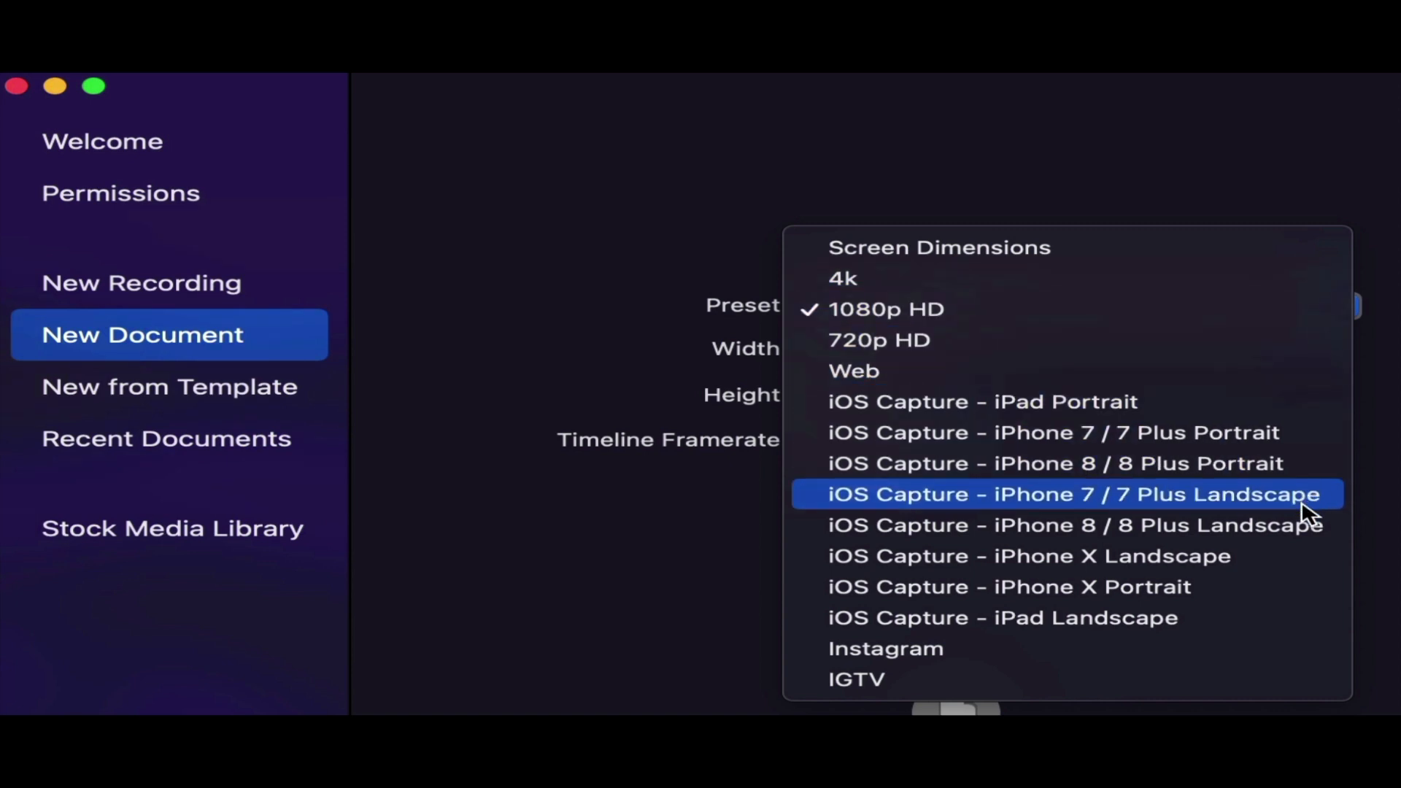
pyautogui.moveTo(1261, 679)
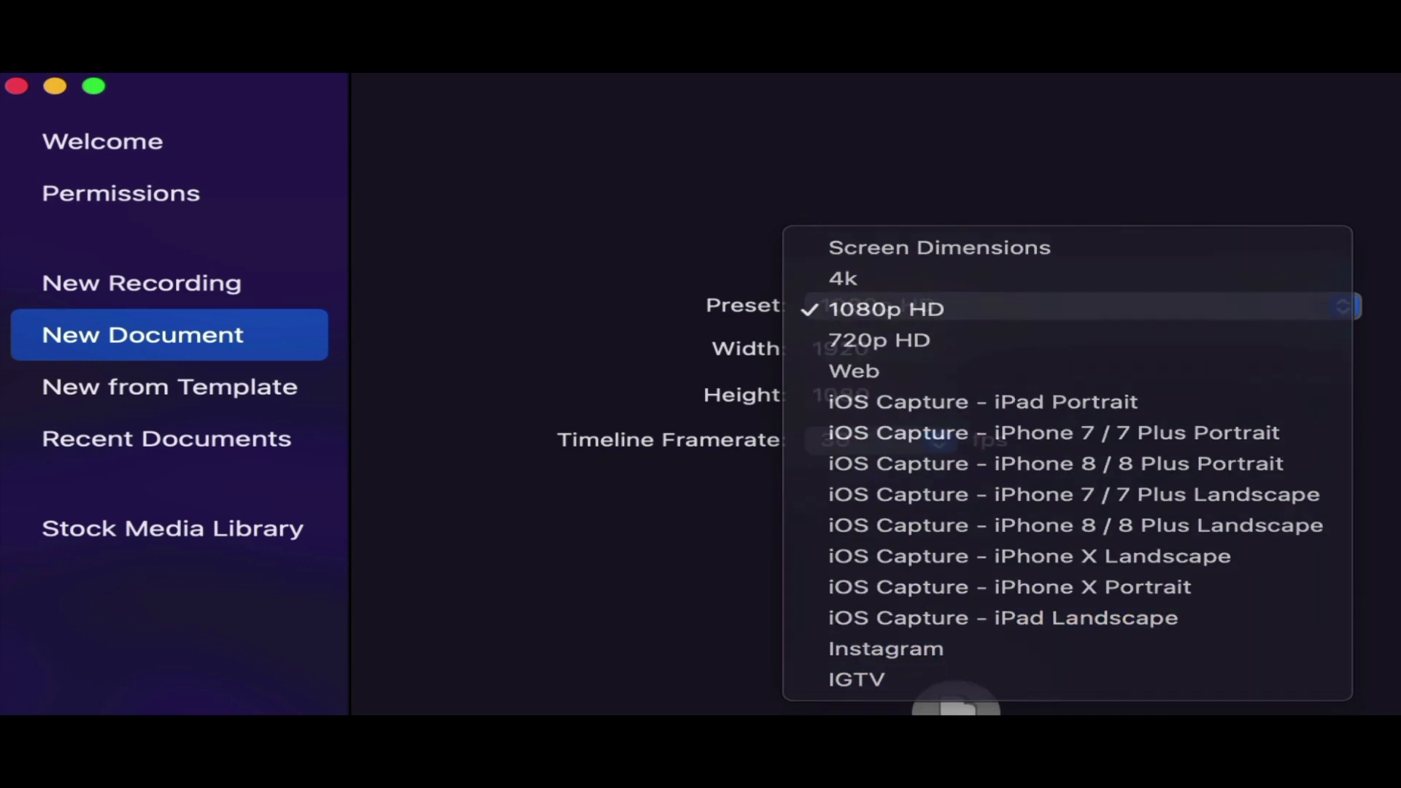
# - Keep the new document at the 1080p HD preset with a 30 fps timeline framerate
pyautogui.click(885, 308)
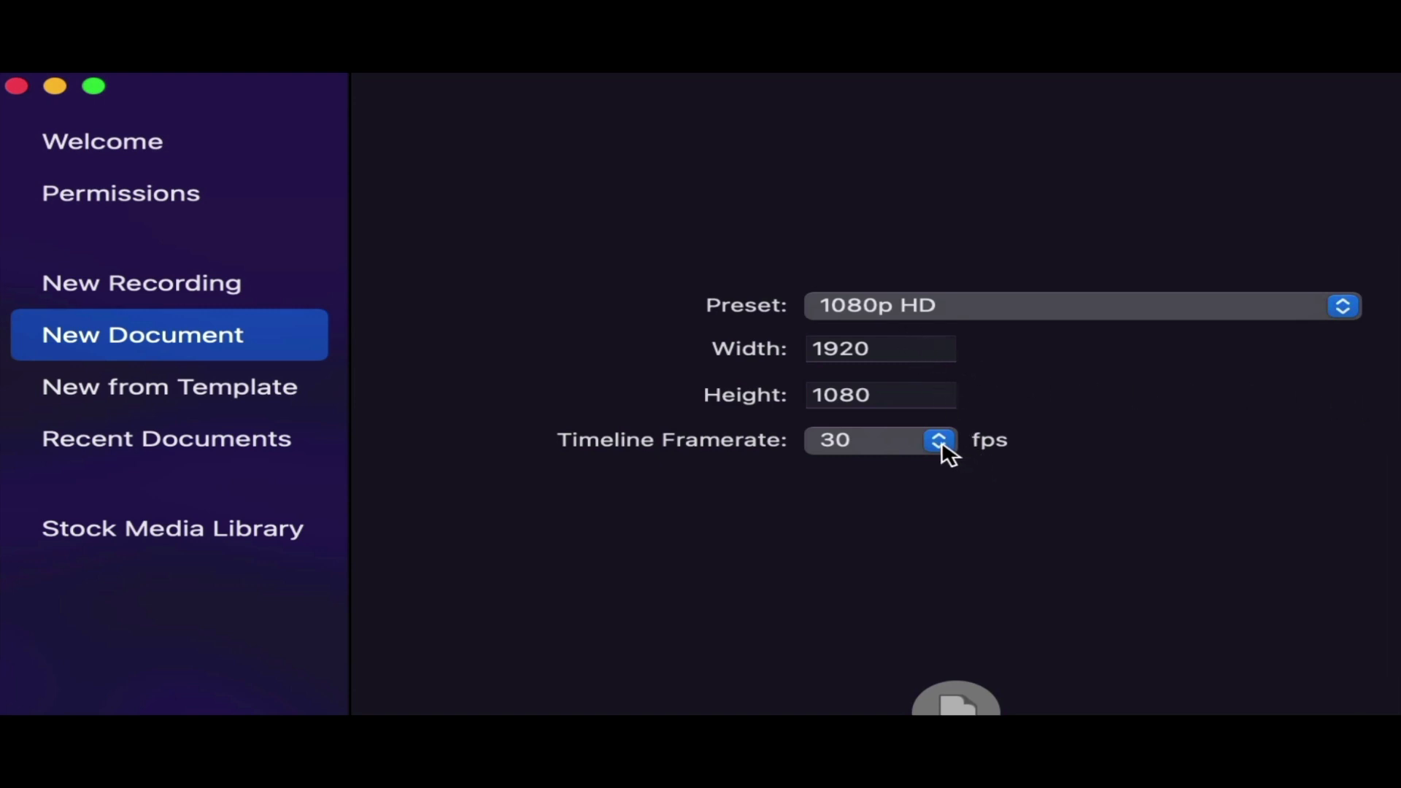
pyautogui.click(937, 440)
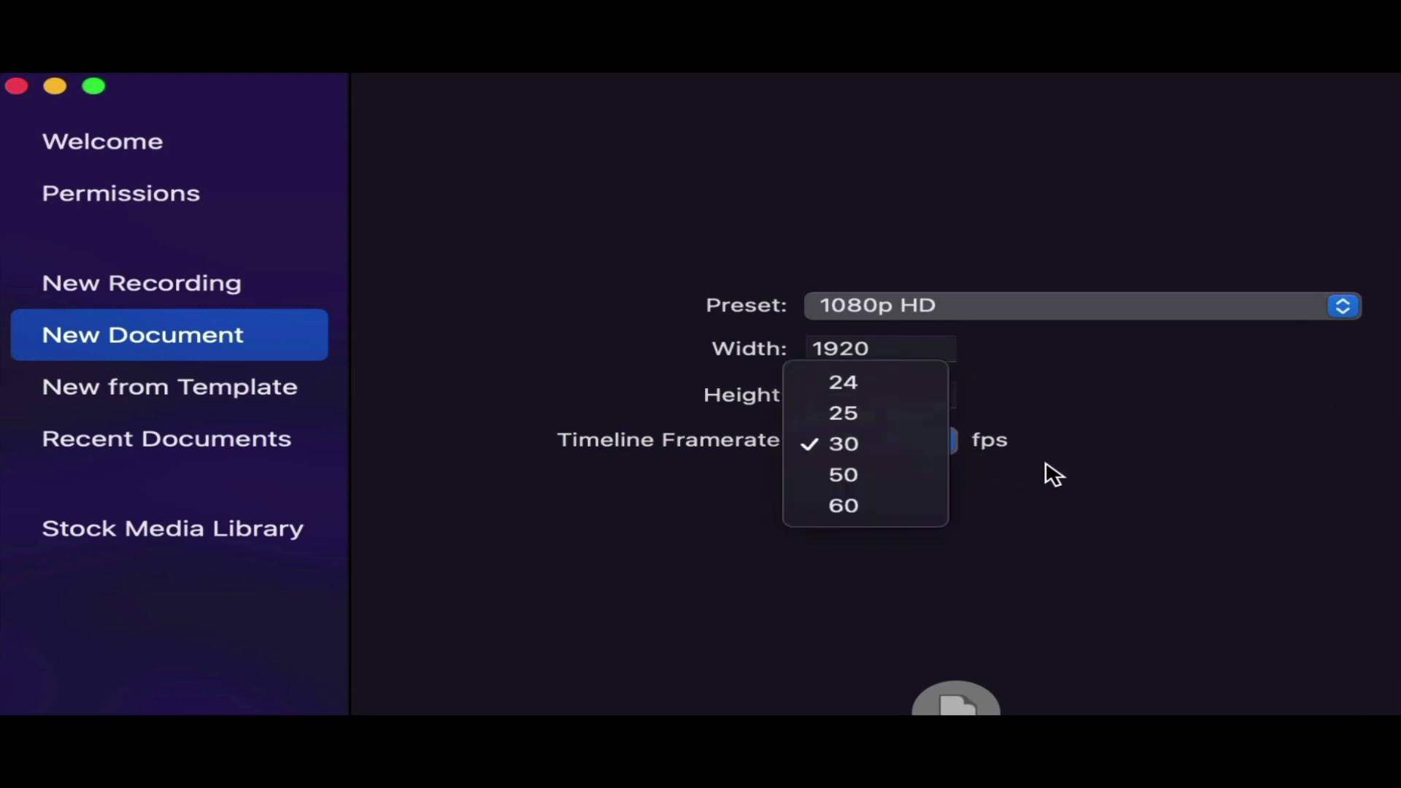
pyautogui.click(843, 443)
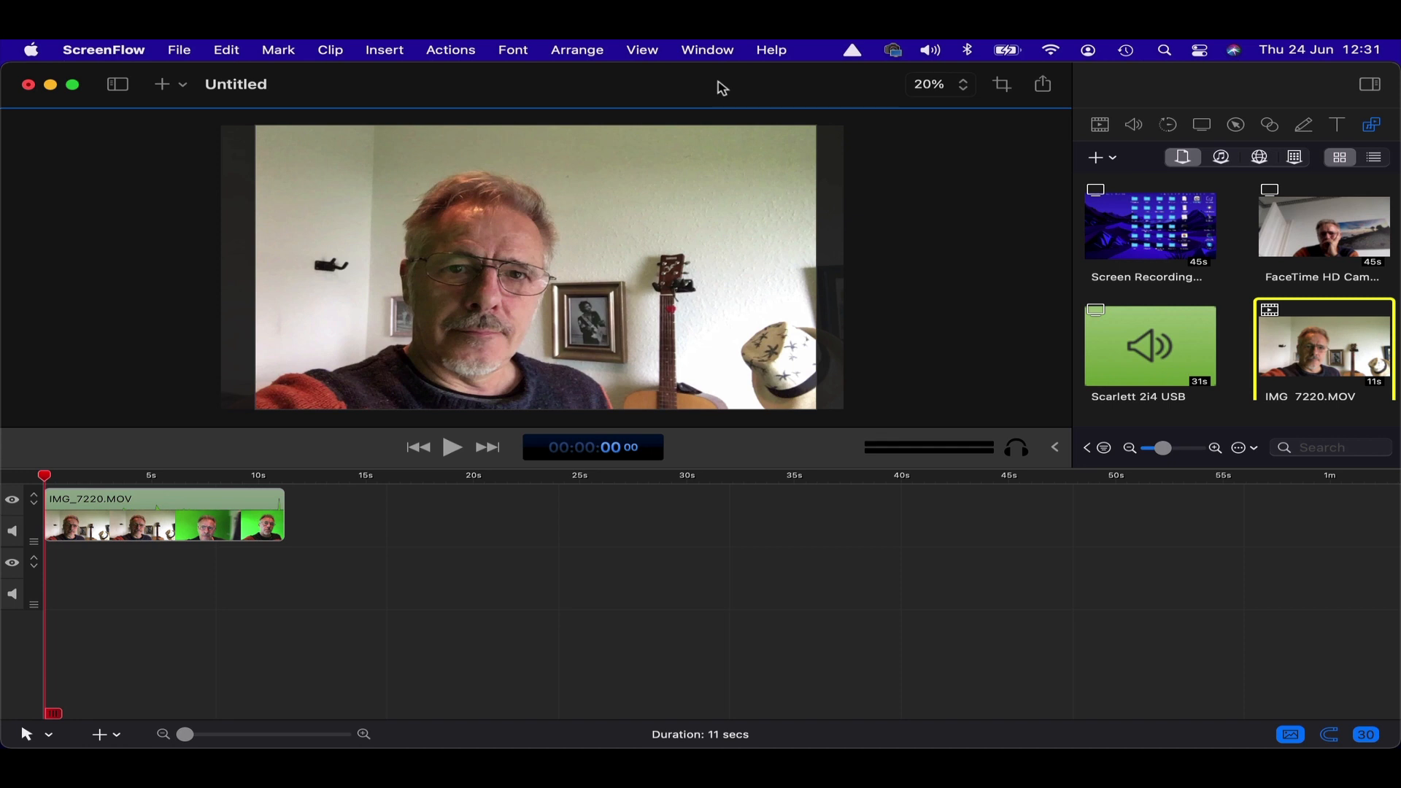
pyautogui.moveTo(29, 514)
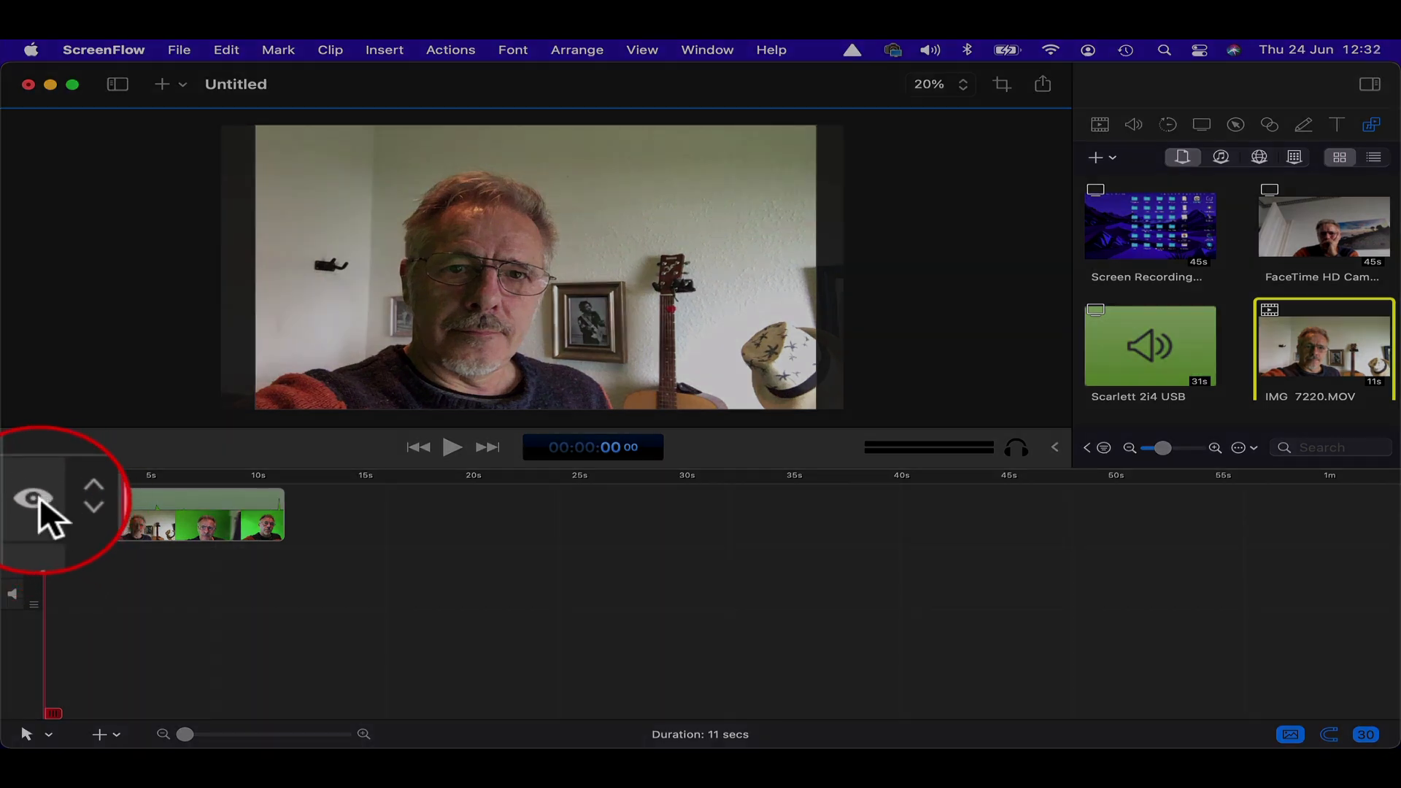
# - Make the first video track visible and select the IMG_7220.MOV clip
pyautogui.click(33, 498)
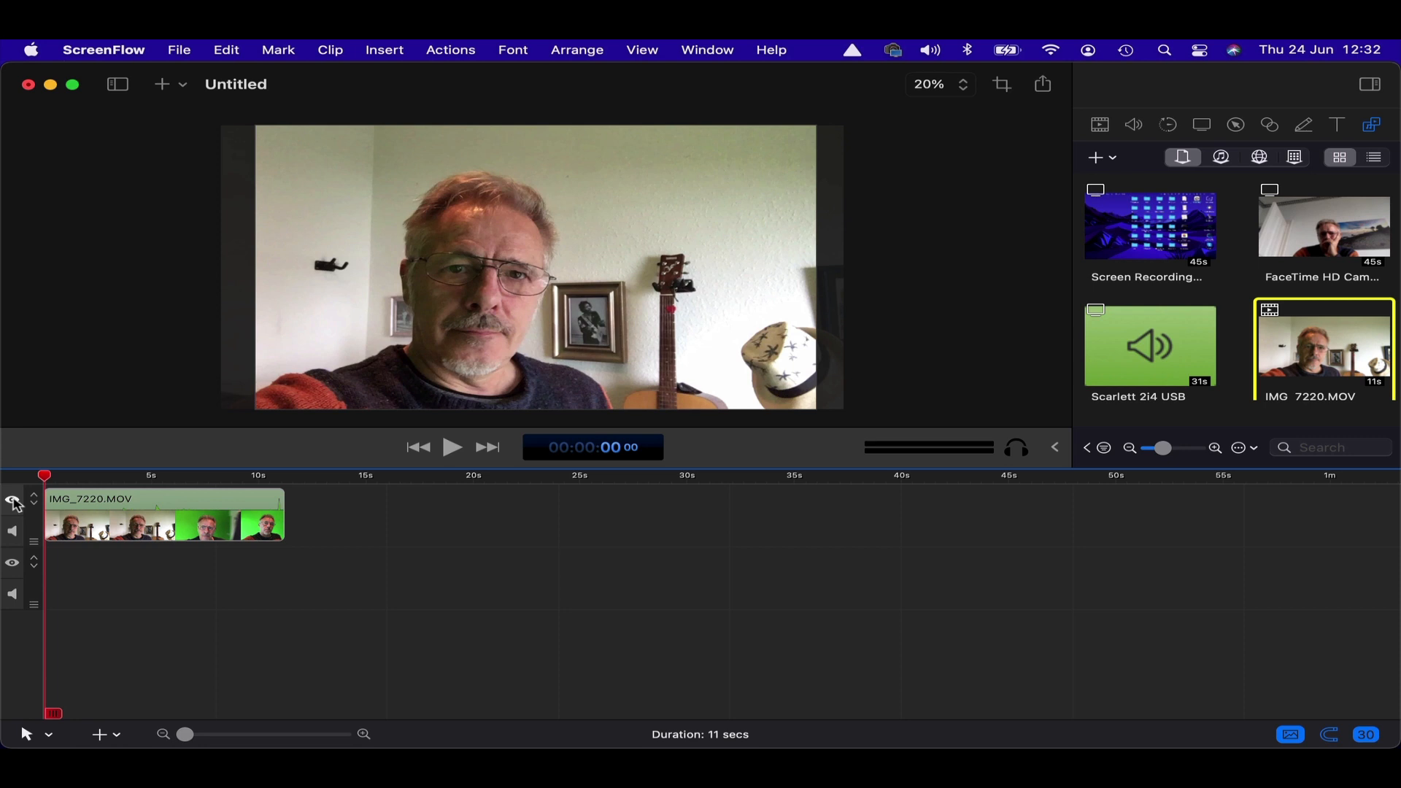
pyautogui.click(163, 514)
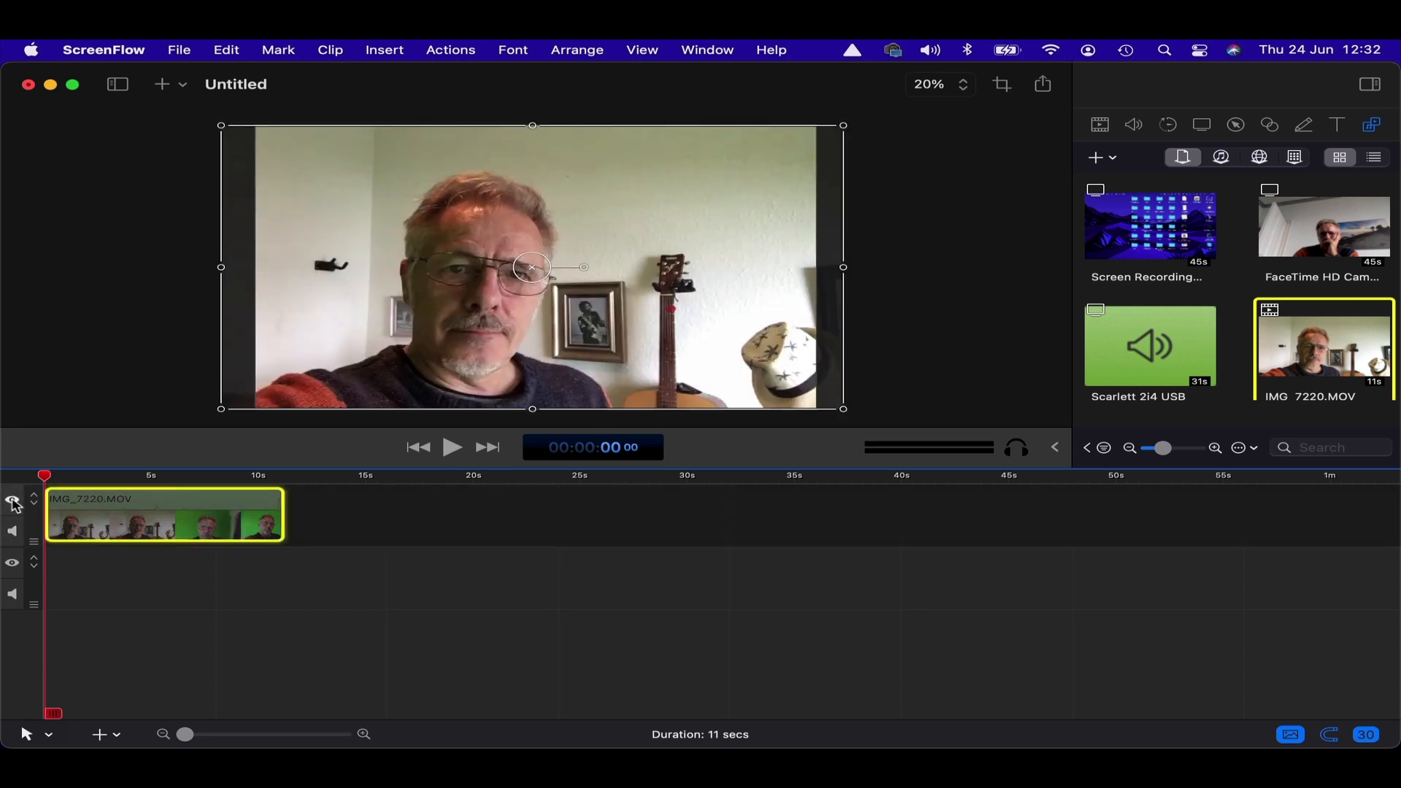
pyautogui.moveTo(13, 533)
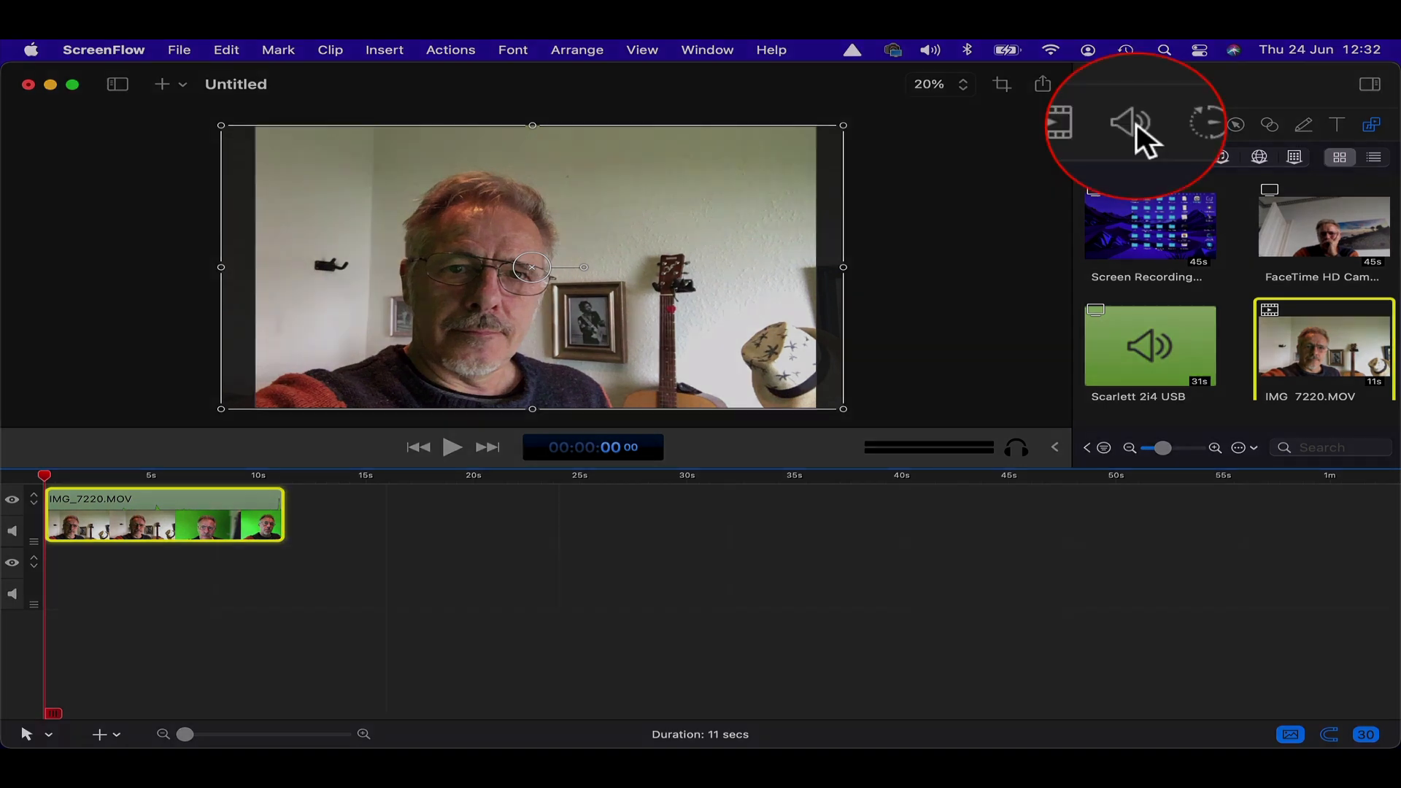
# - Check the clip's audio tab, then show its video properties (222% scale, position -16)
pyautogui.click(1133, 124)
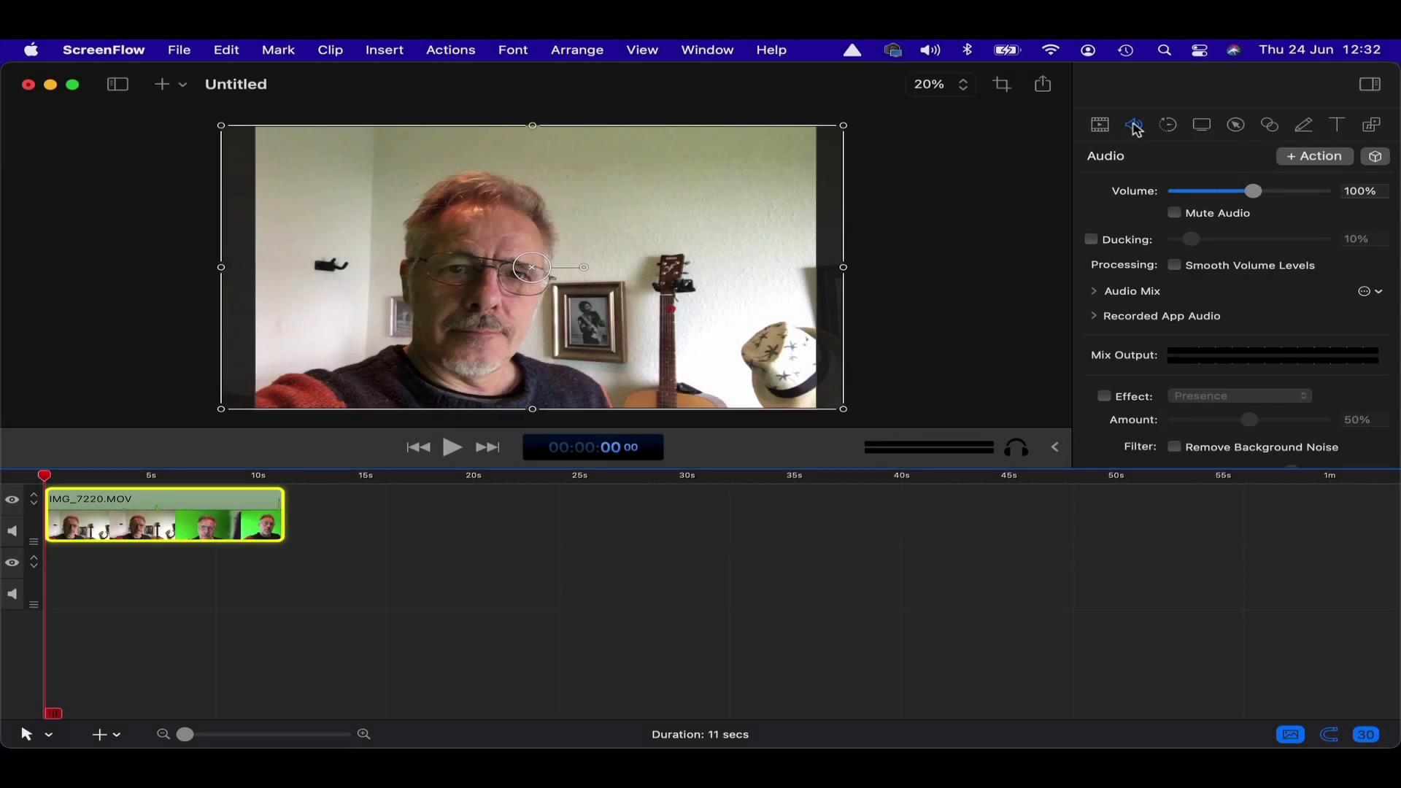
pyautogui.click(1100, 125)
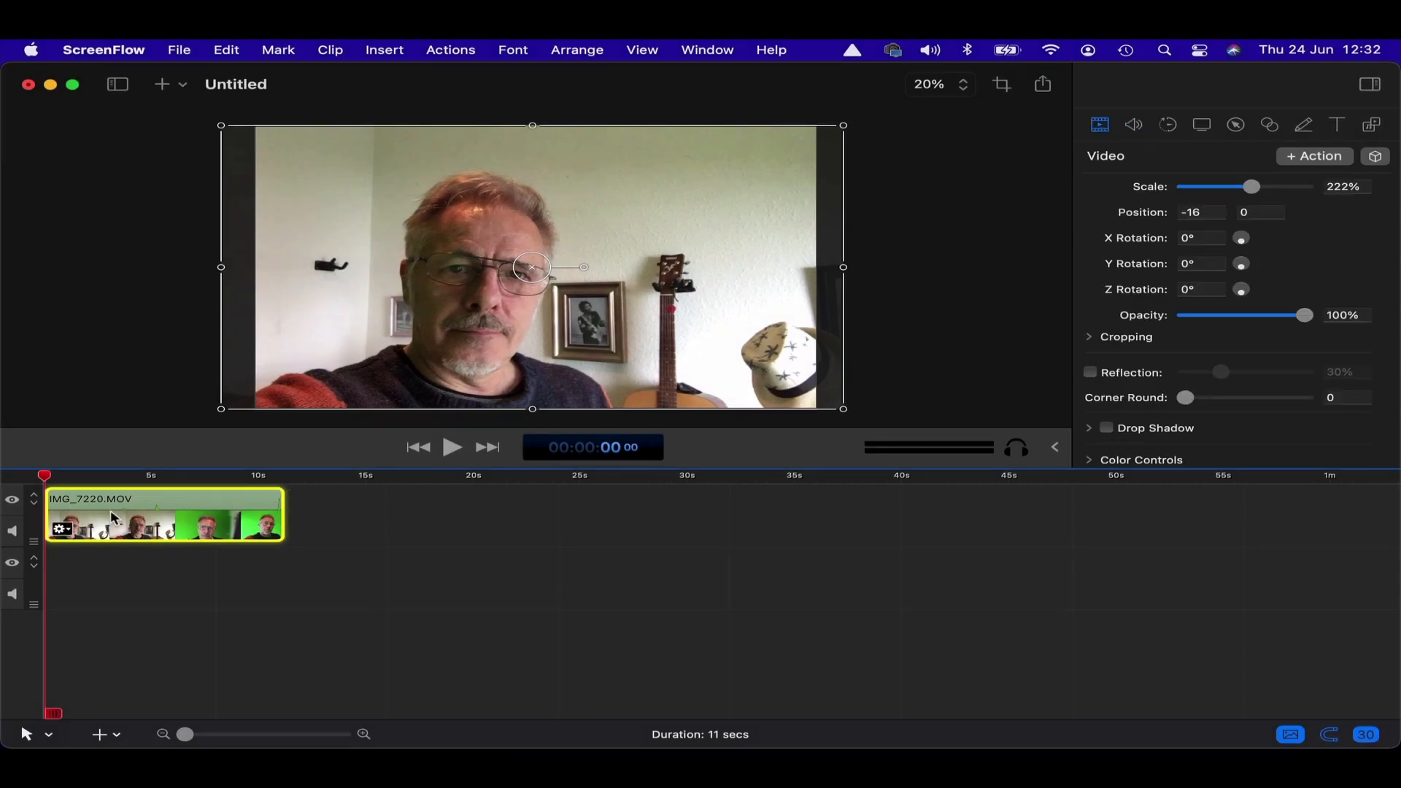
pyautogui.moveTo(483, 660)
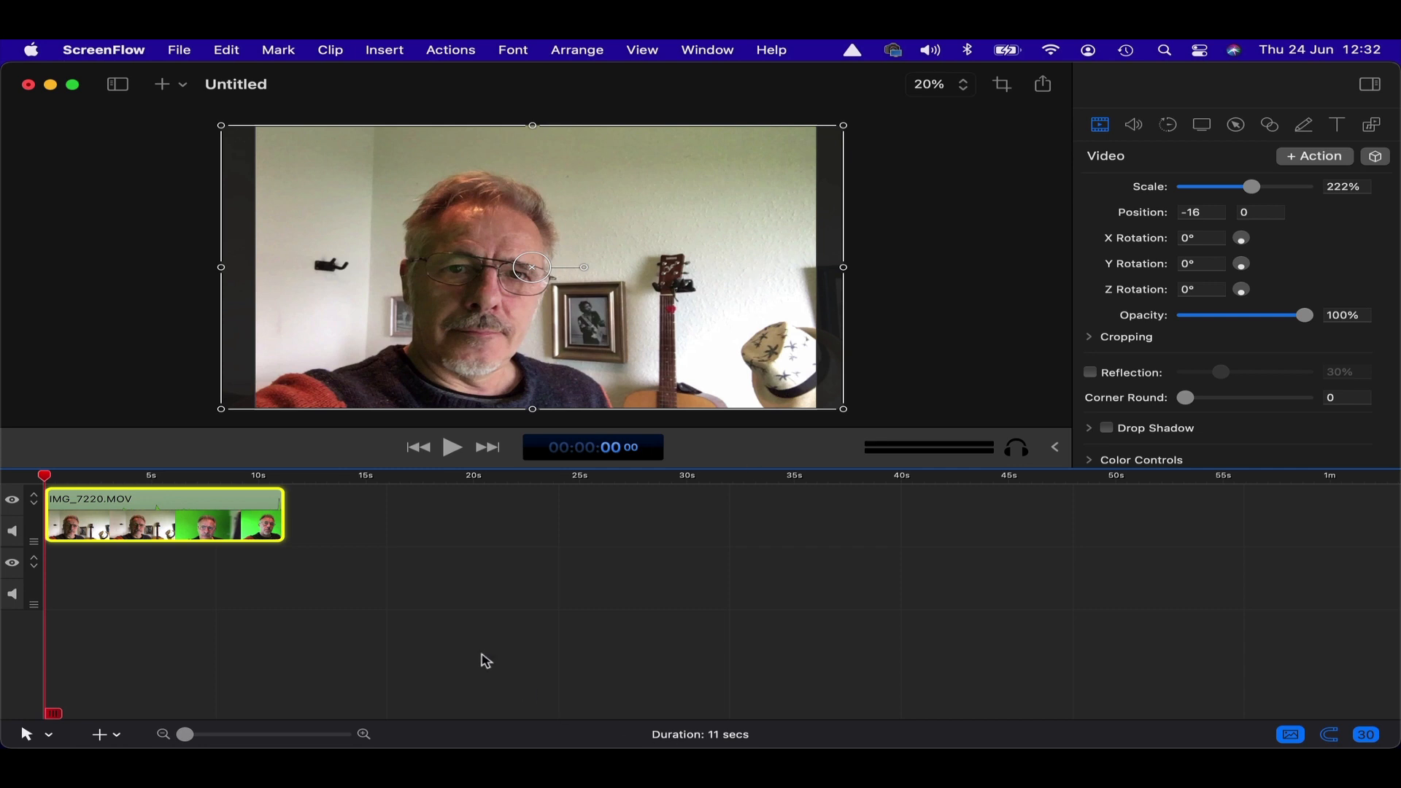
pyautogui.moveTo(995, 388)
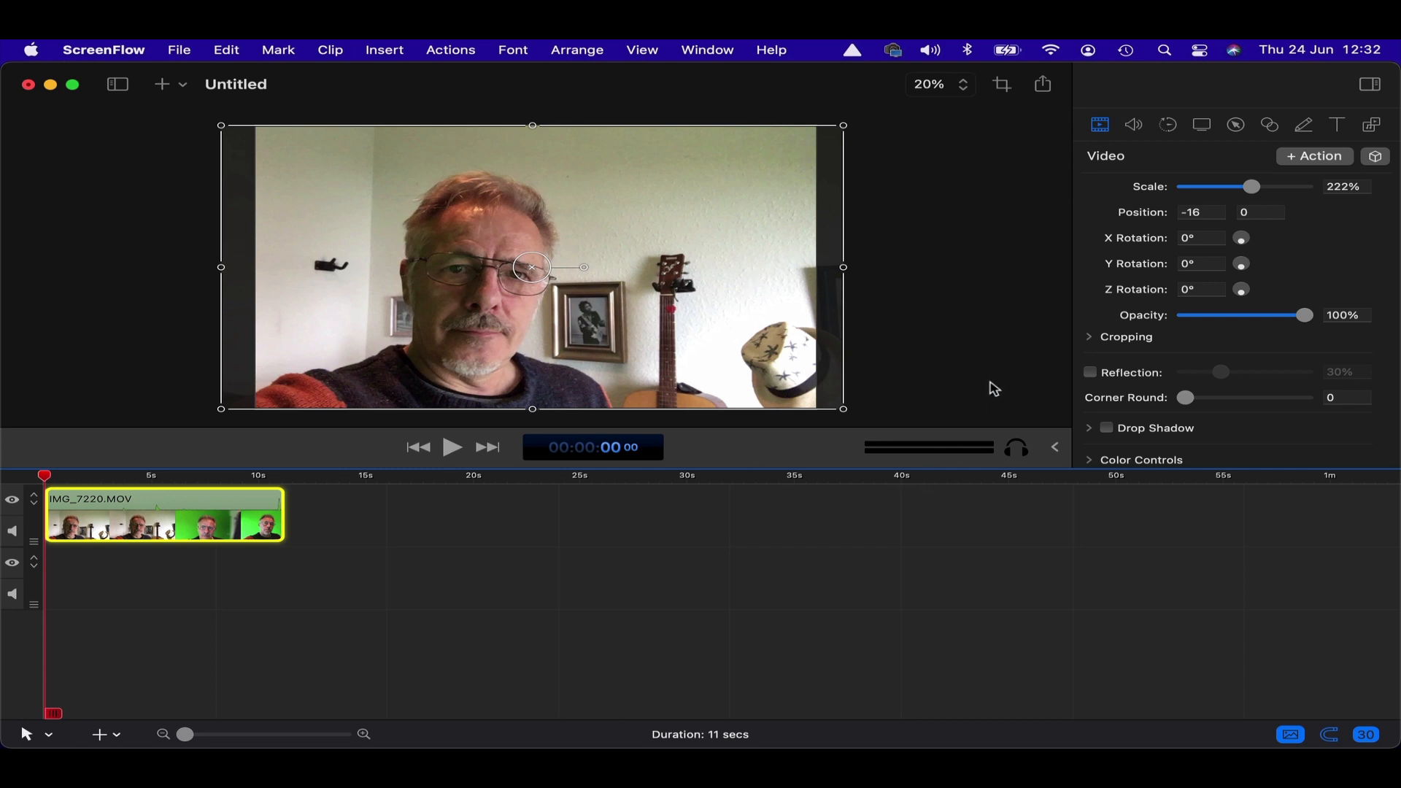
pyautogui.scroll(-3)
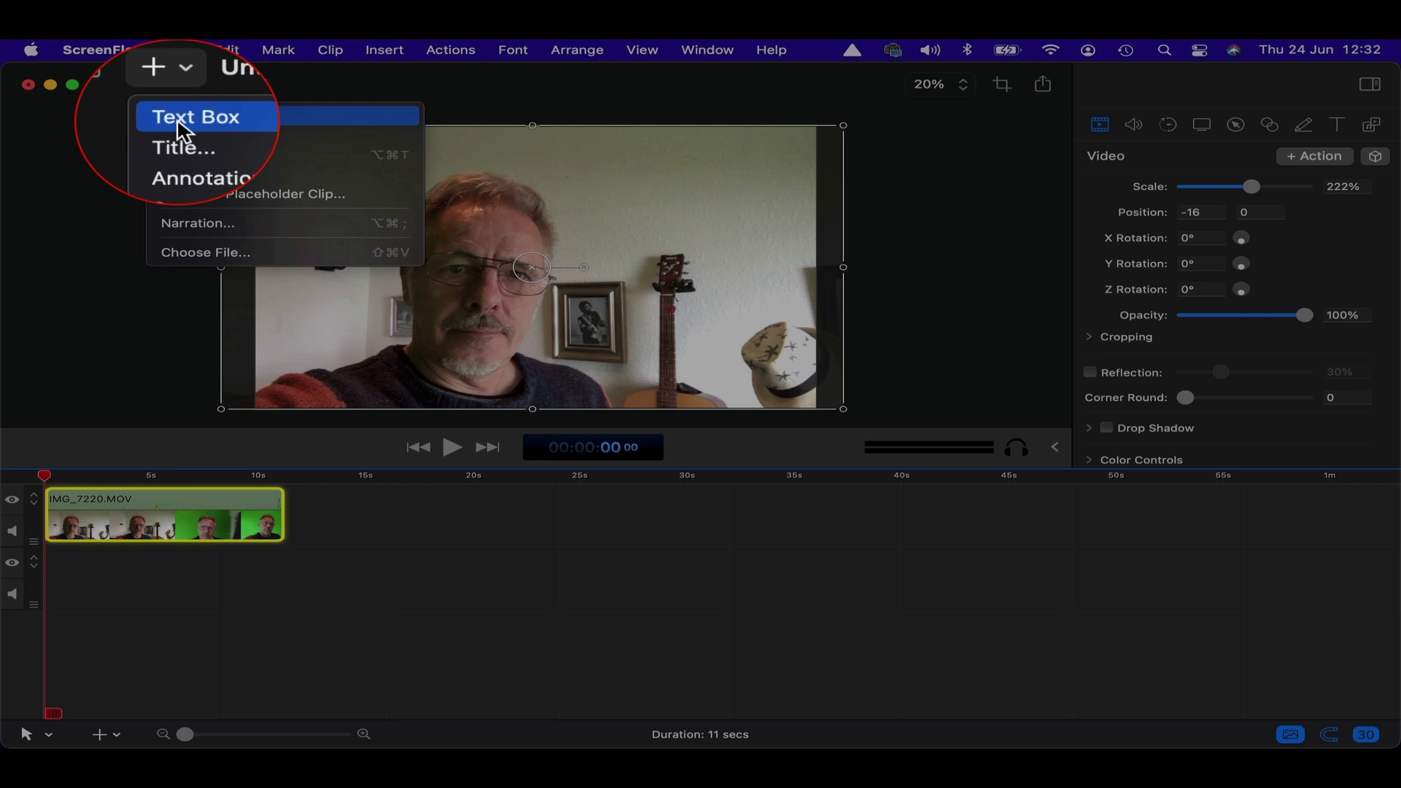
pyautogui.moveTo(1305, 132)
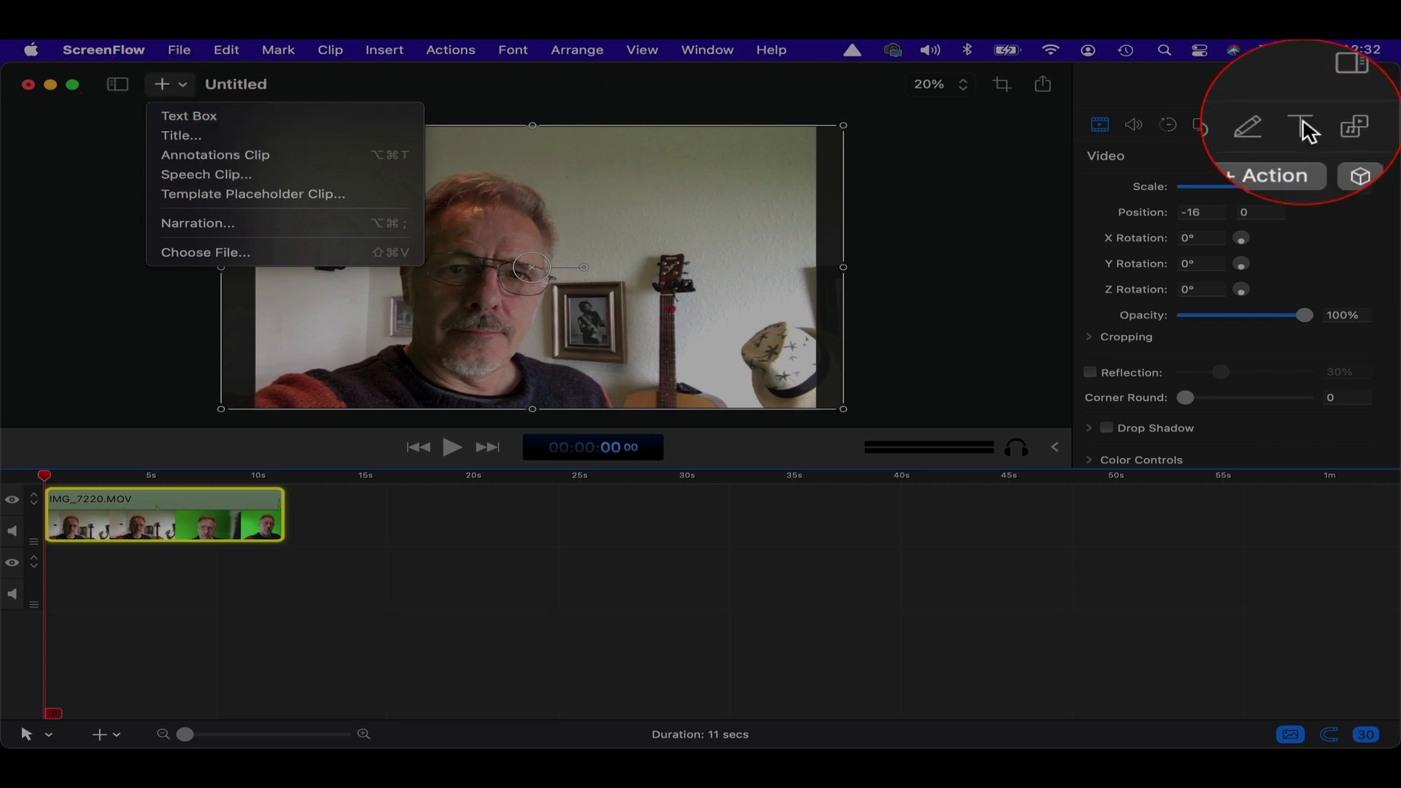
pyautogui.moveTo(180, 135)
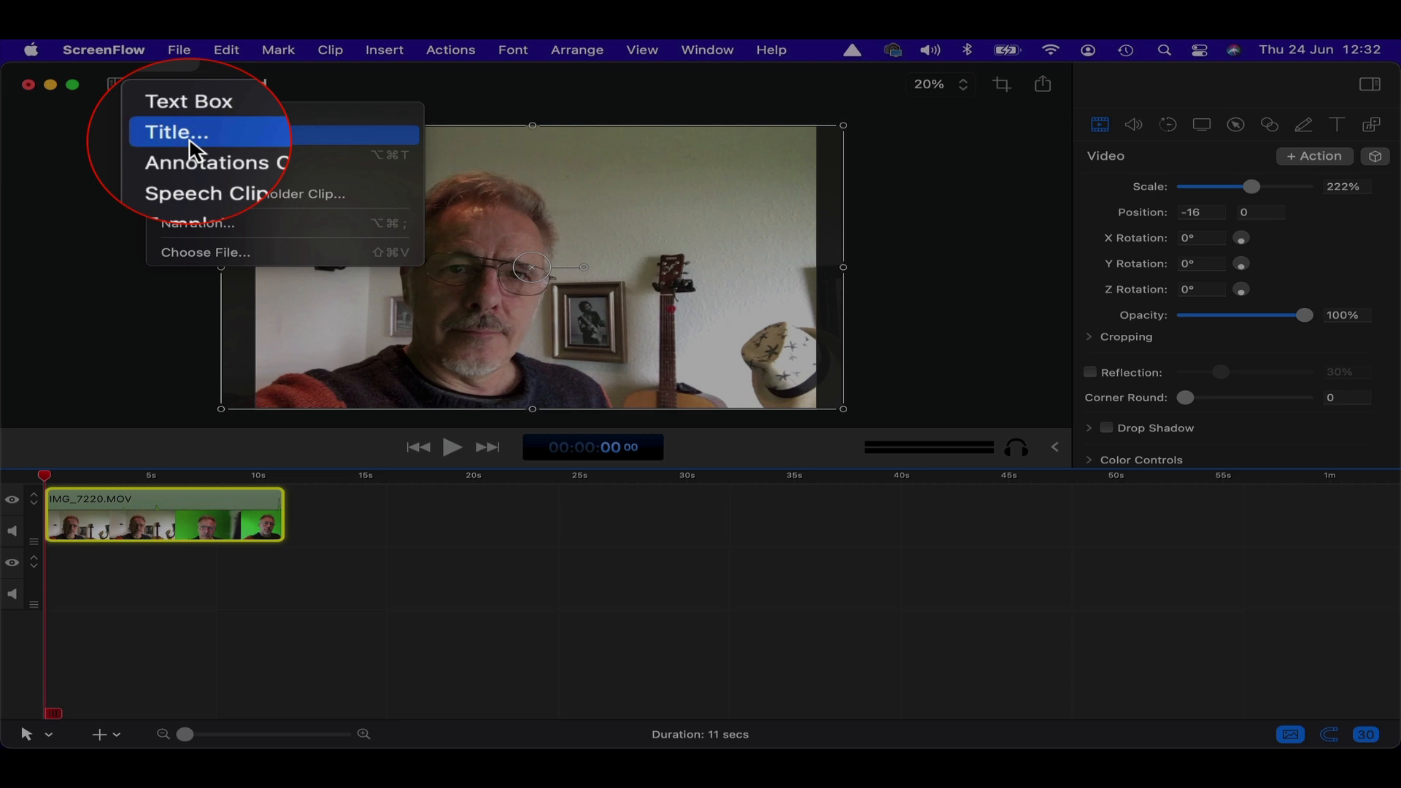
# - Choose Title… from the toolbar + menu to show the Contemporary templates
pyautogui.click(176, 132)
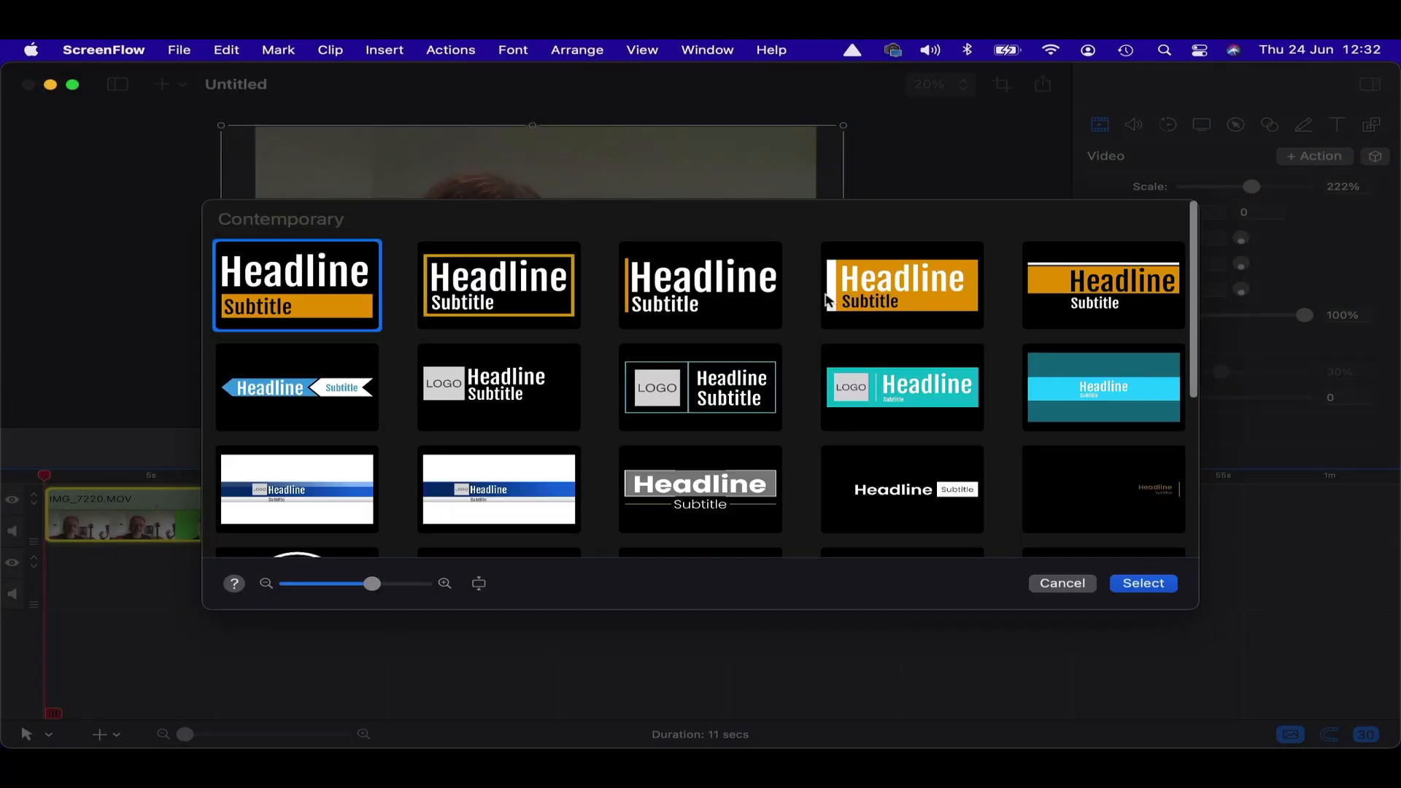
# - Browse the Contemporary templates and pick the blue banner template with LOGO
pyautogui.scroll(-3)
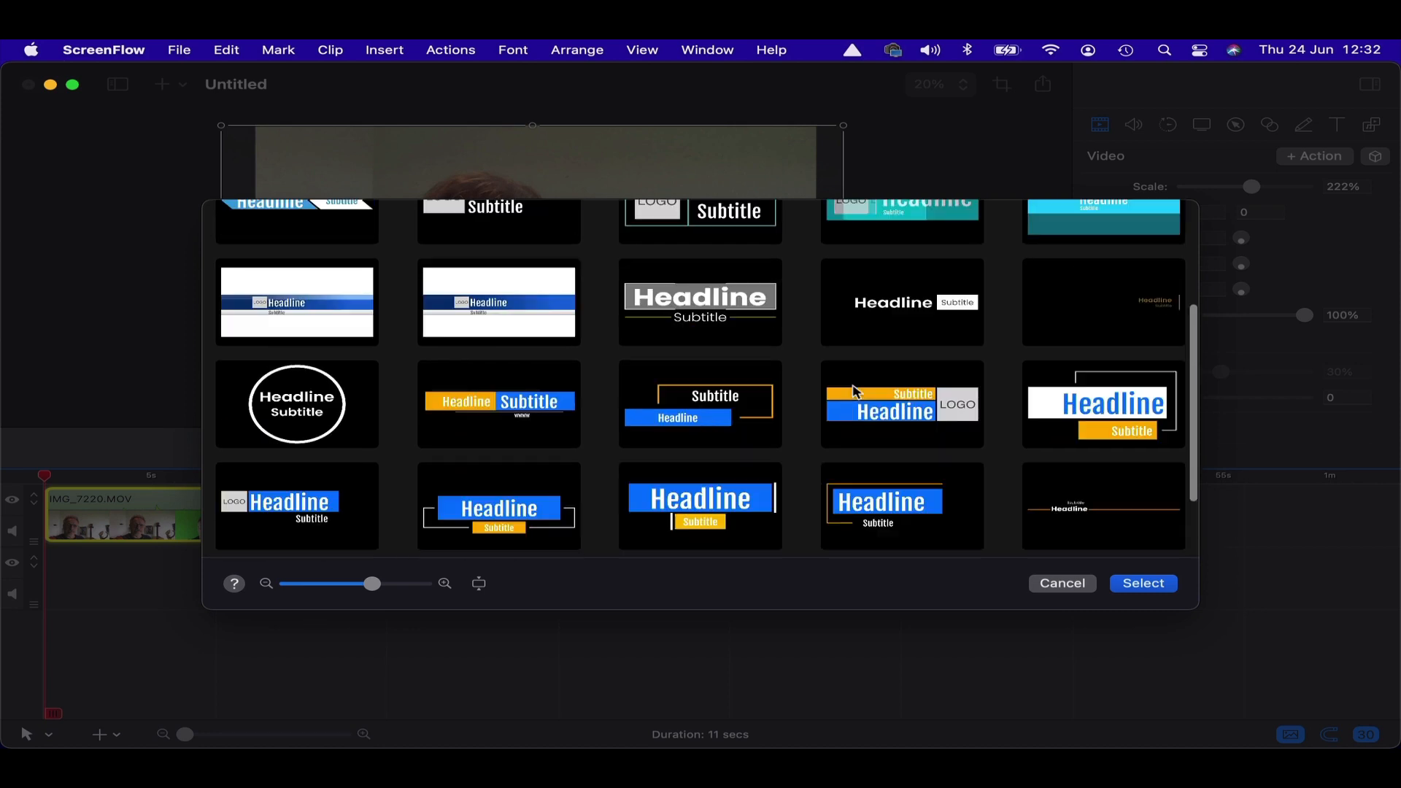
pyautogui.scroll(3)
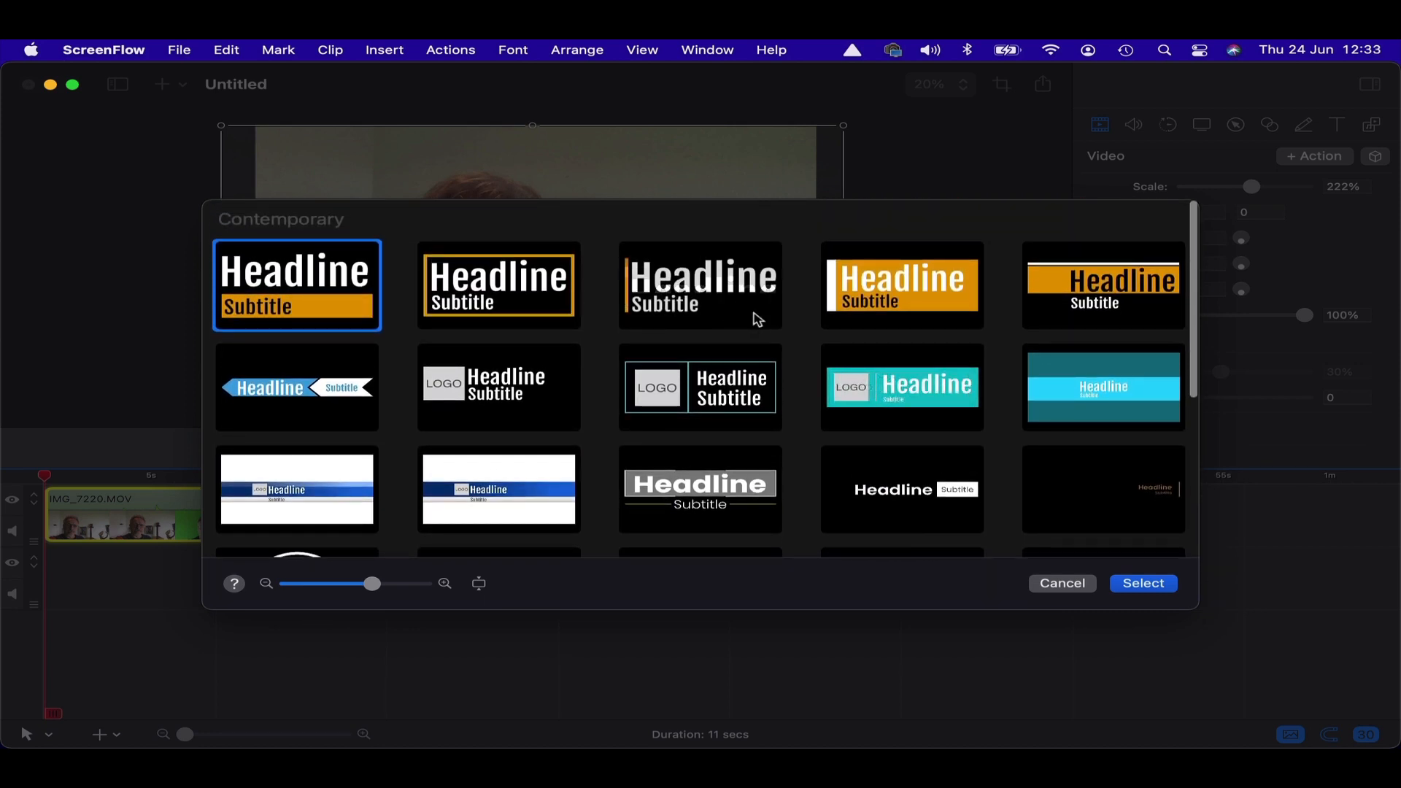
pyautogui.moveTo(709, 299)
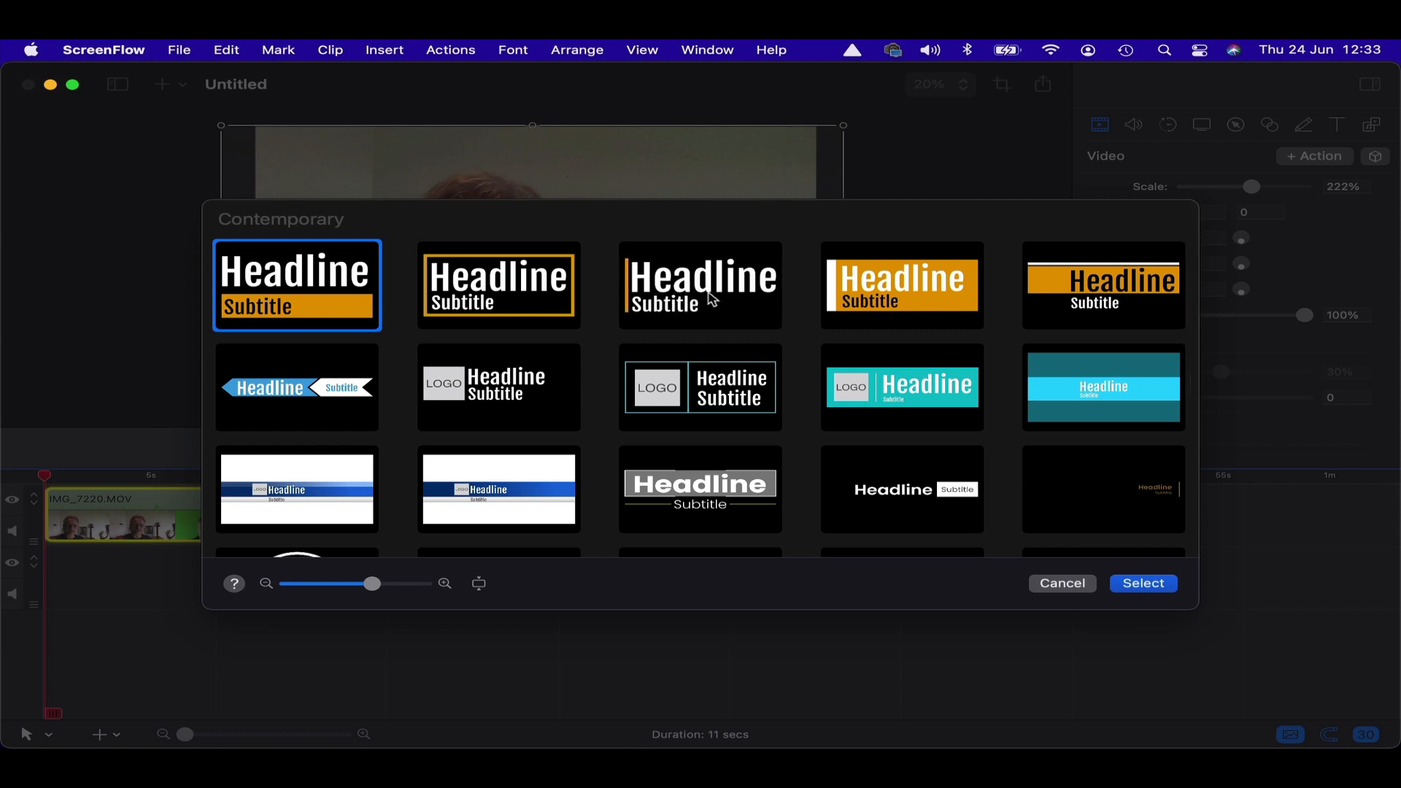
pyautogui.moveTo(719, 308)
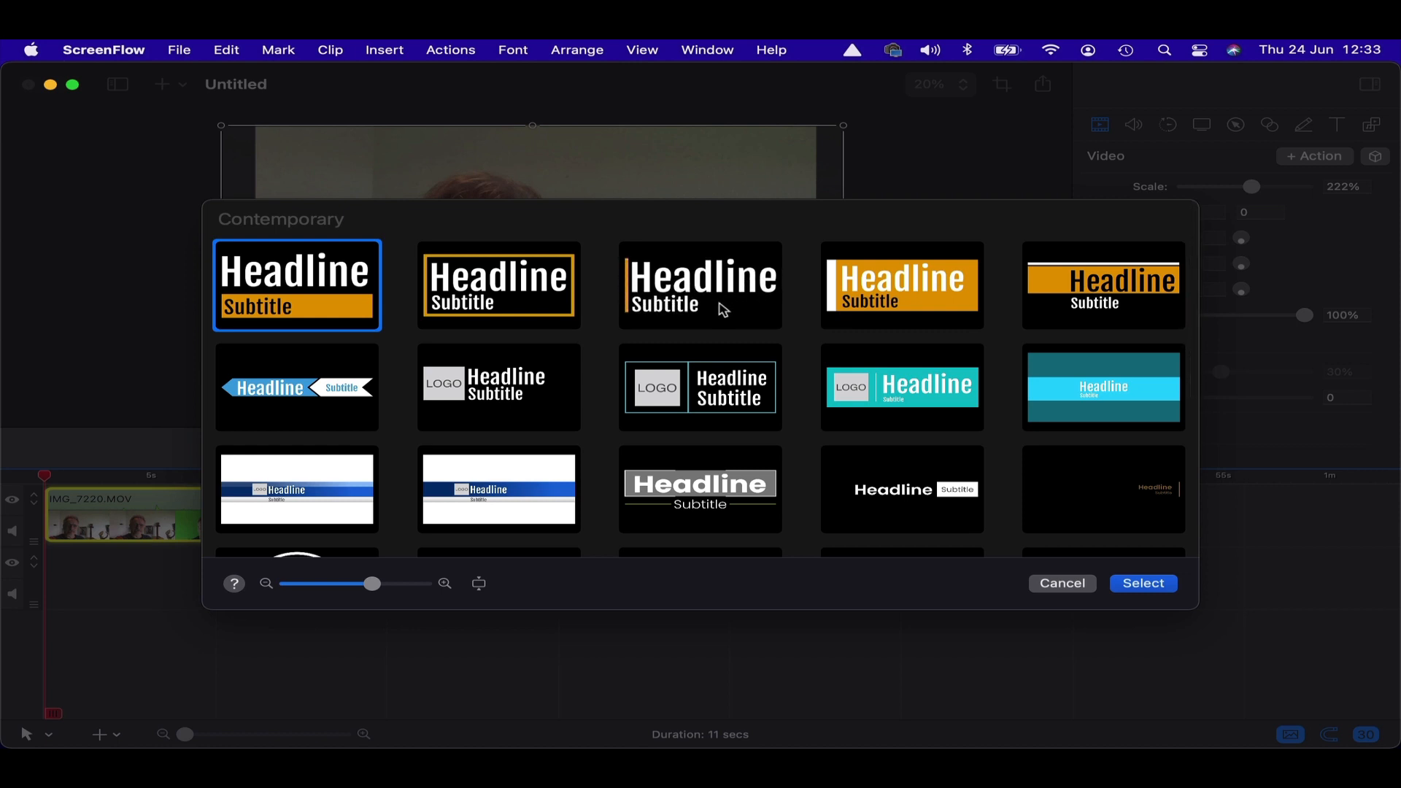
pyautogui.moveTo(498, 286)
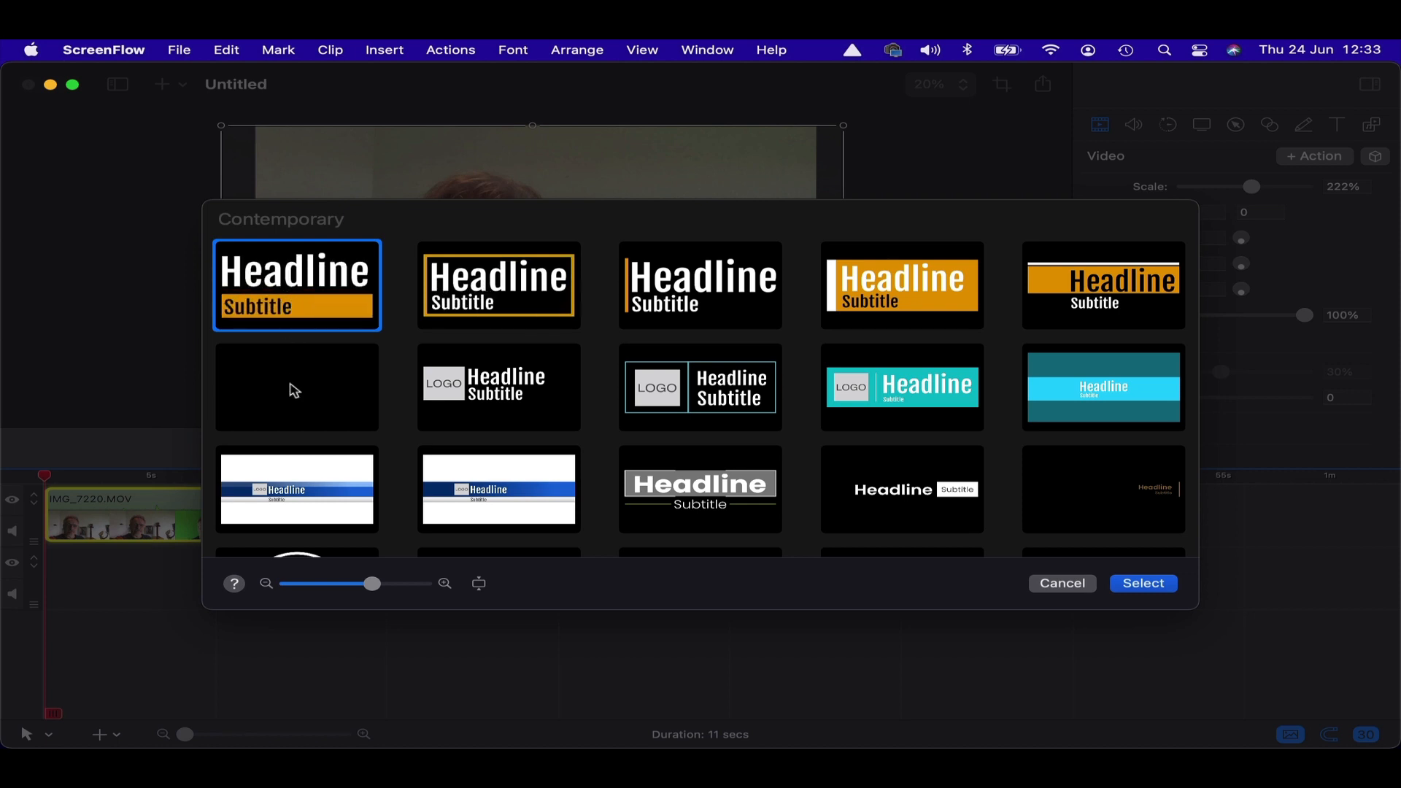
pyautogui.moveTo(362, 391)
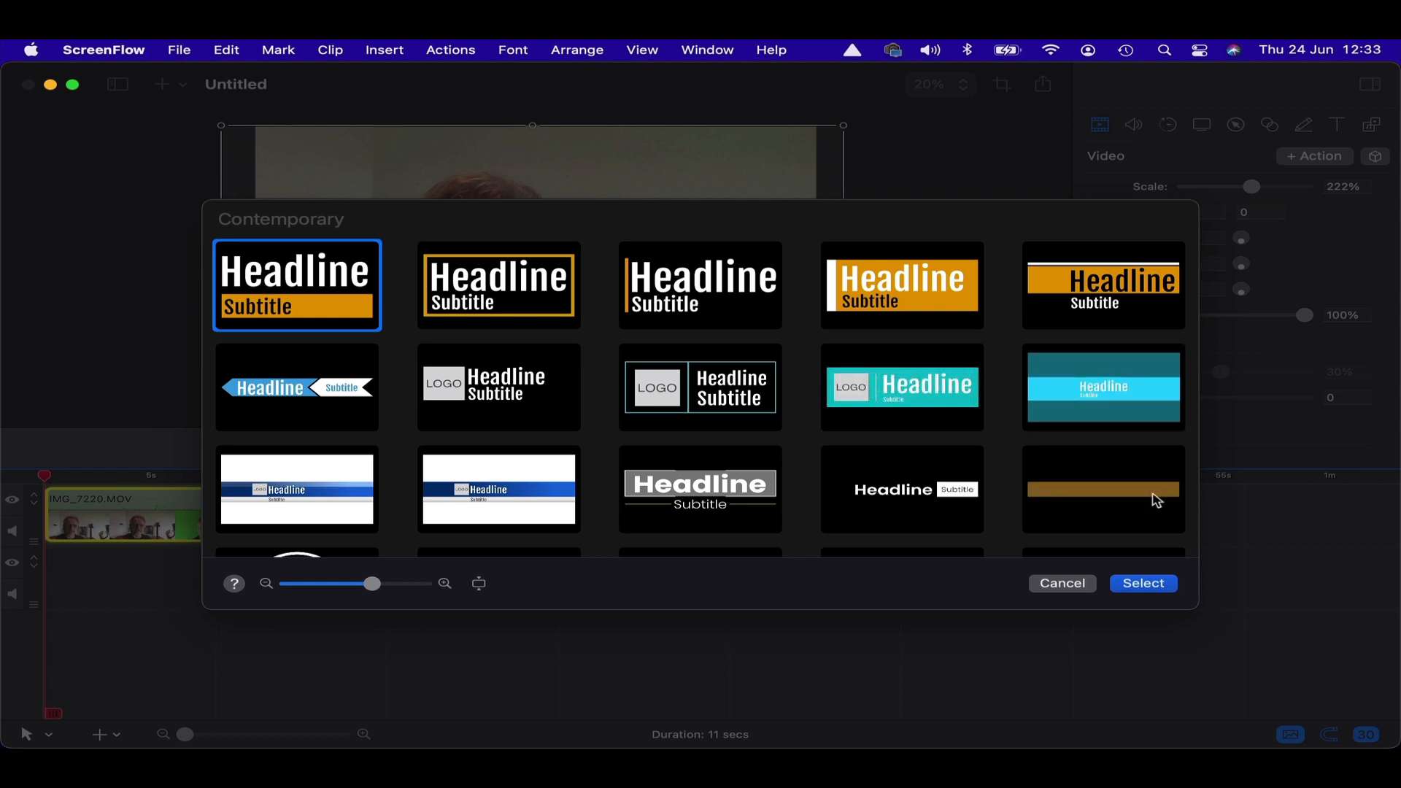
pyautogui.scroll(-3)
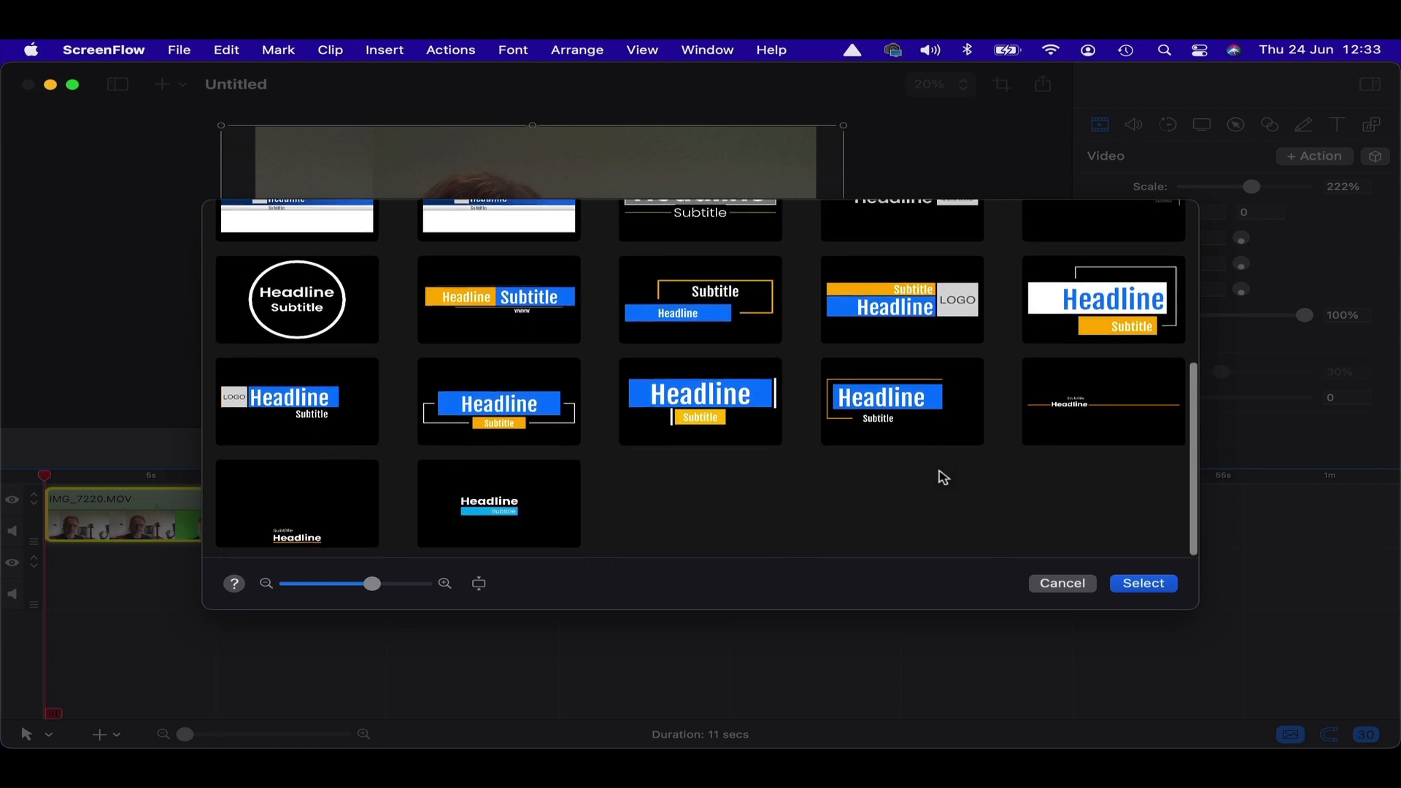
pyautogui.scroll(3)
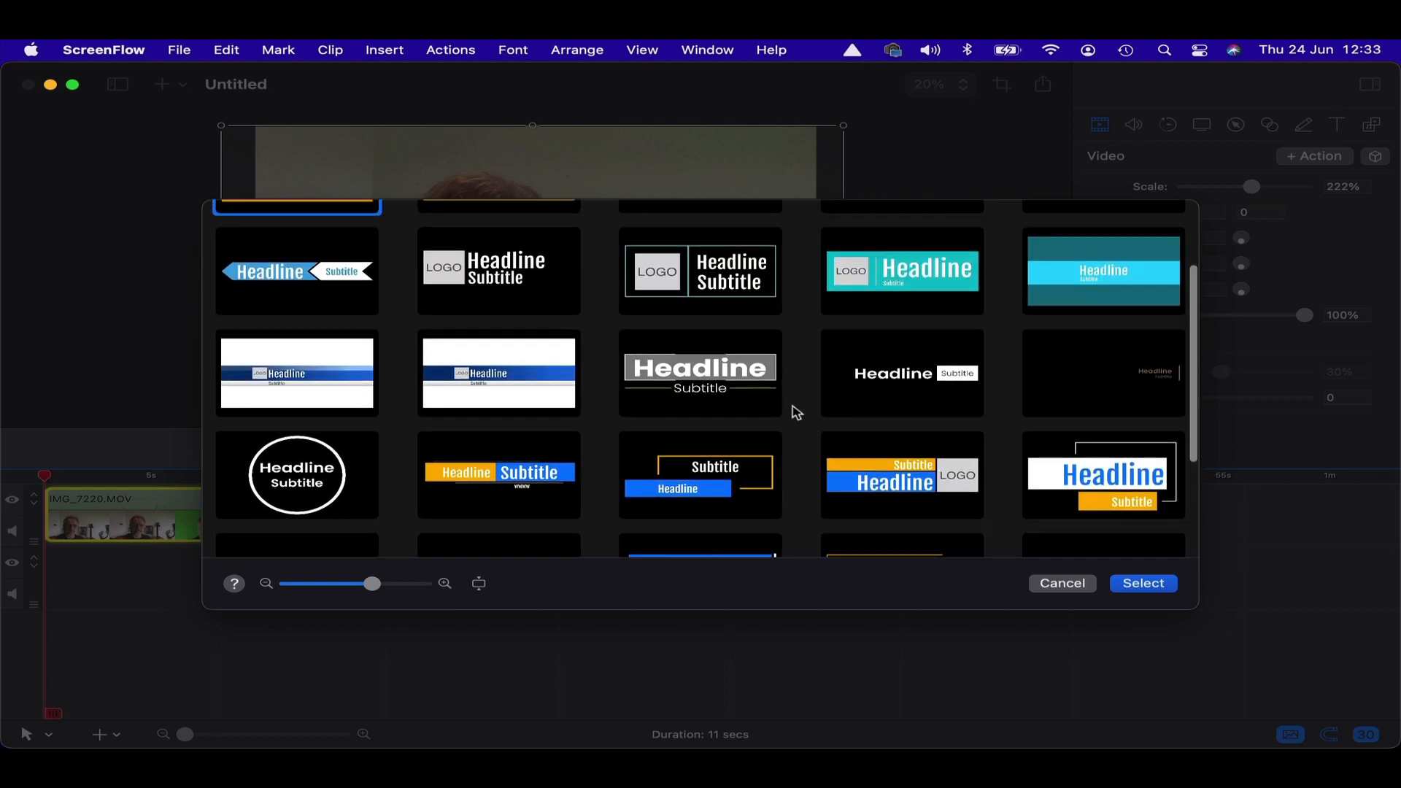
pyautogui.moveTo(517, 375)
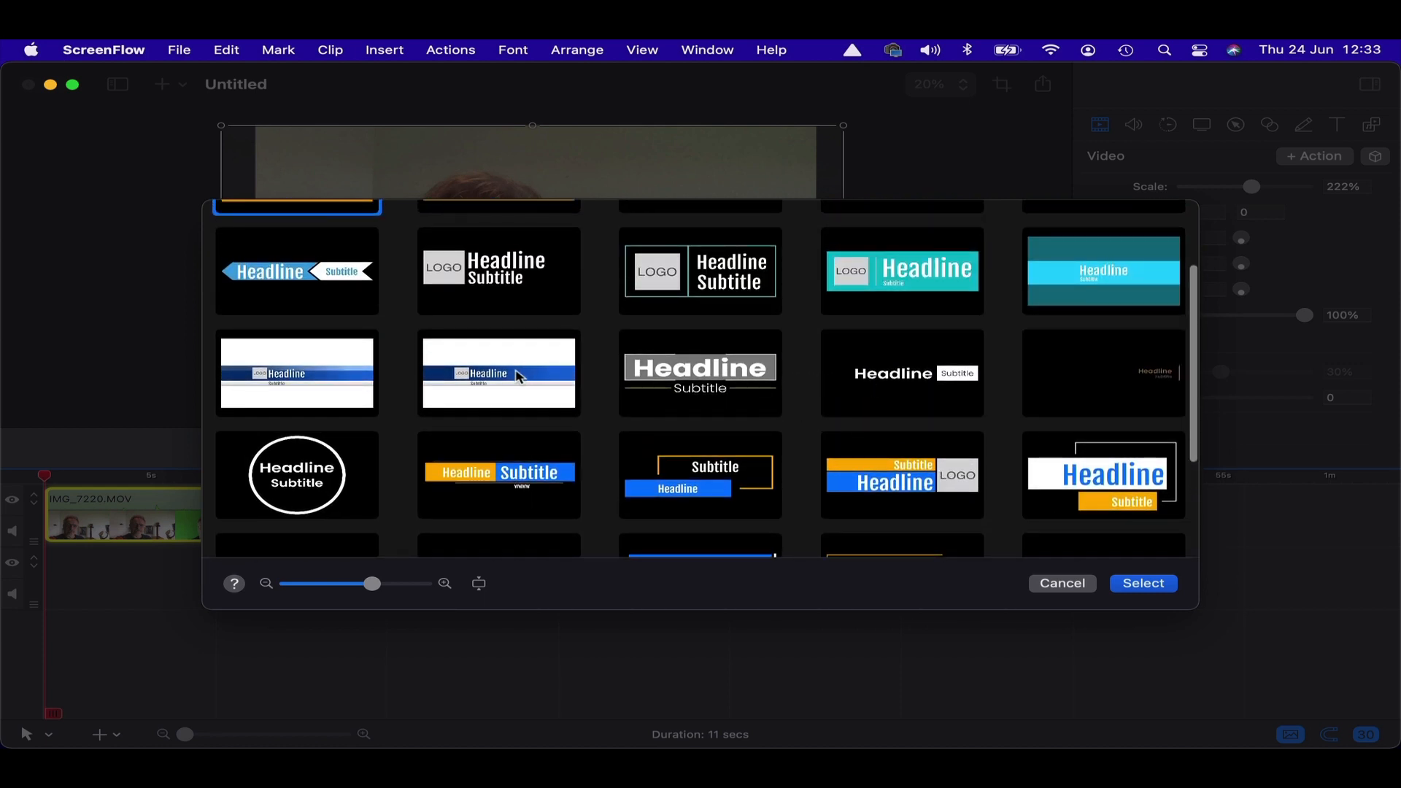
pyautogui.click(498, 373)
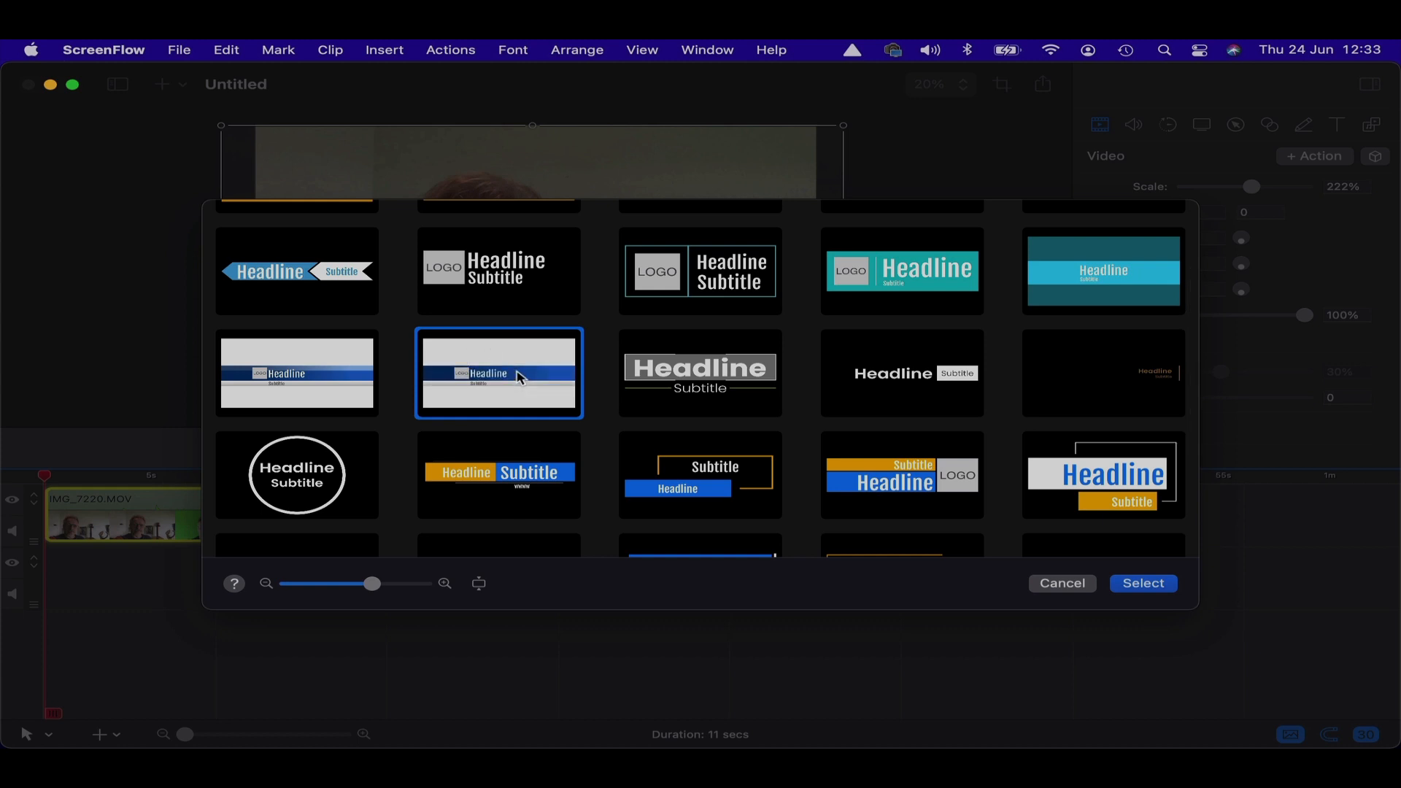
# - Confirm the blue banner template to reach its headline, subtitle, font and logo settings
pyautogui.click(1142, 582)
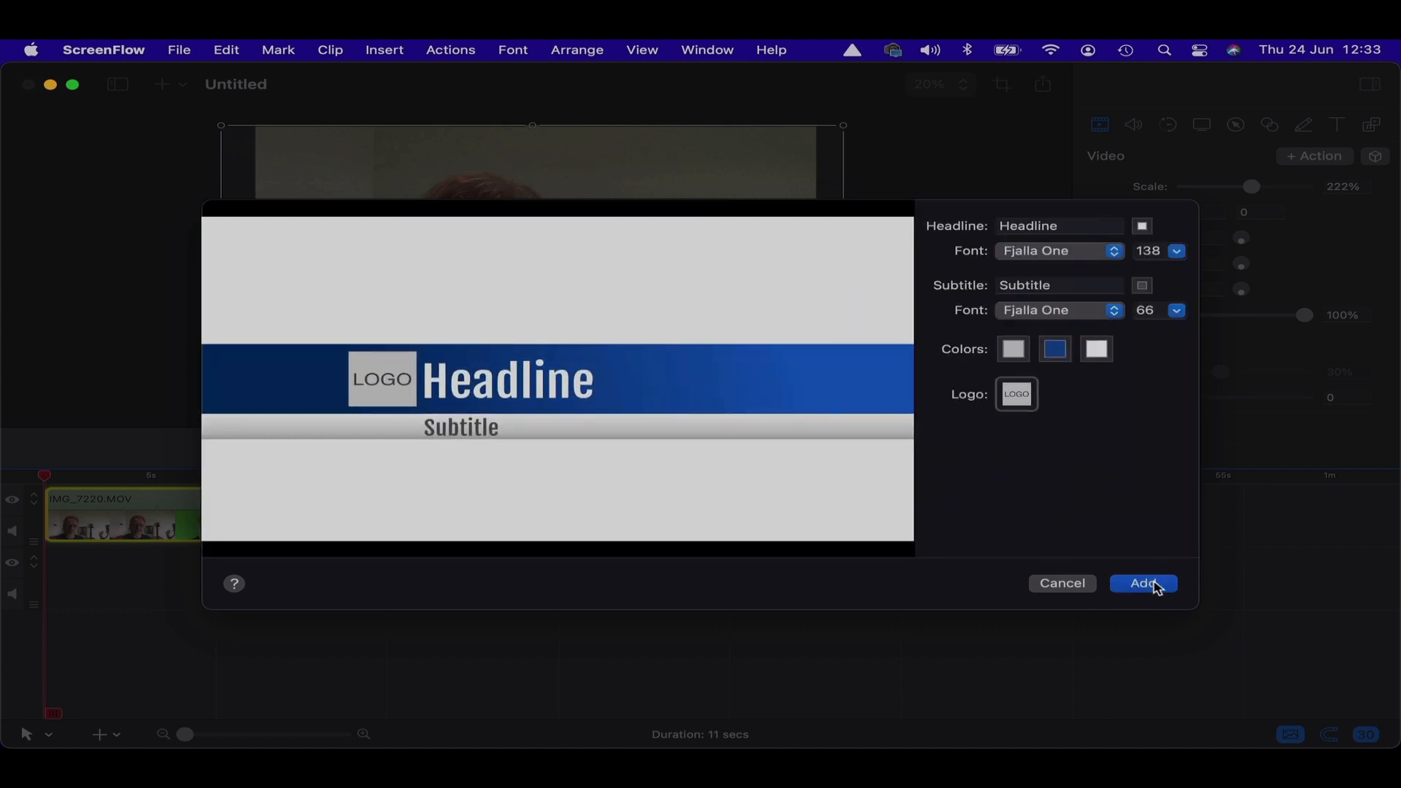
pyautogui.moveTo(1102, 257)
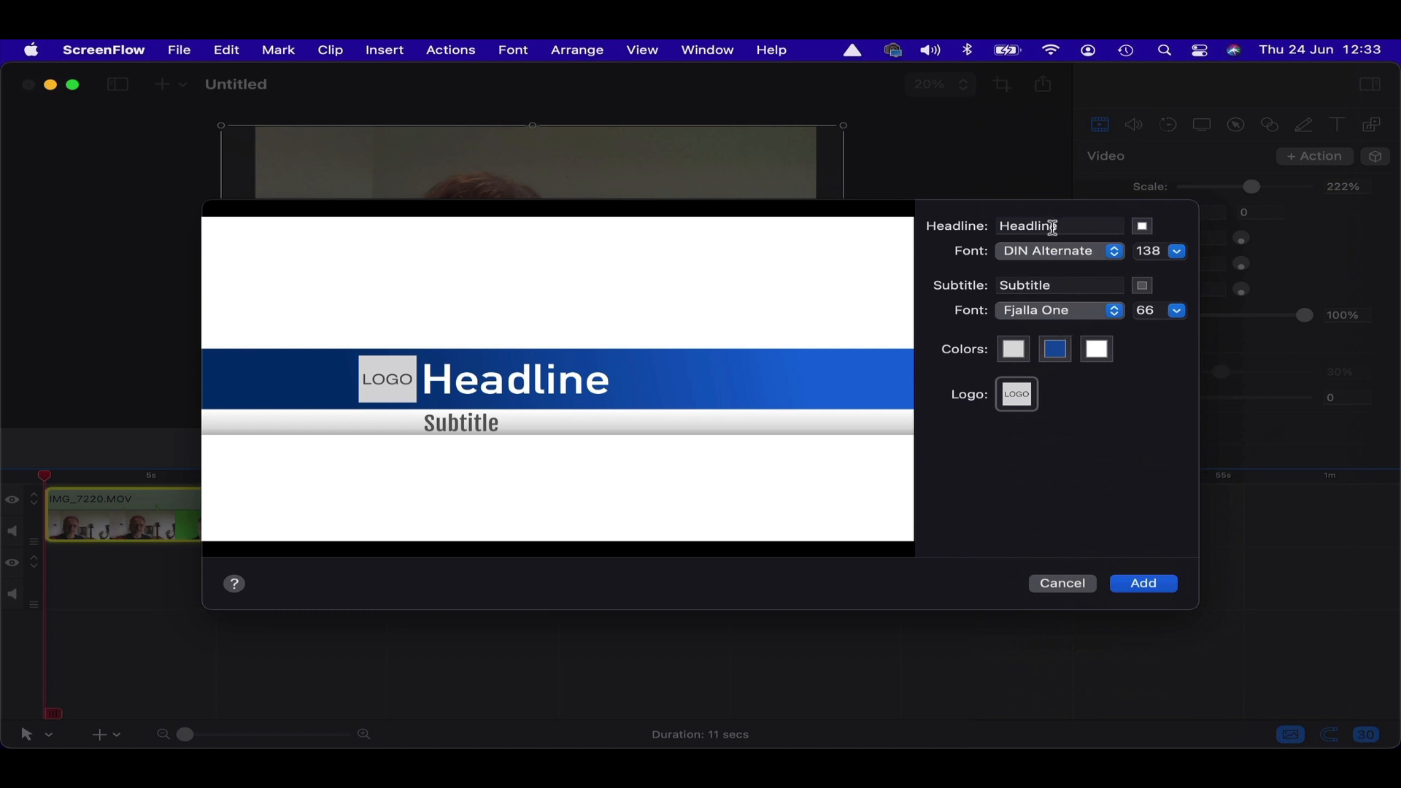
pyautogui.moveTo(1014, 349)
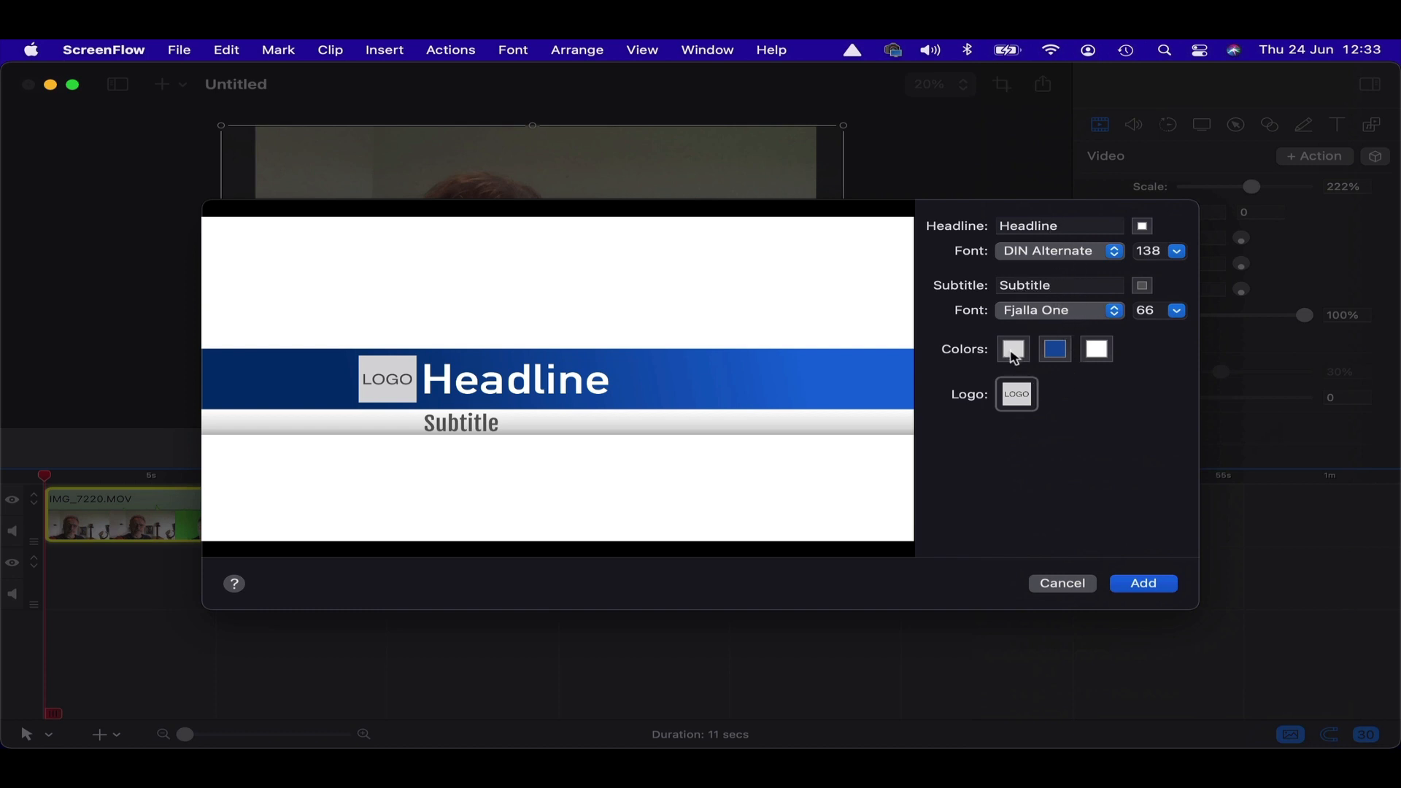
pyautogui.moveTo(1021, 351)
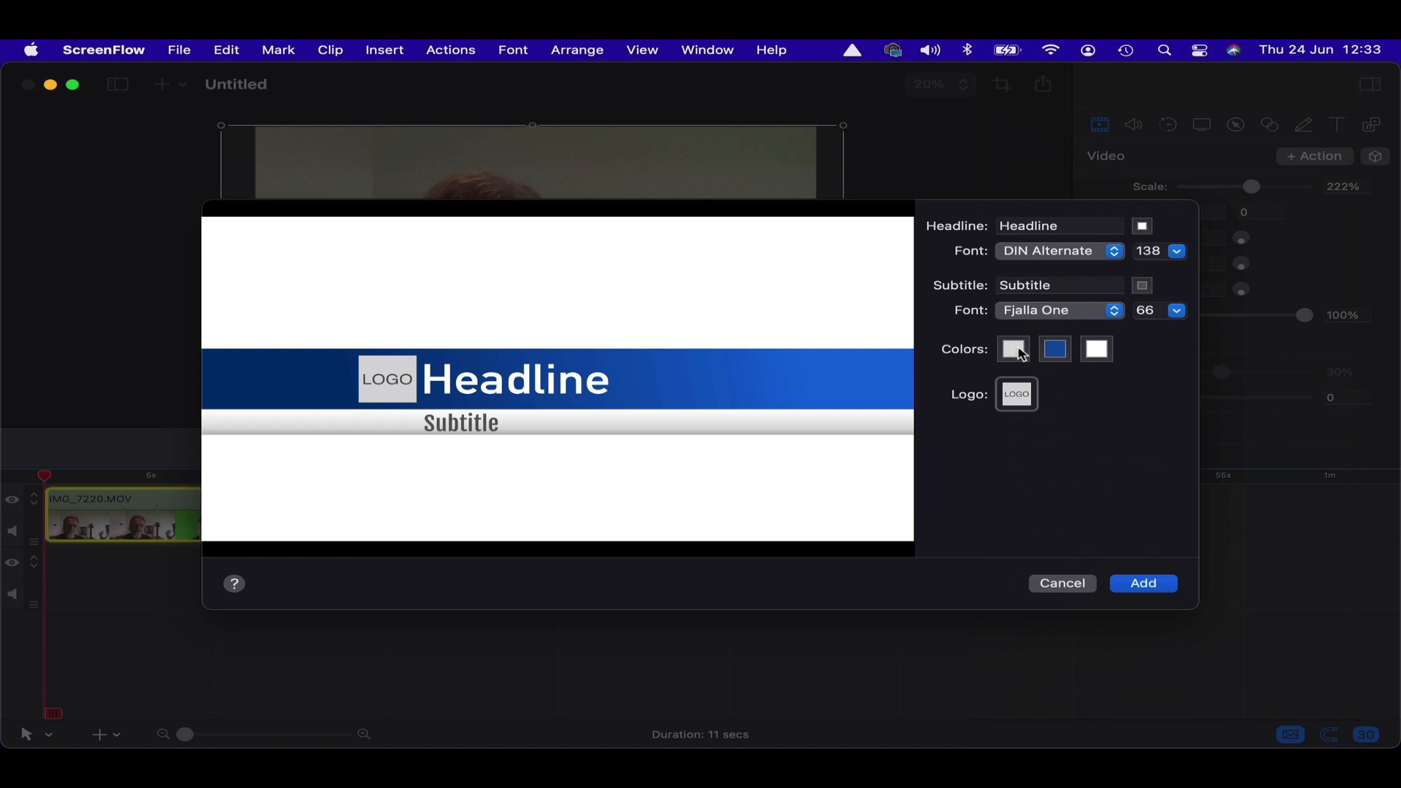
pyautogui.moveTo(1147, 591)
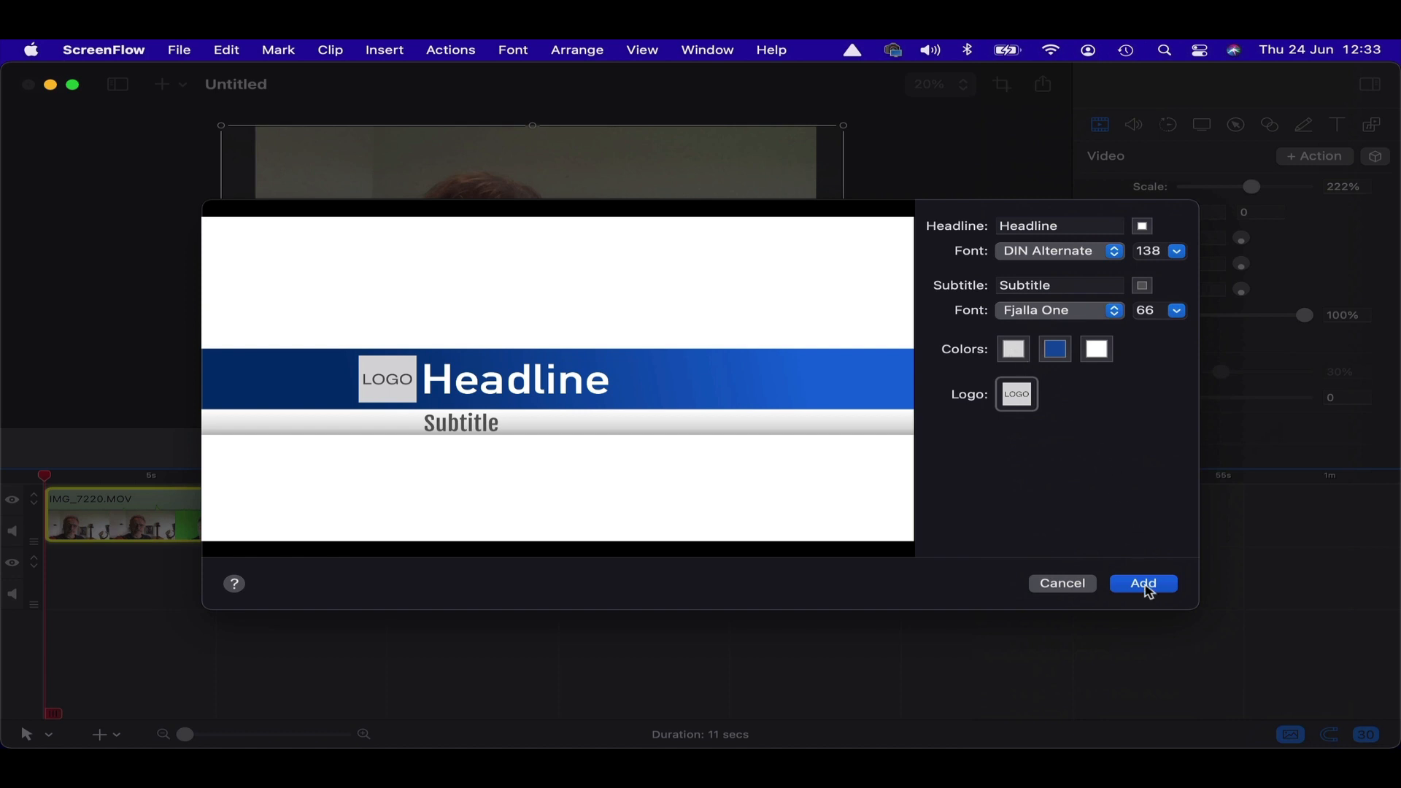
# - Add the title to the timeline, play and stop its preview, then delete the title clip
pyautogui.click(1142, 582)
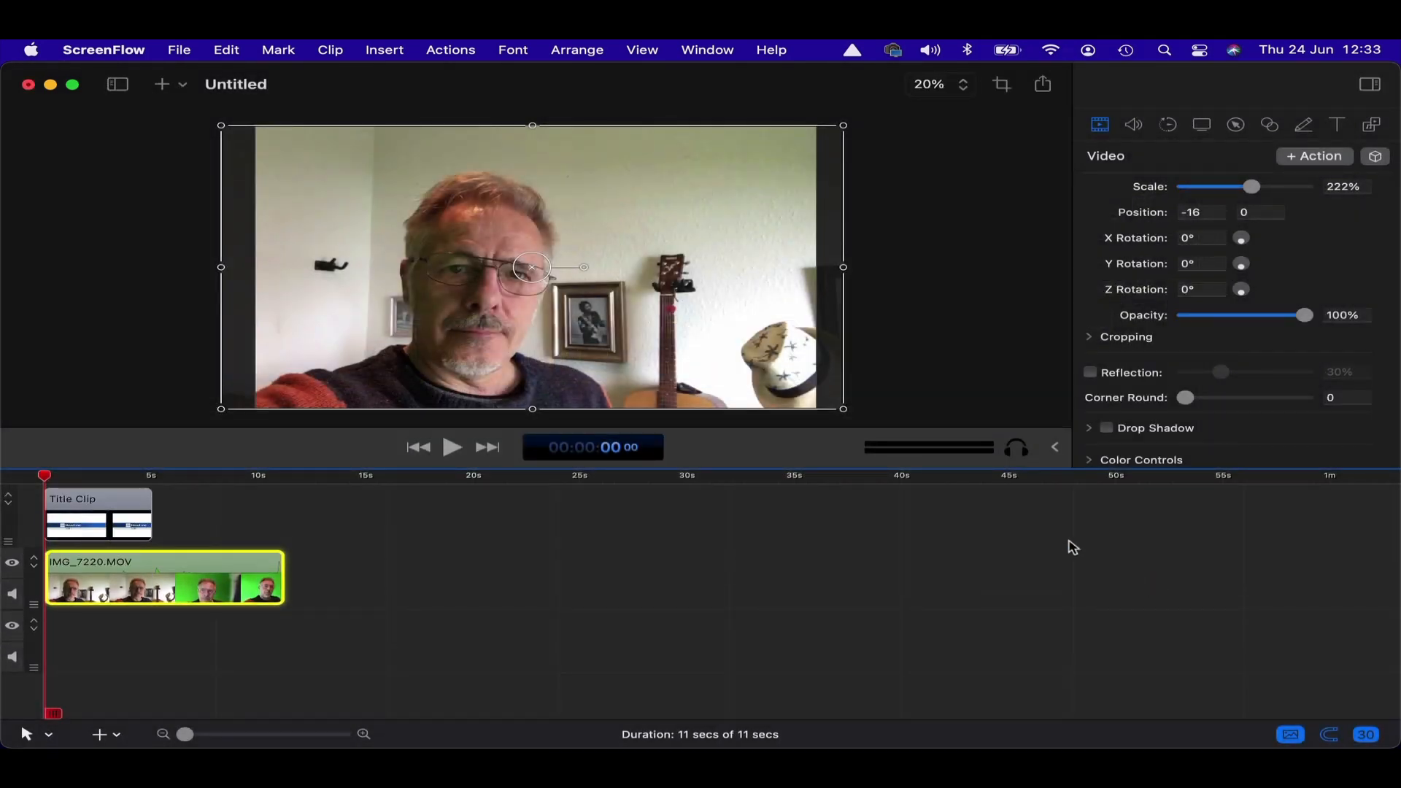
pyautogui.click(97, 514)
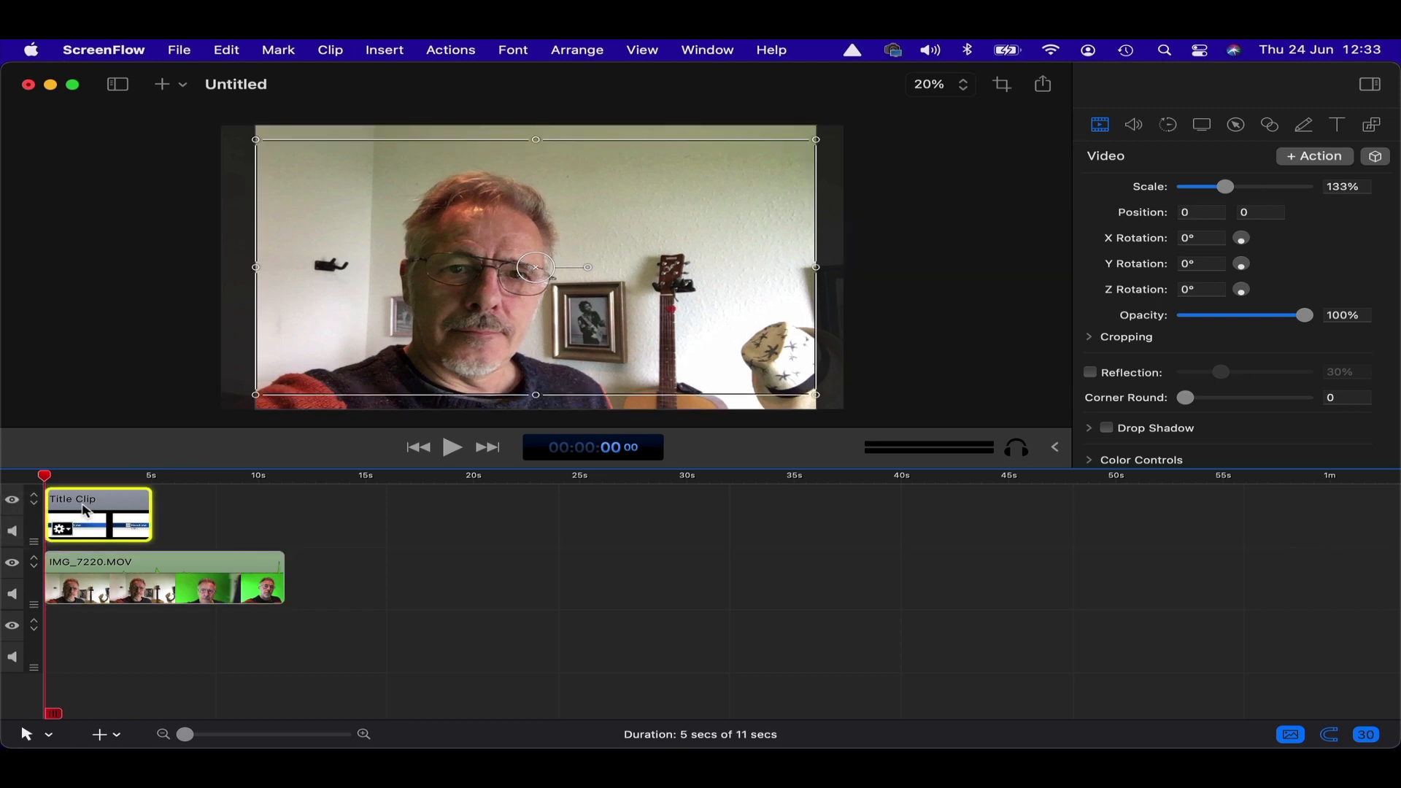
pyautogui.click(453, 447)
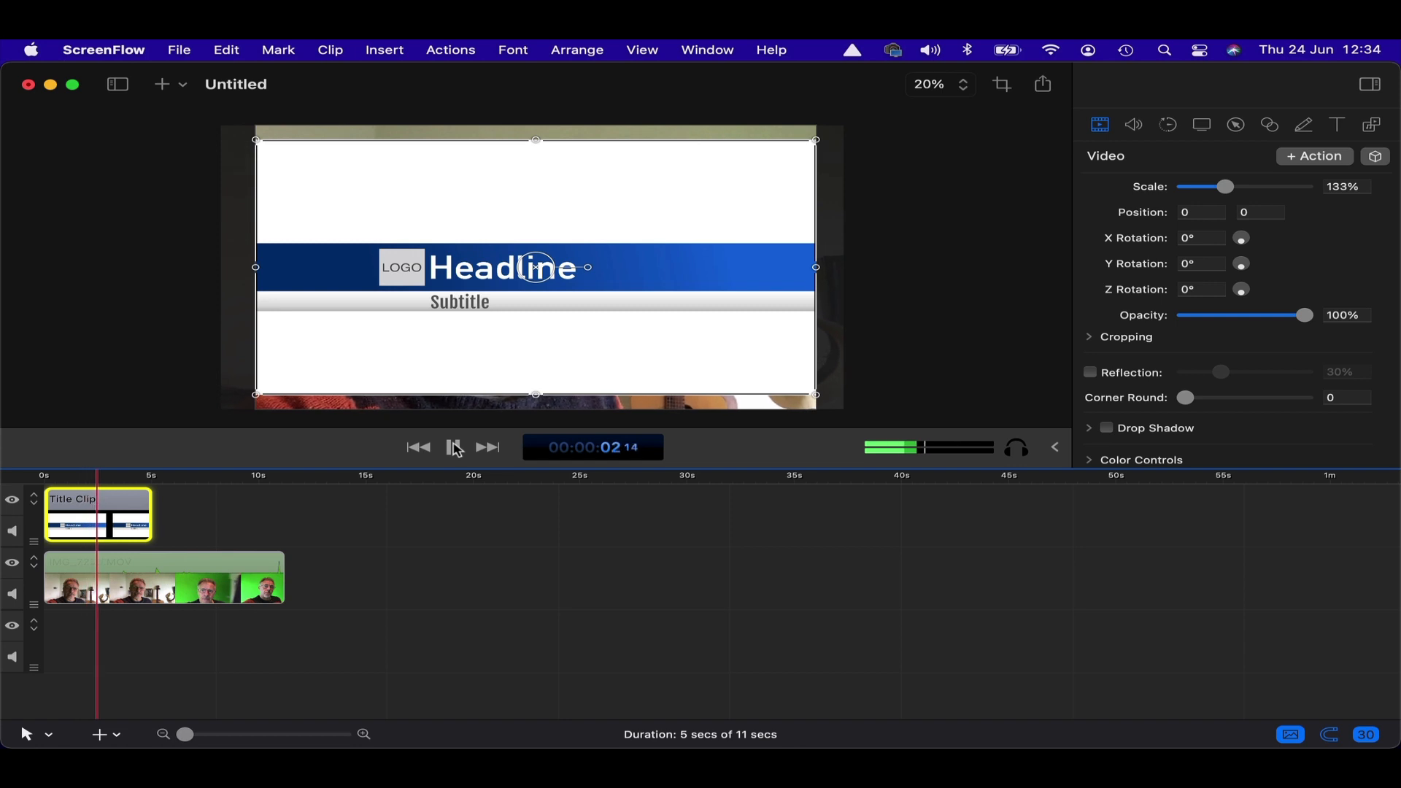
pyautogui.click(454, 447)
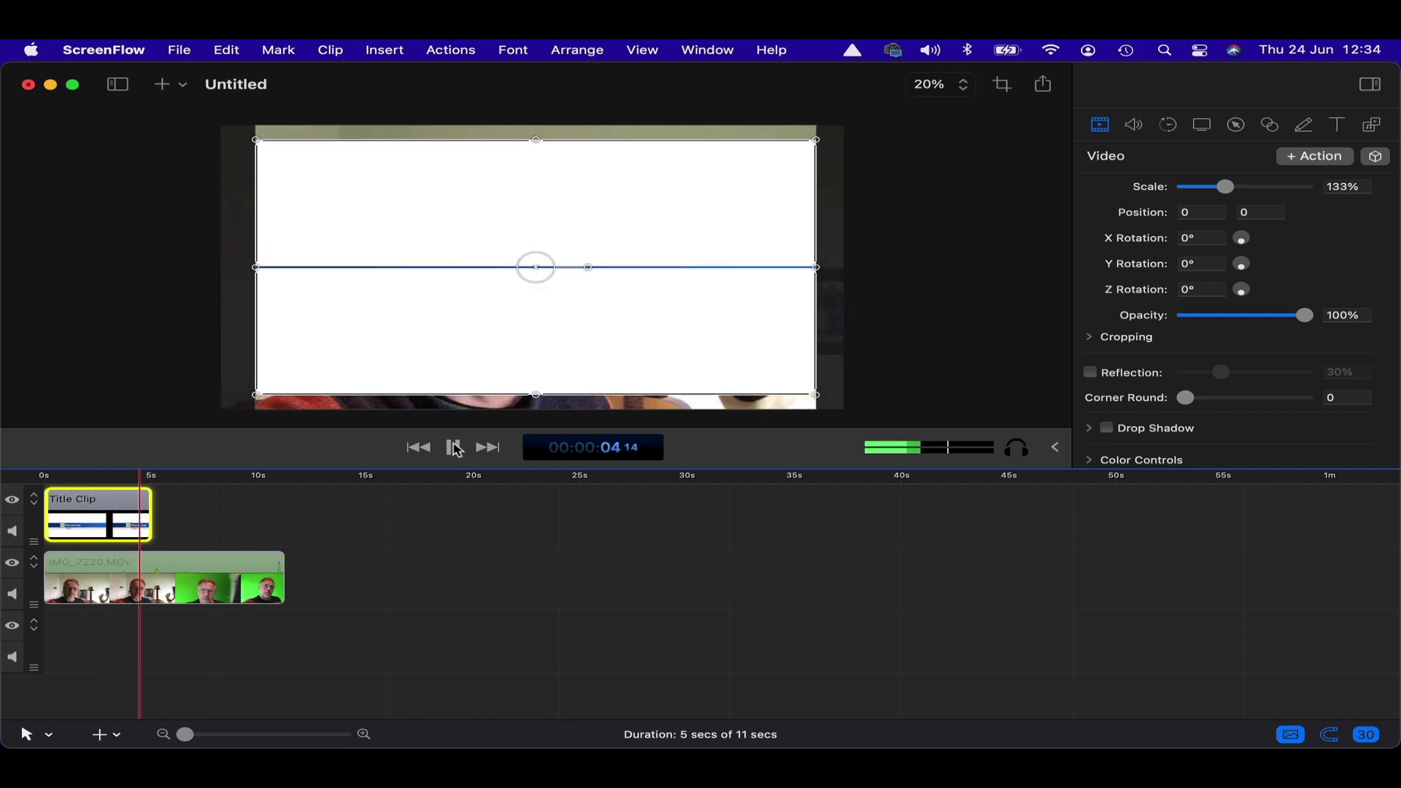
pyautogui.click(454, 446)
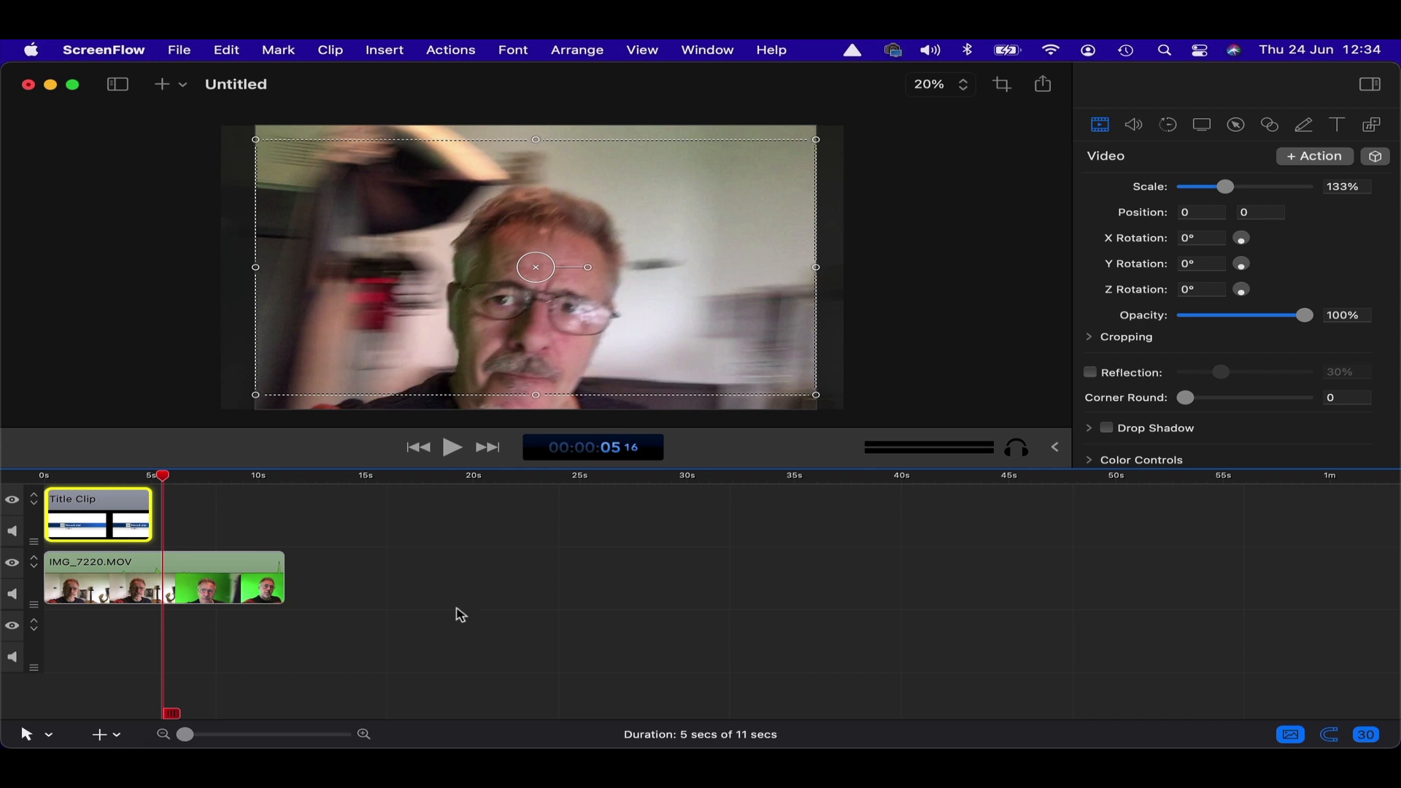
pyautogui.moveTo(201, 149)
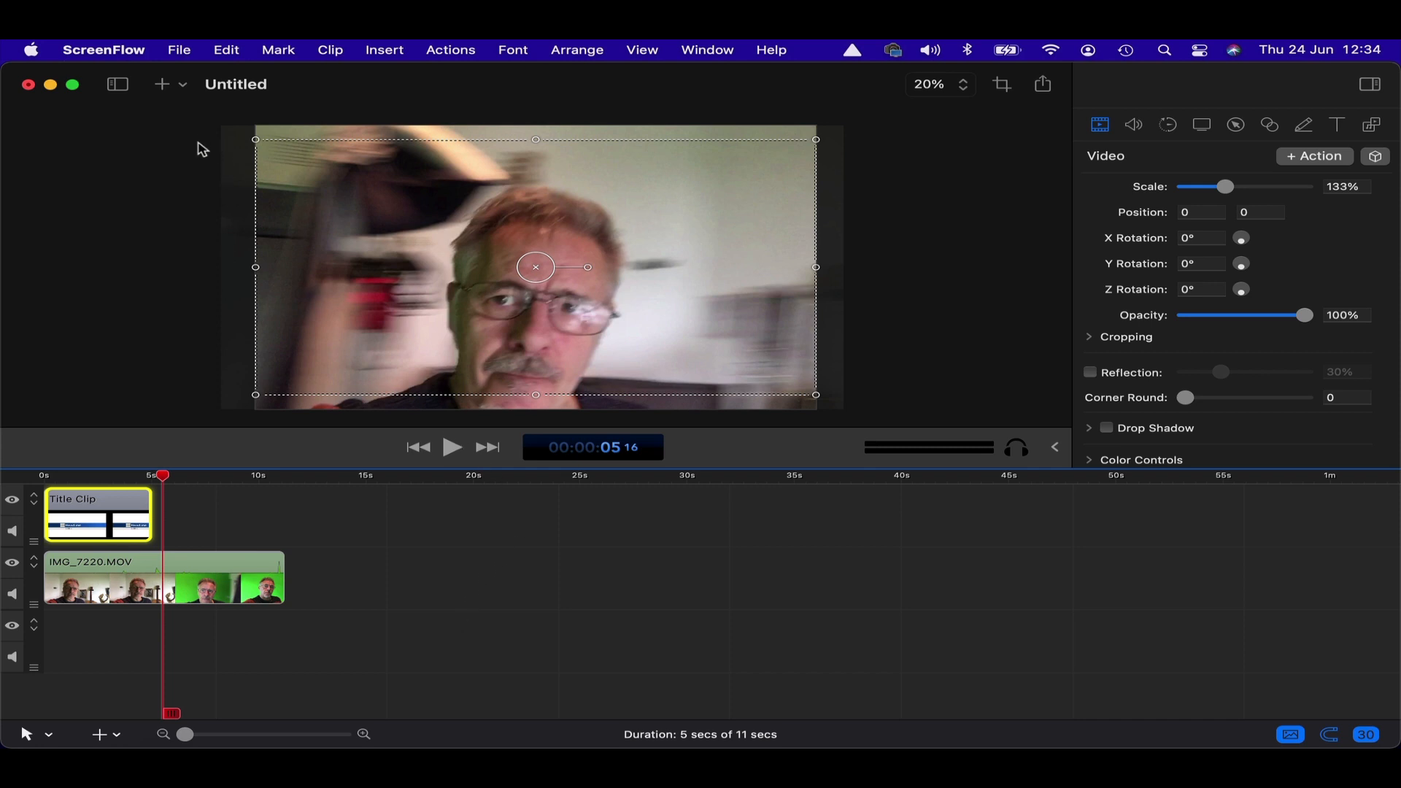
pyautogui.click(417, 446)
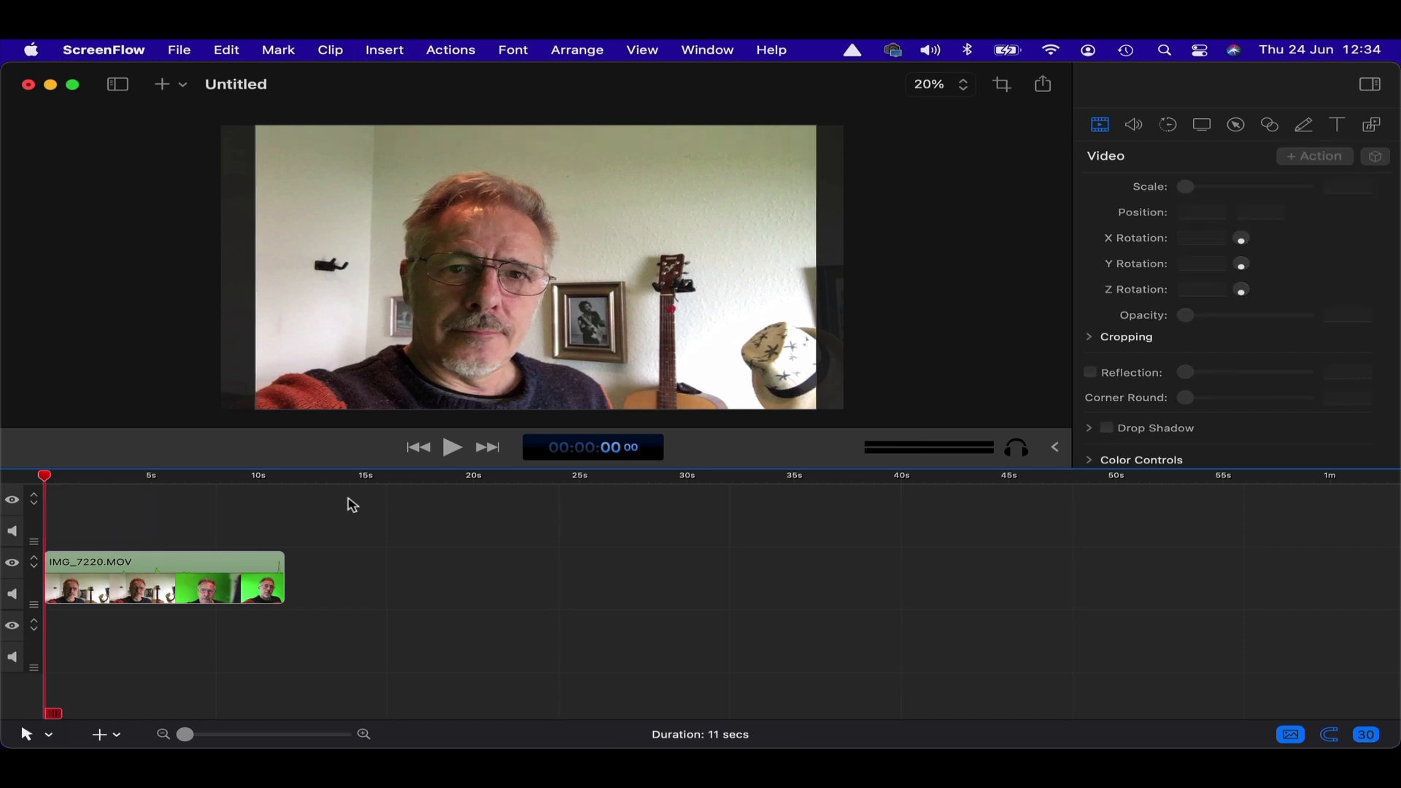
pyautogui.click(169, 84)
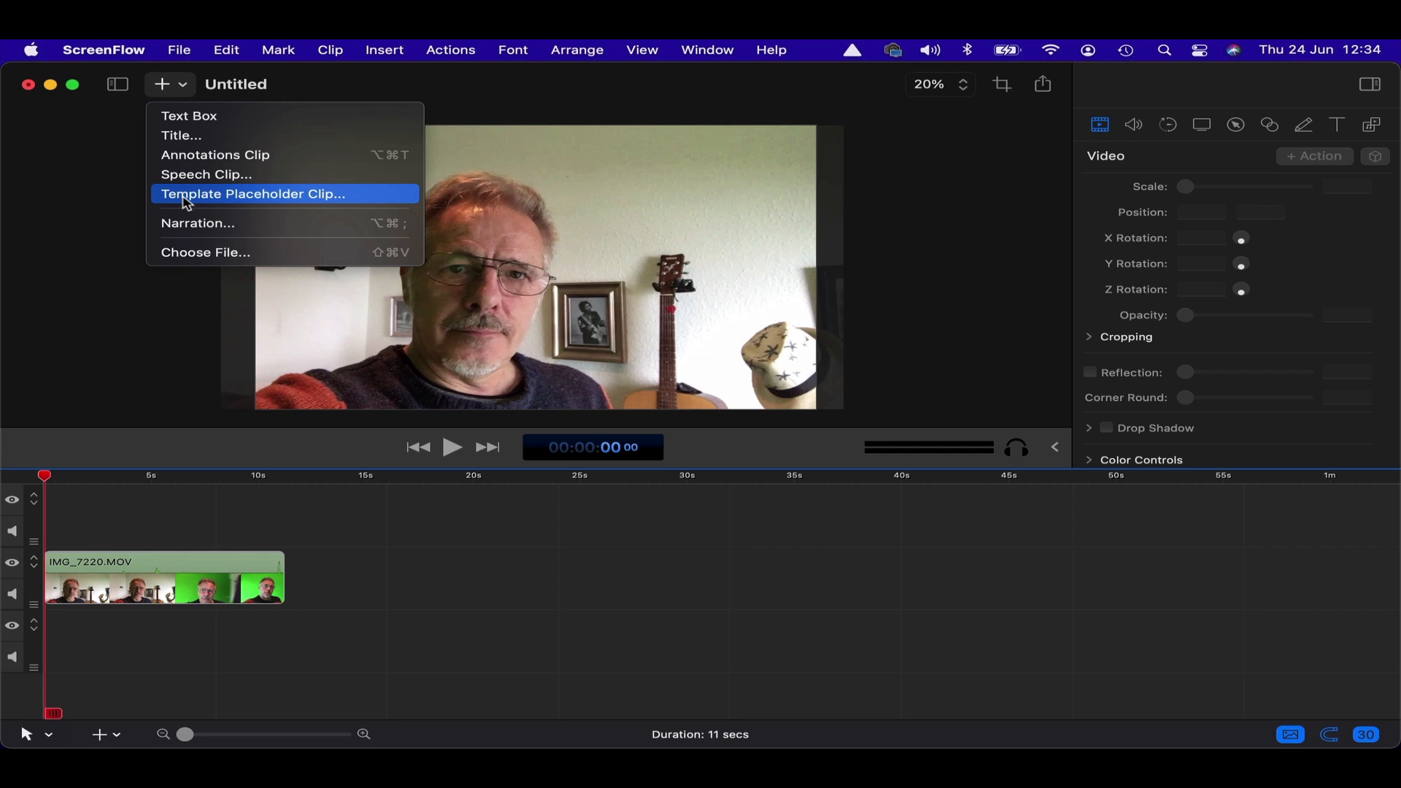
pyautogui.moveTo(258, 199)
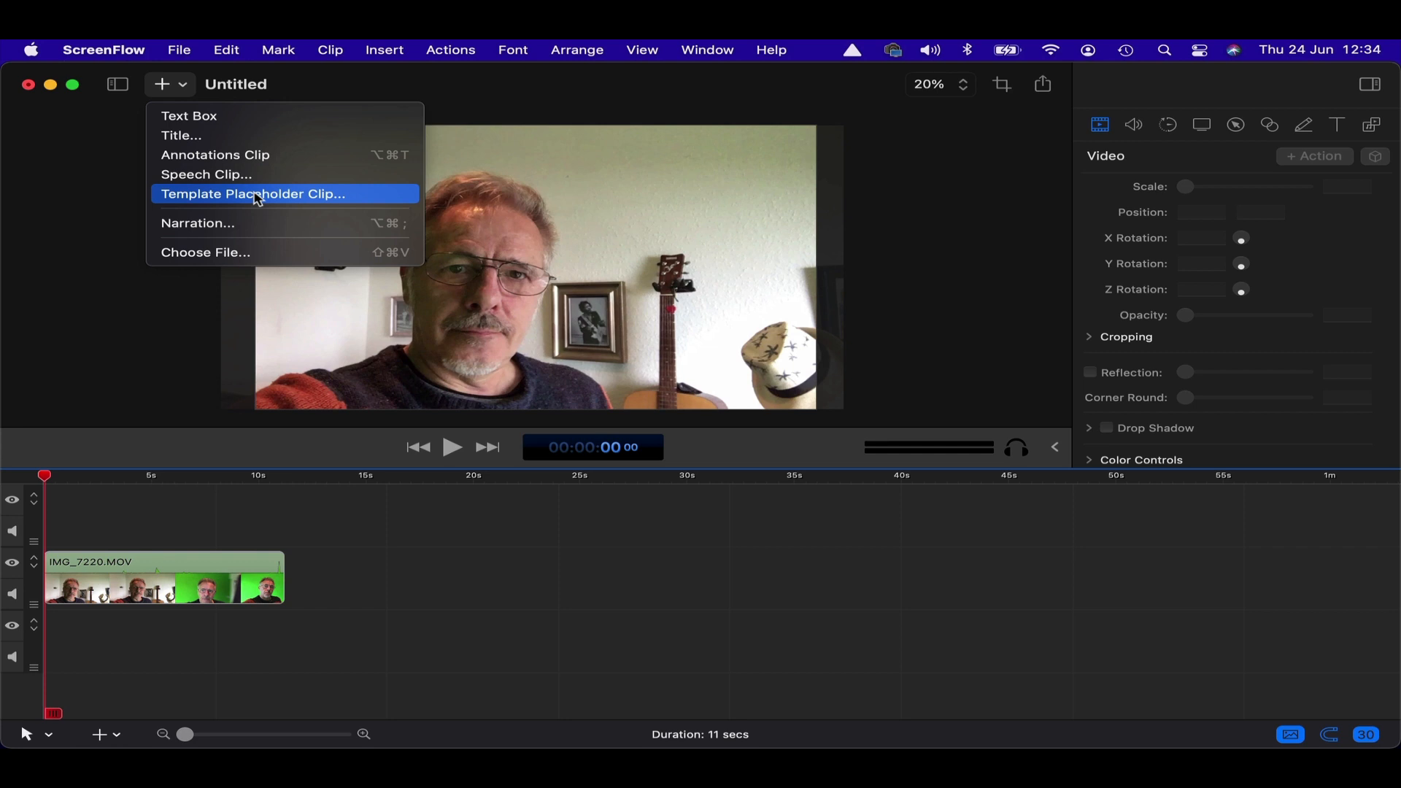
pyautogui.moveTo(1011, 251)
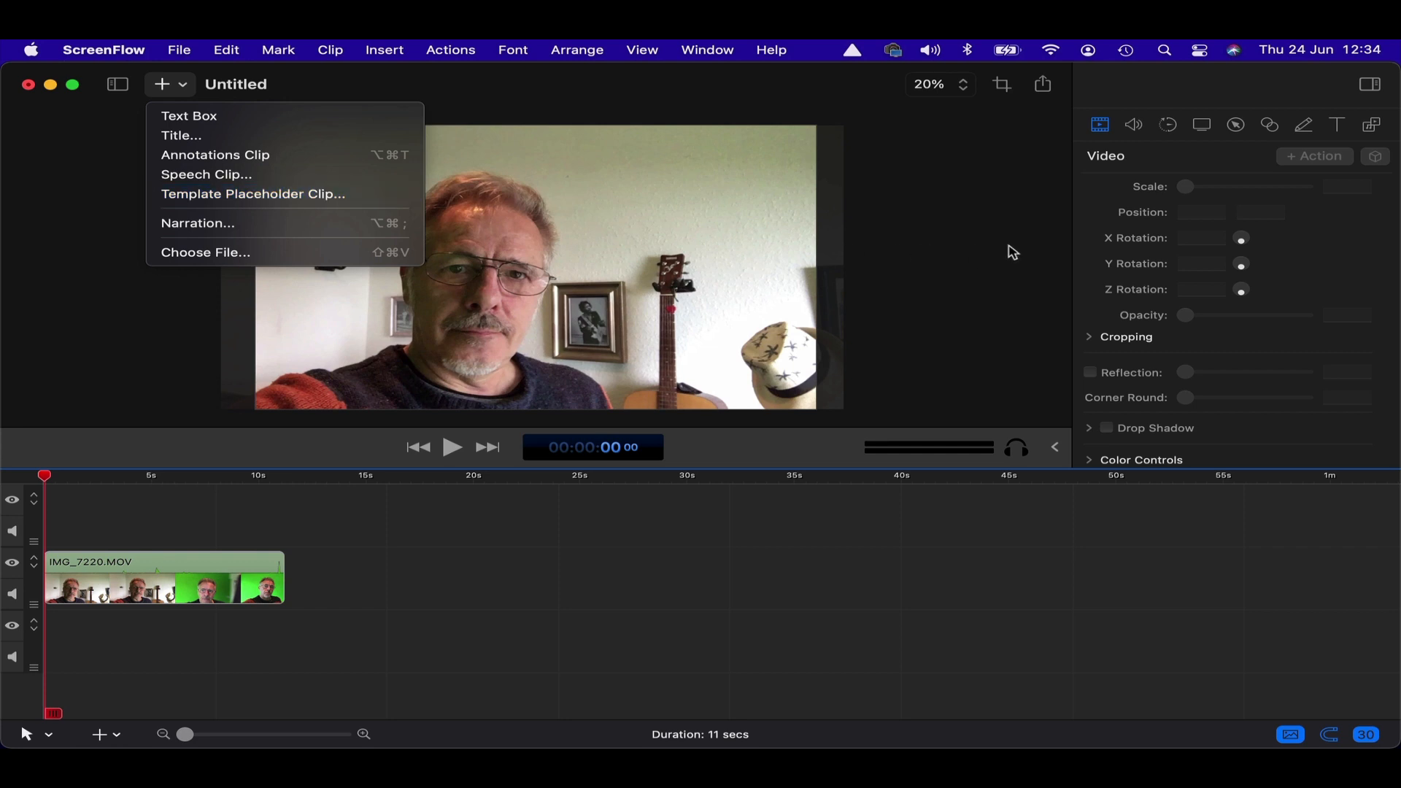
pyautogui.moveTo(962, 222)
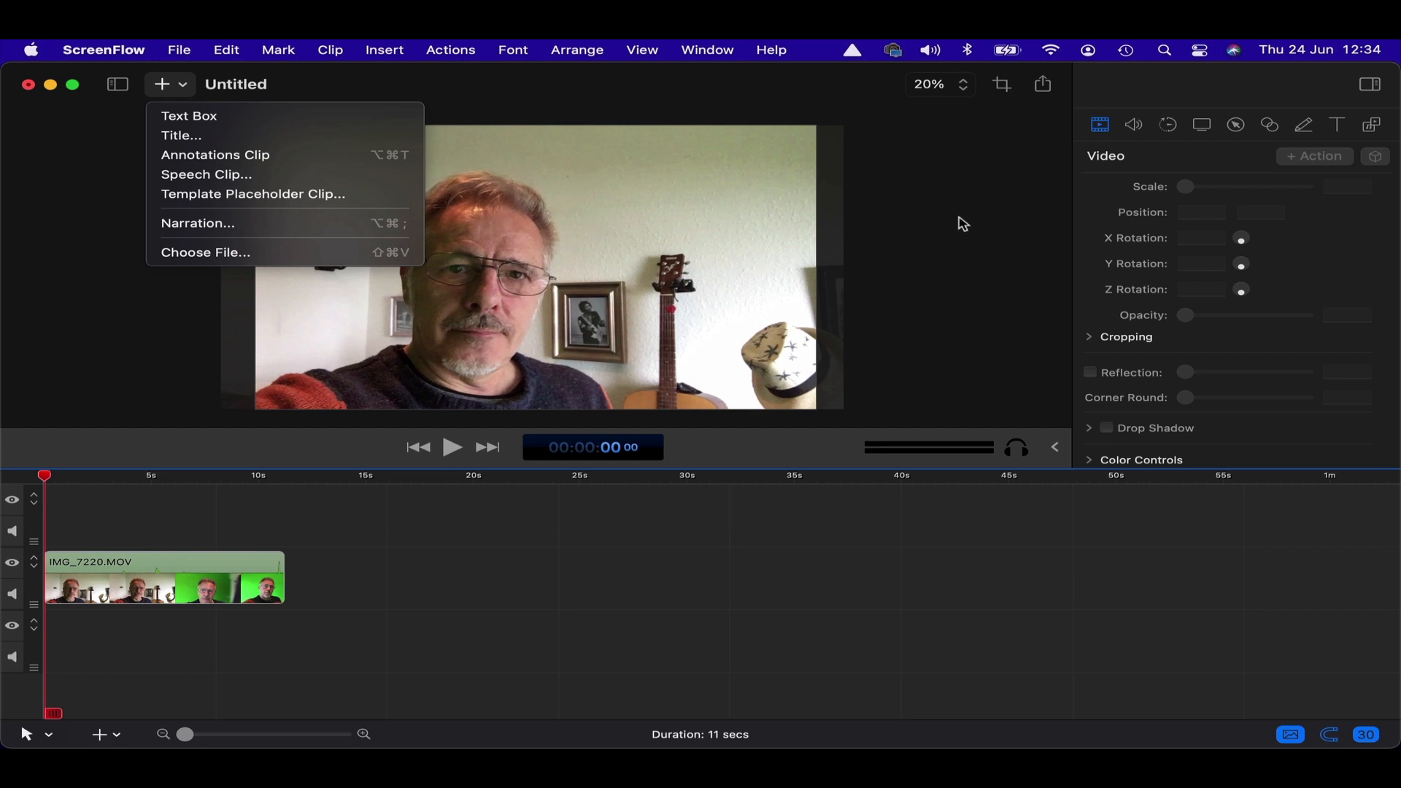
pyautogui.moveTo(473, 80)
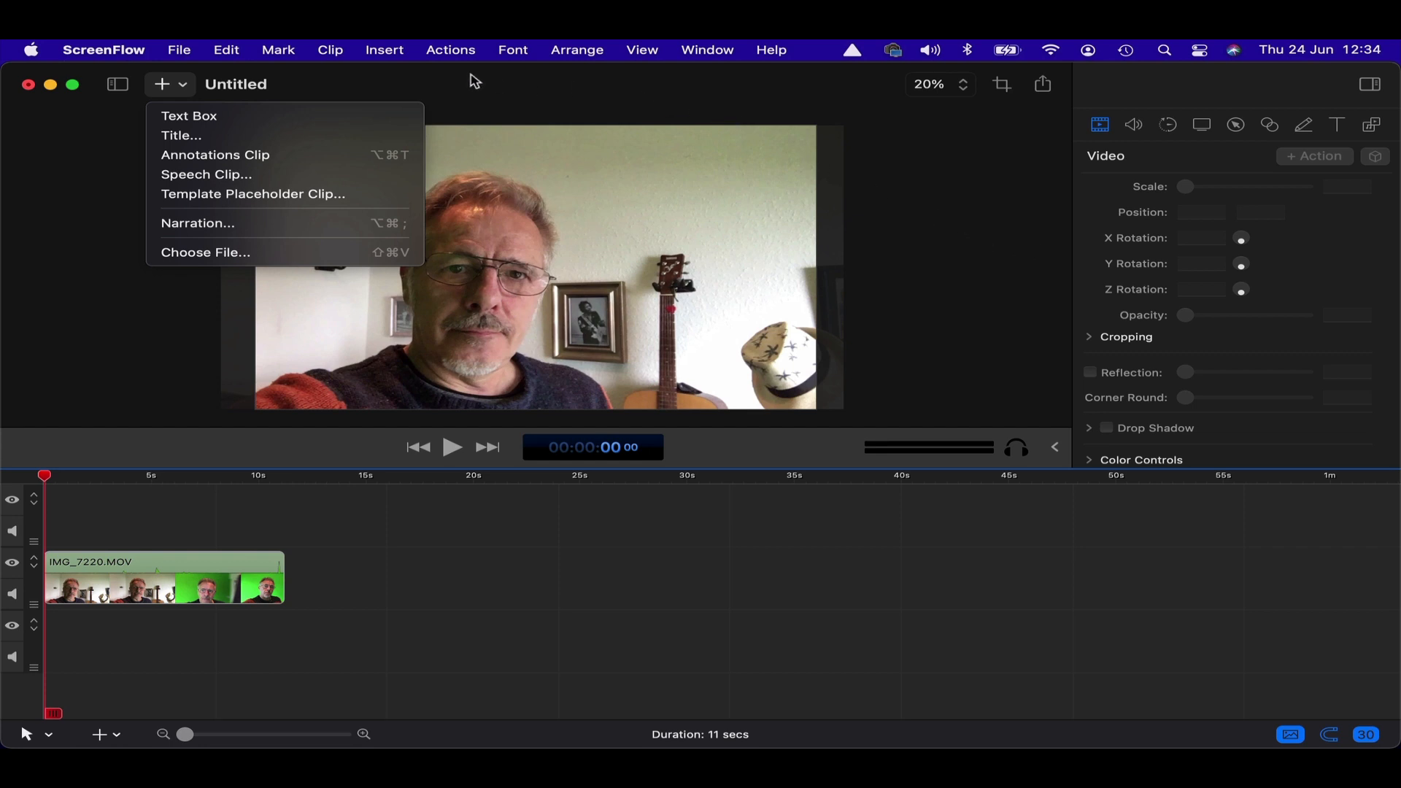
pyautogui.moveTo(168, 88)
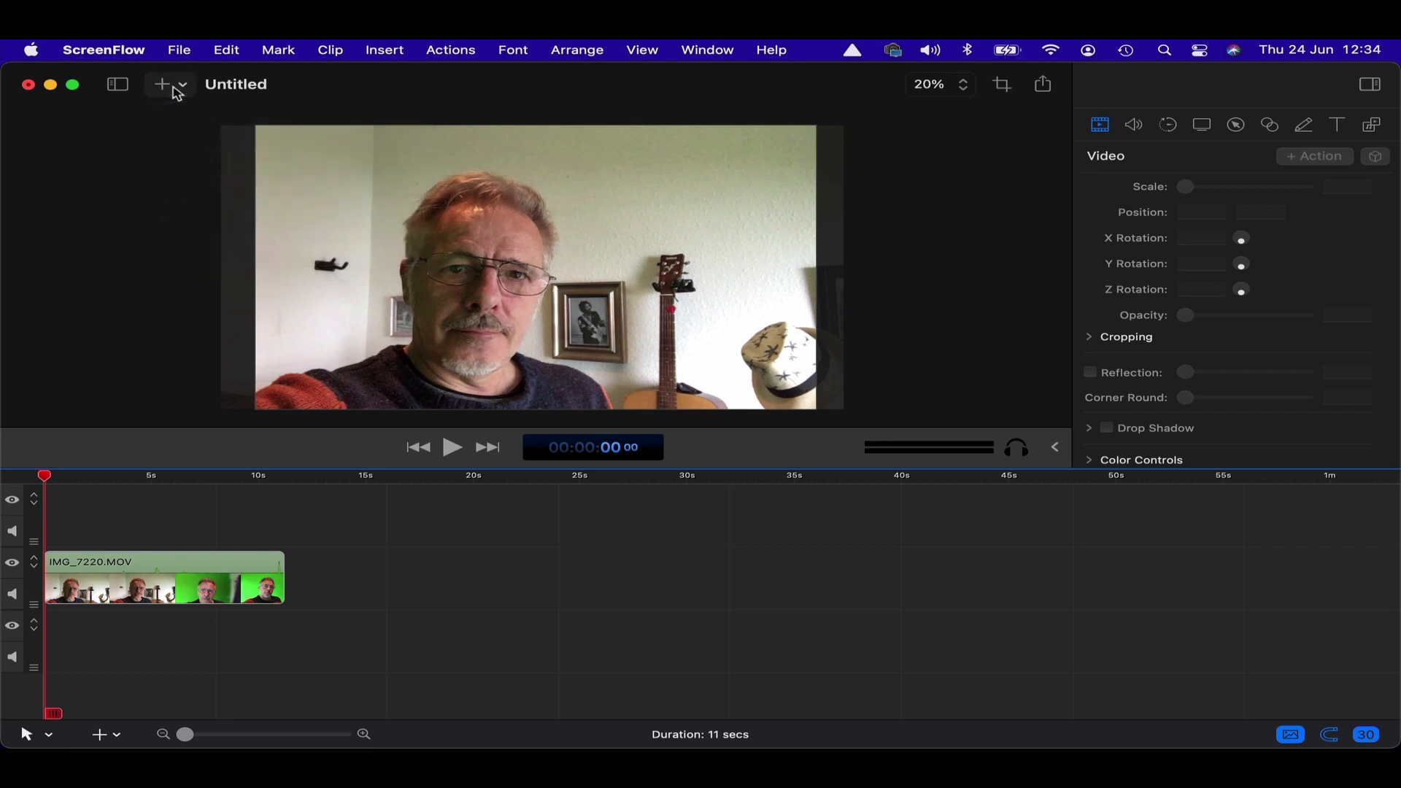
# - Select the IMG_7220.MOV clip and scroll to its empty Filters & Effects section
pyautogui.click(165, 576)
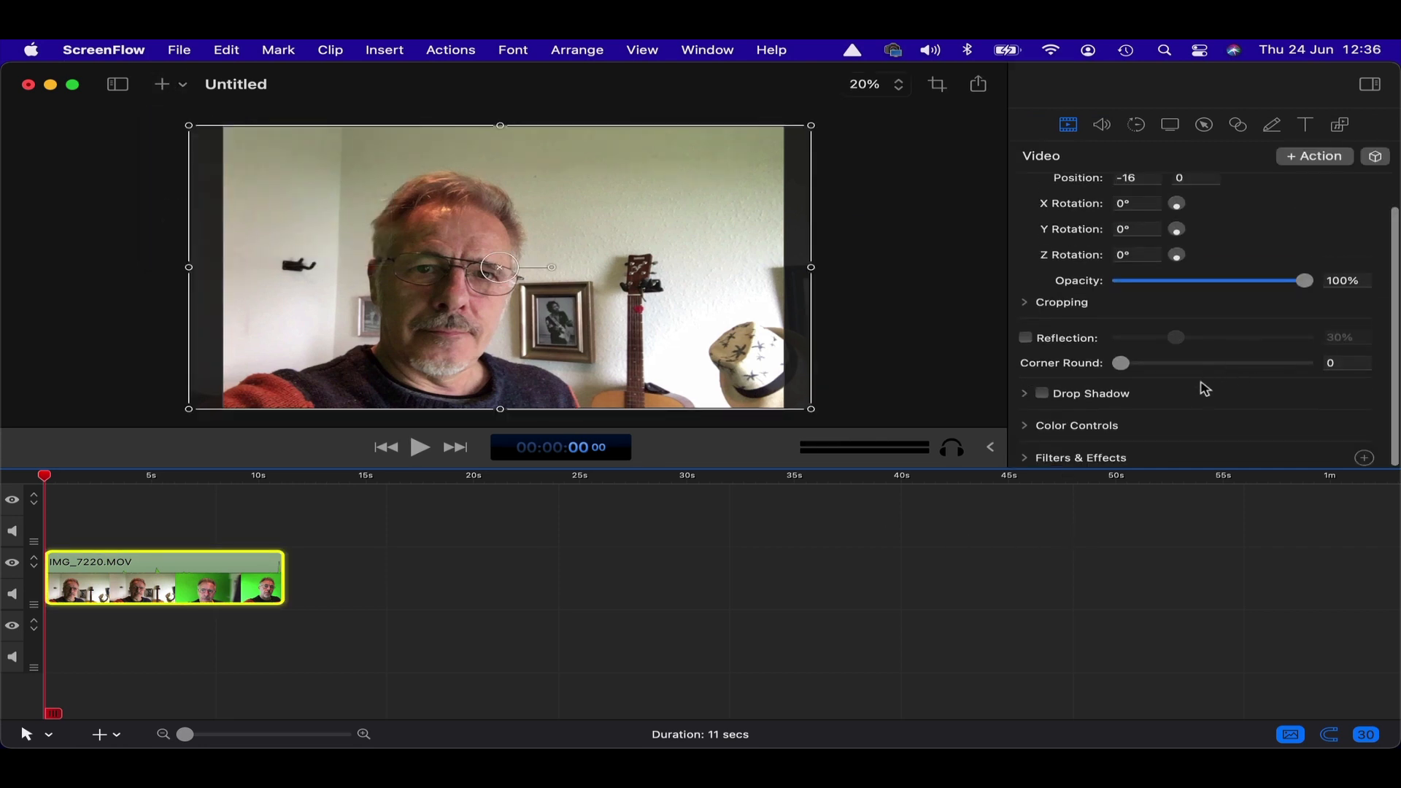
pyautogui.moveTo(1086, 414)
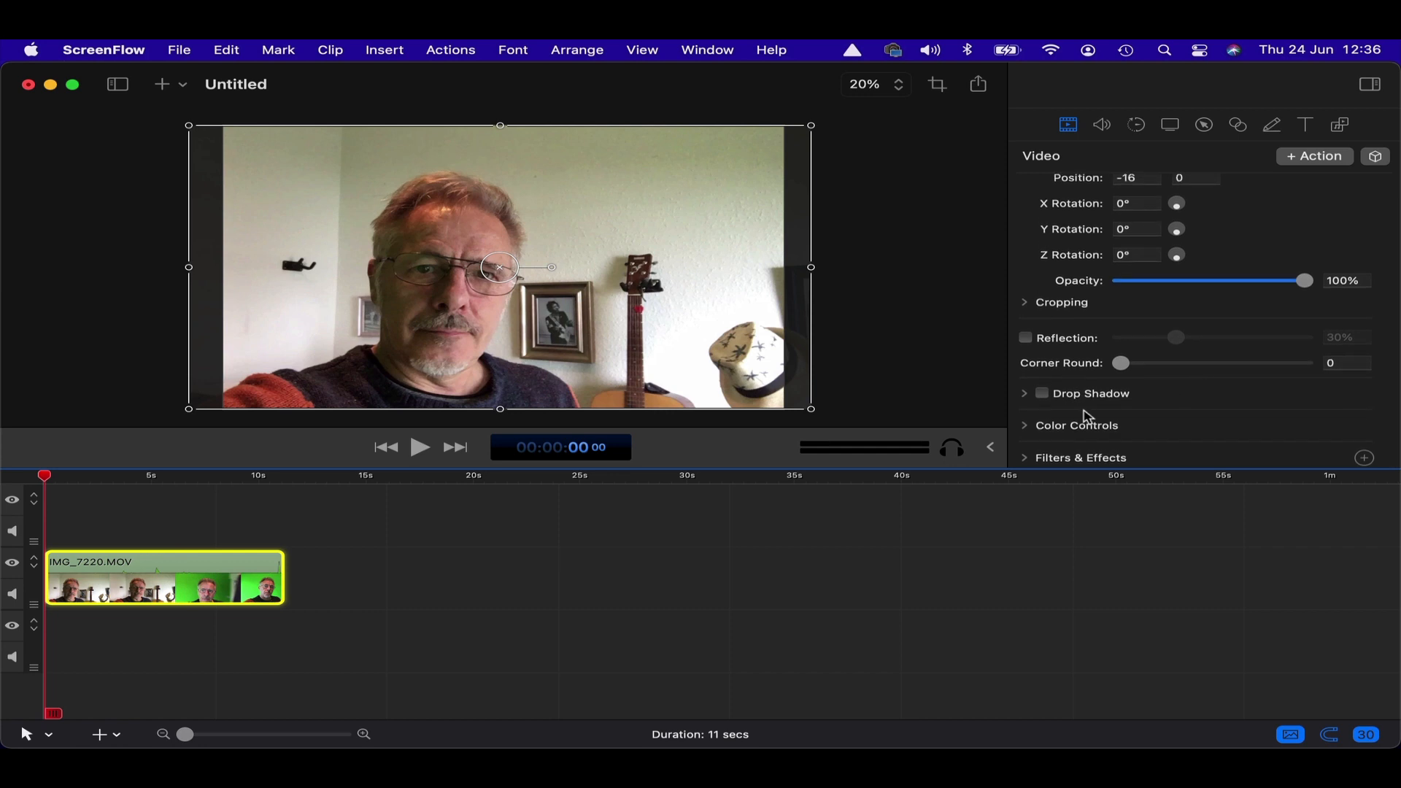
pyautogui.moveTo(173, 577)
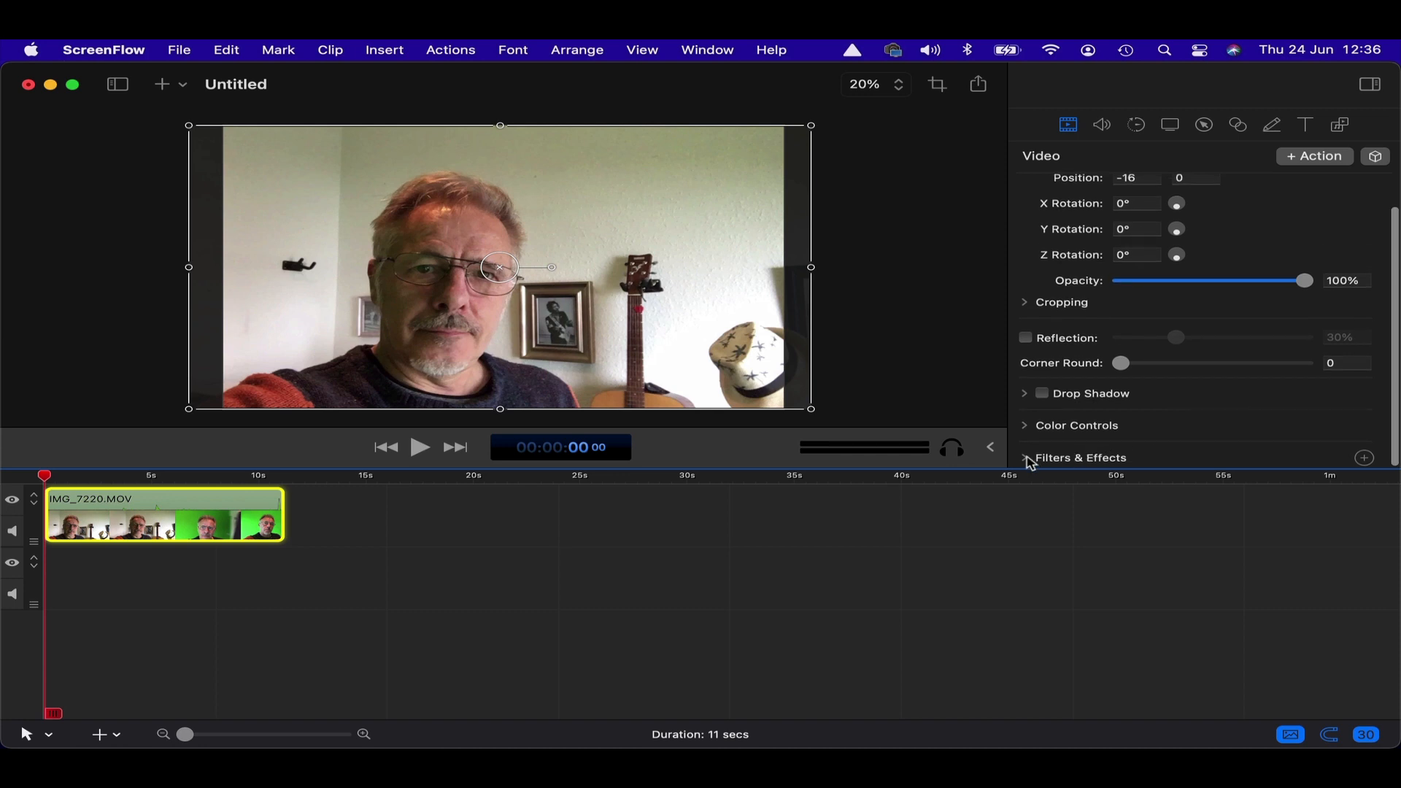
pyautogui.scroll(-3)
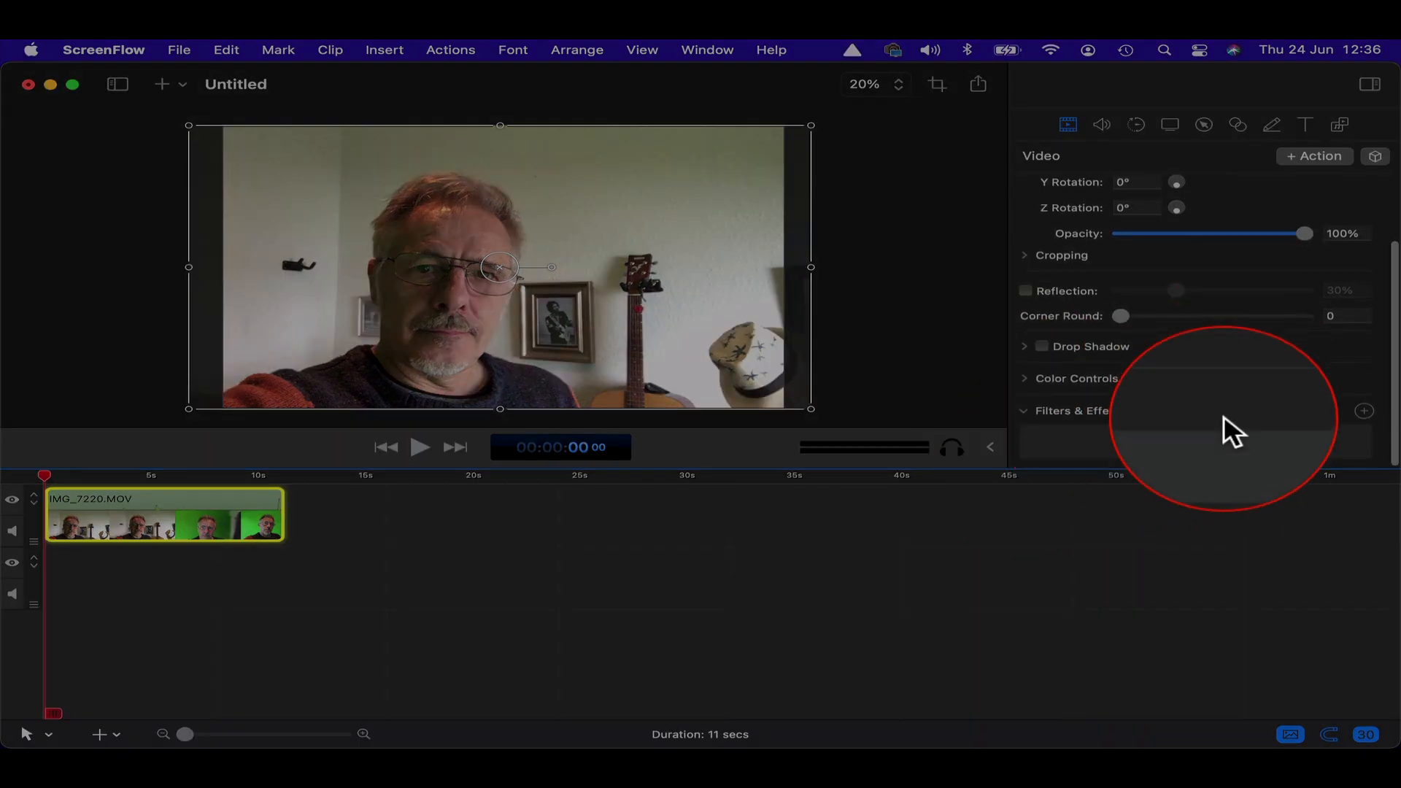
# - Open the filter gallery and try the Burnt, Vintage and Iceberg colour effects
pyautogui.click(1364, 411)
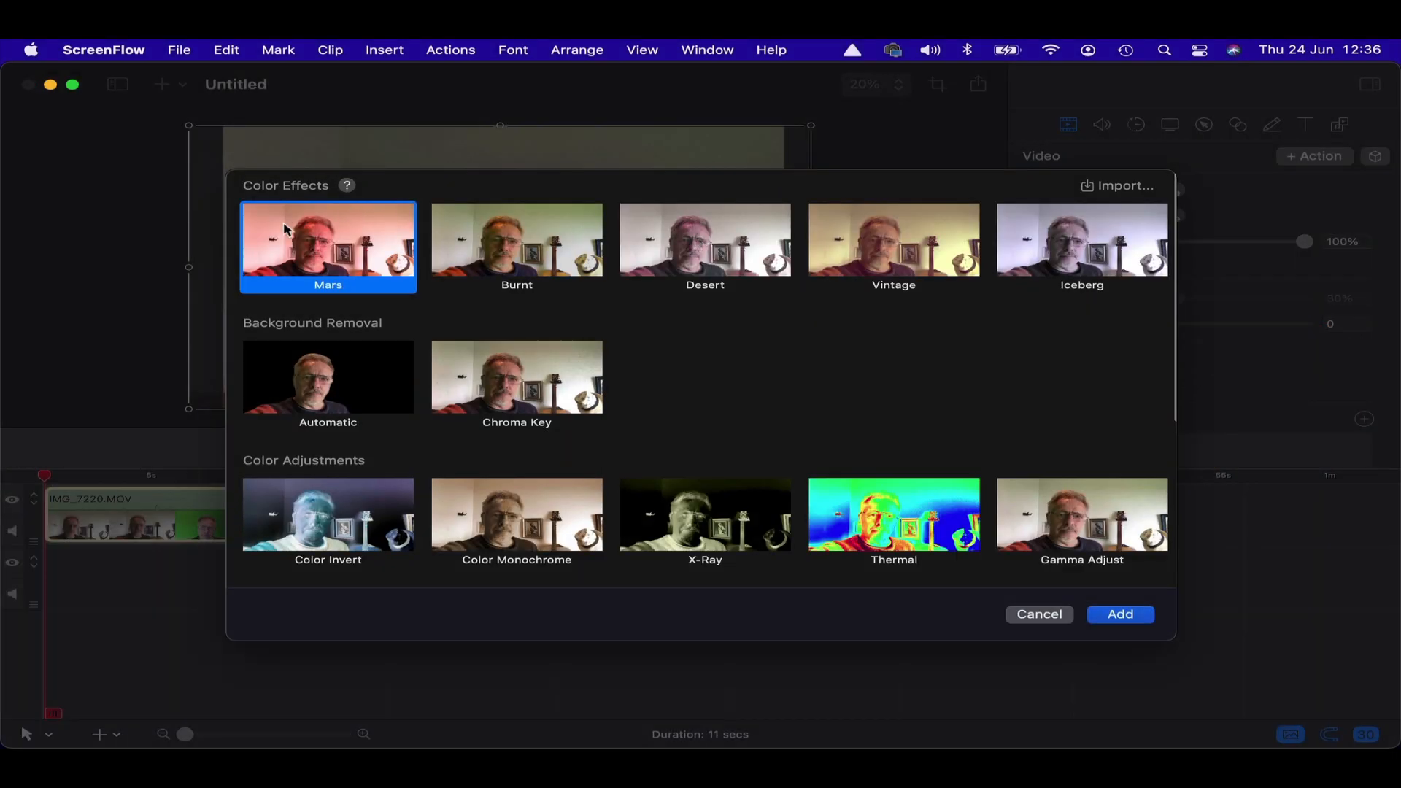
pyautogui.moveTo(490, 228)
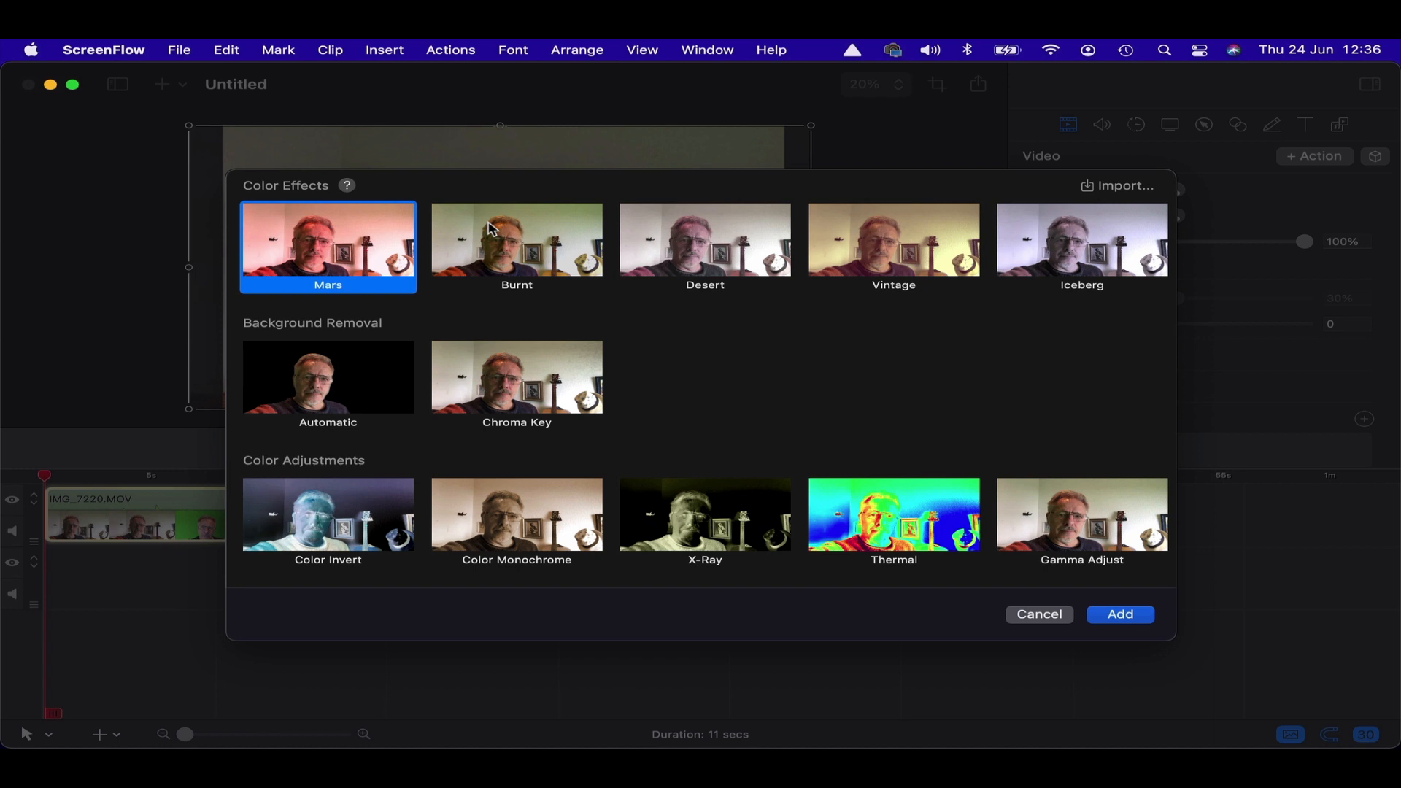
pyautogui.click(516, 240)
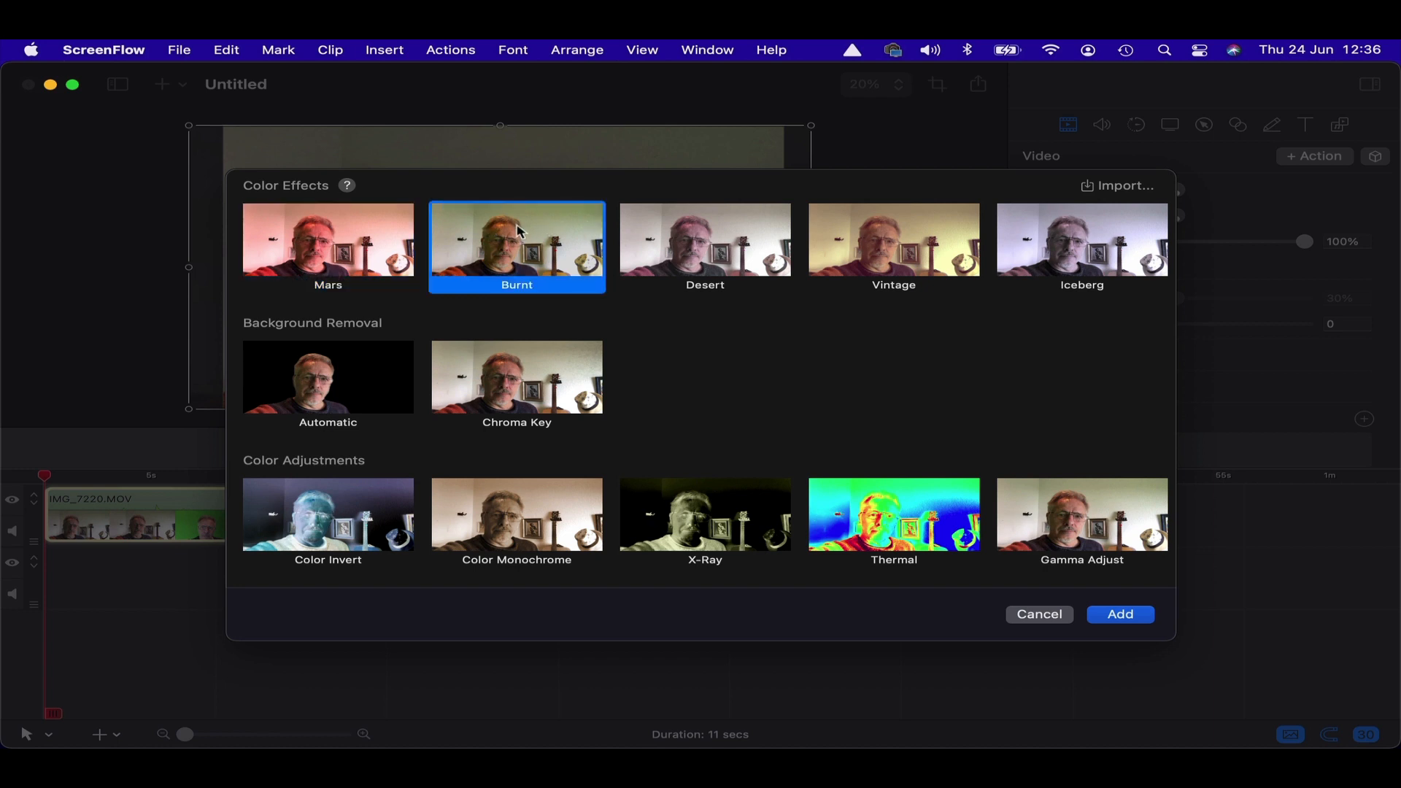
pyautogui.click(892, 246)
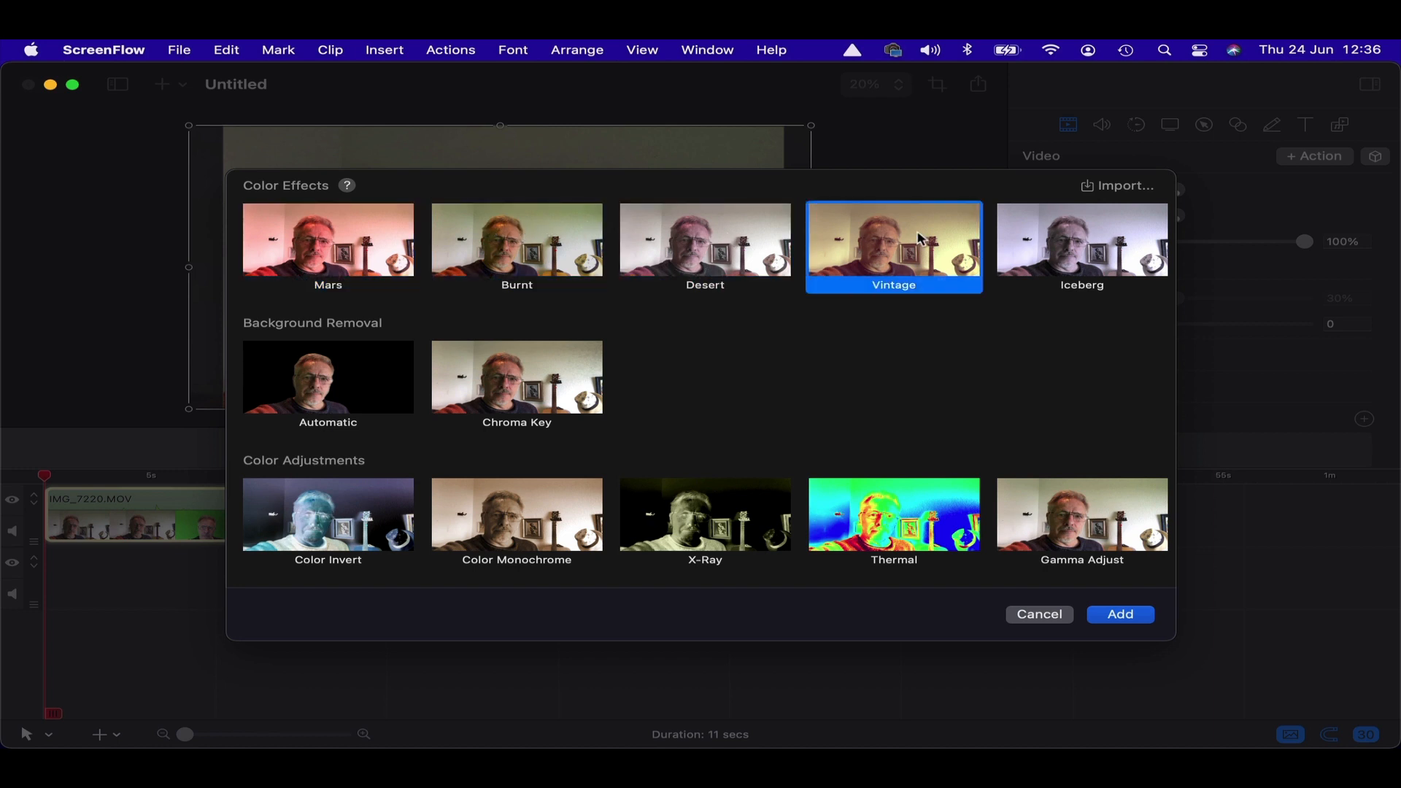
pyautogui.click(1082, 239)
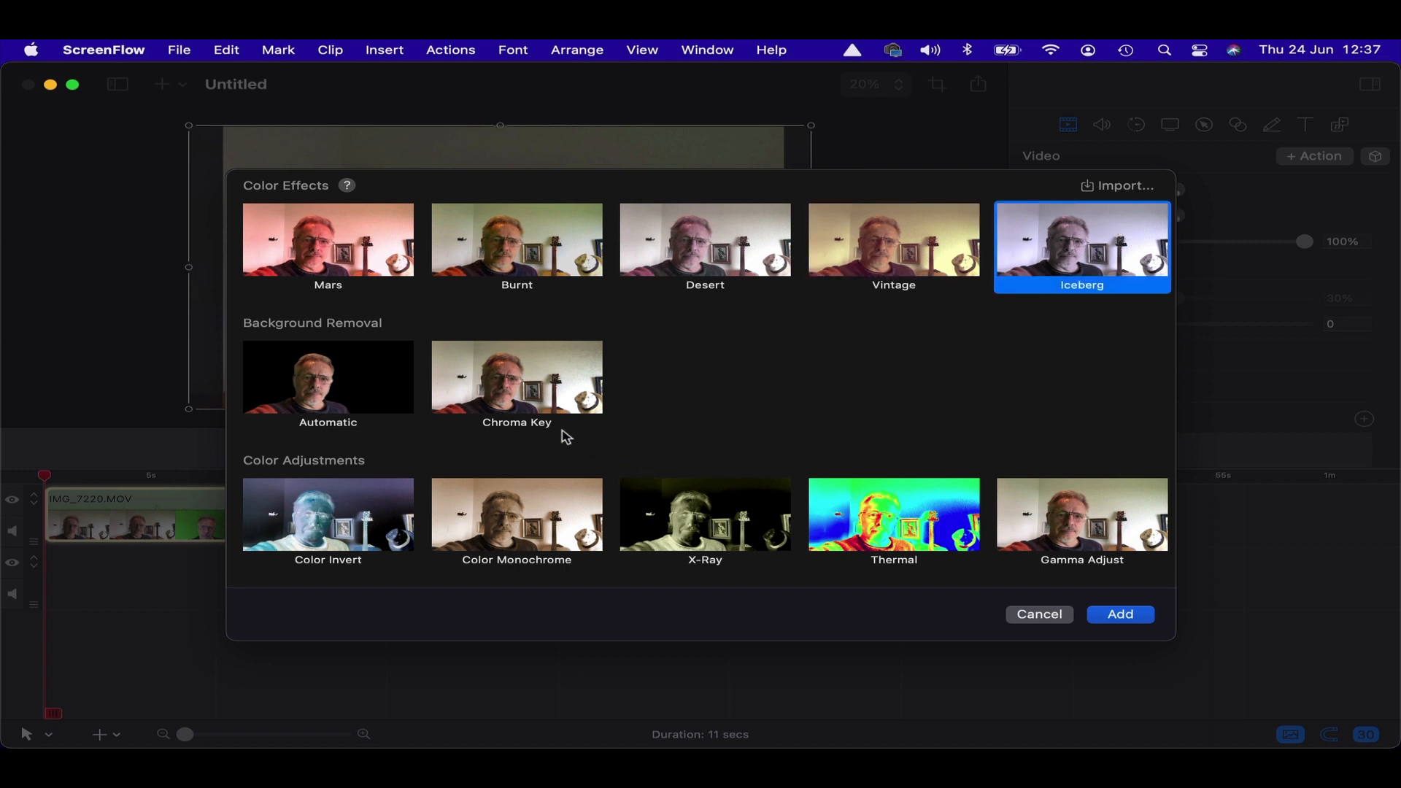
pyautogui.moveTo(975, 370)
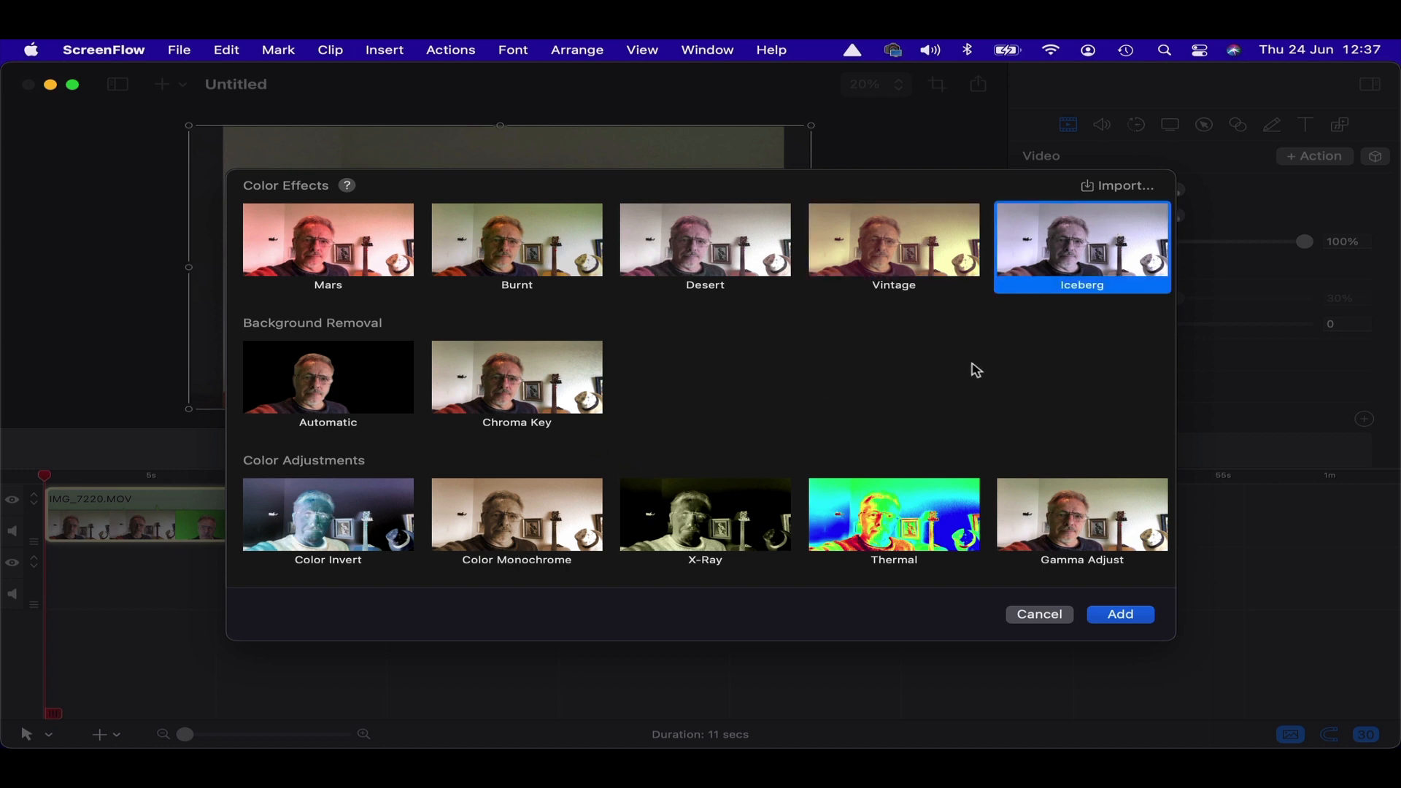
# - Scroll down and select Automatic under Background Removal
pyautogui.scroll(-3)
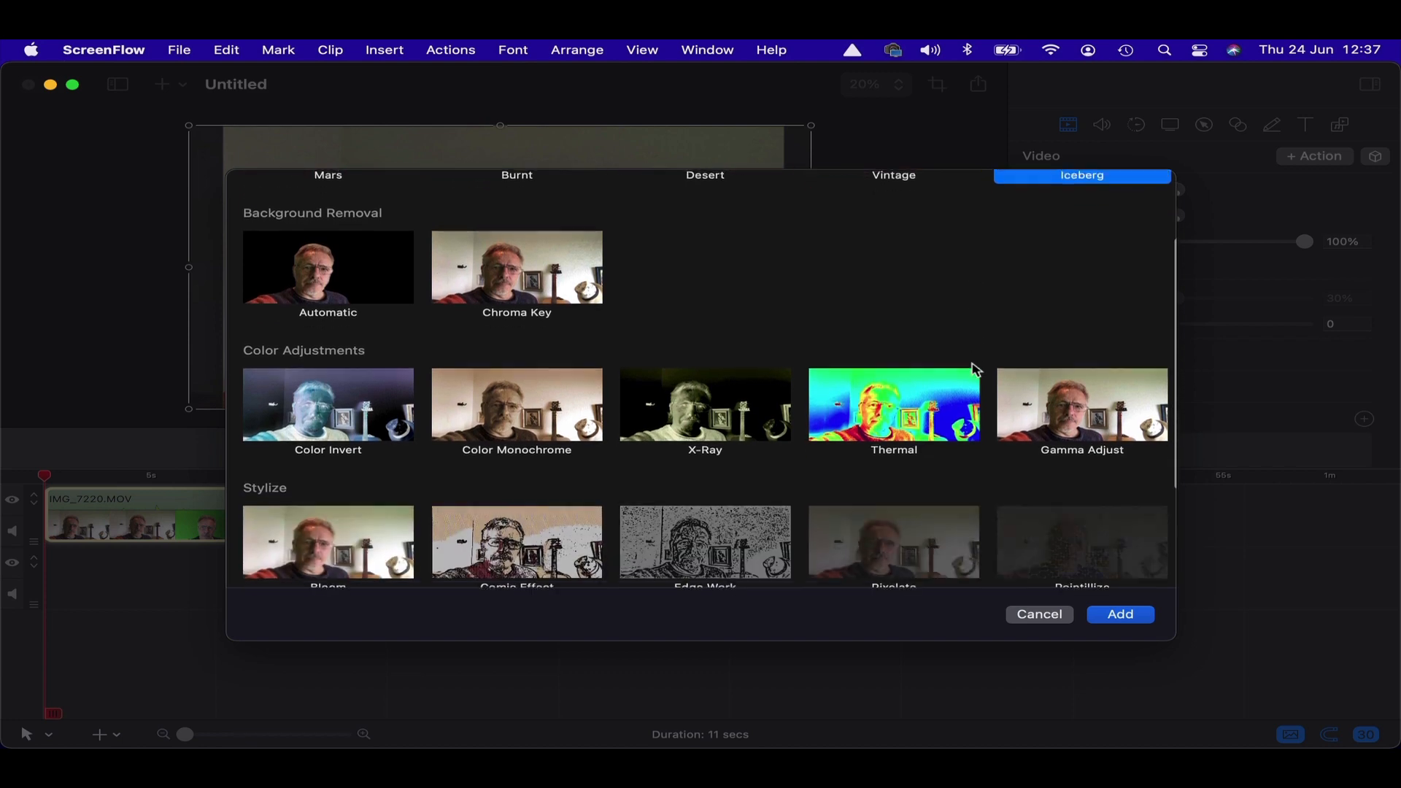
pyautogui.scroll(-3)
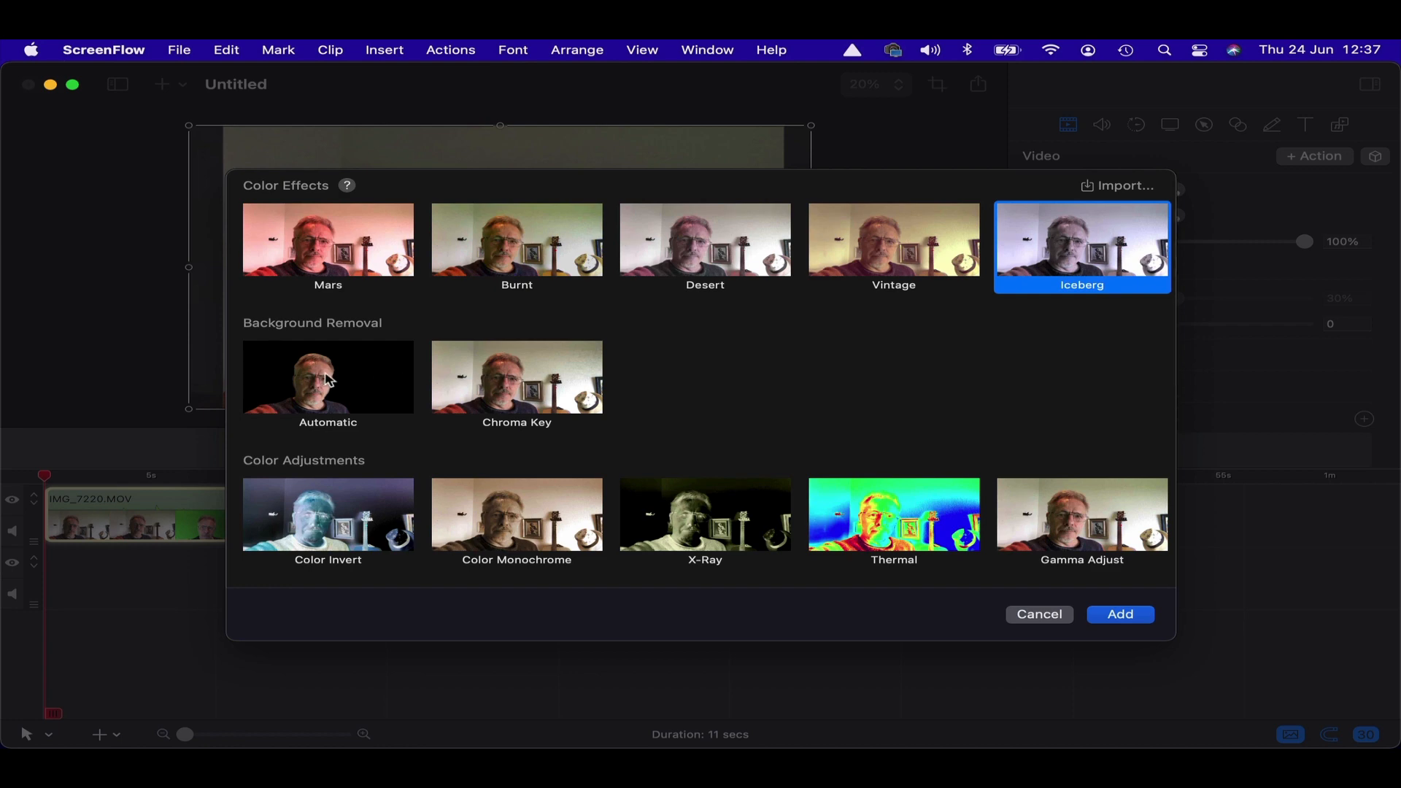
pyautogui.click(328, 377)
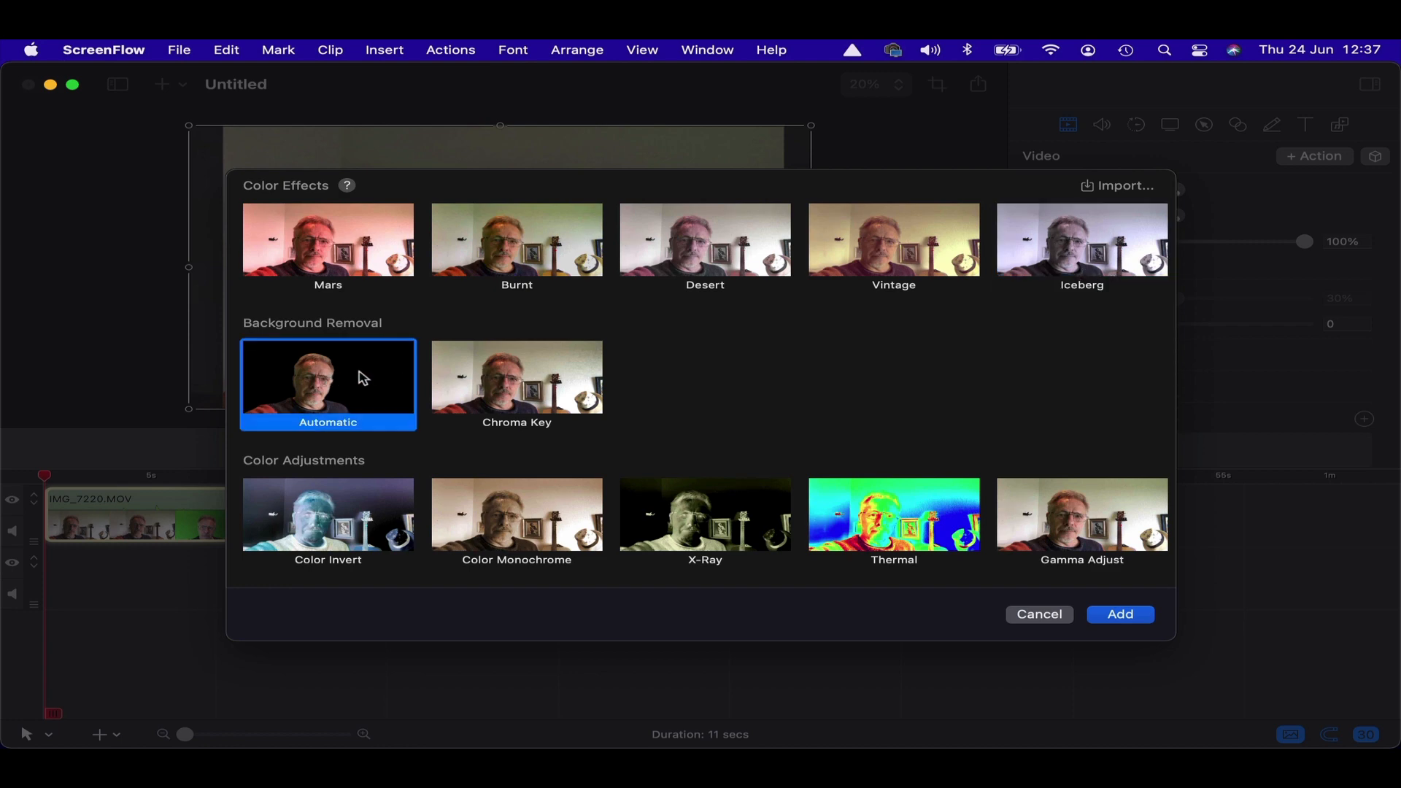
pyautogui.click(1119, 614)
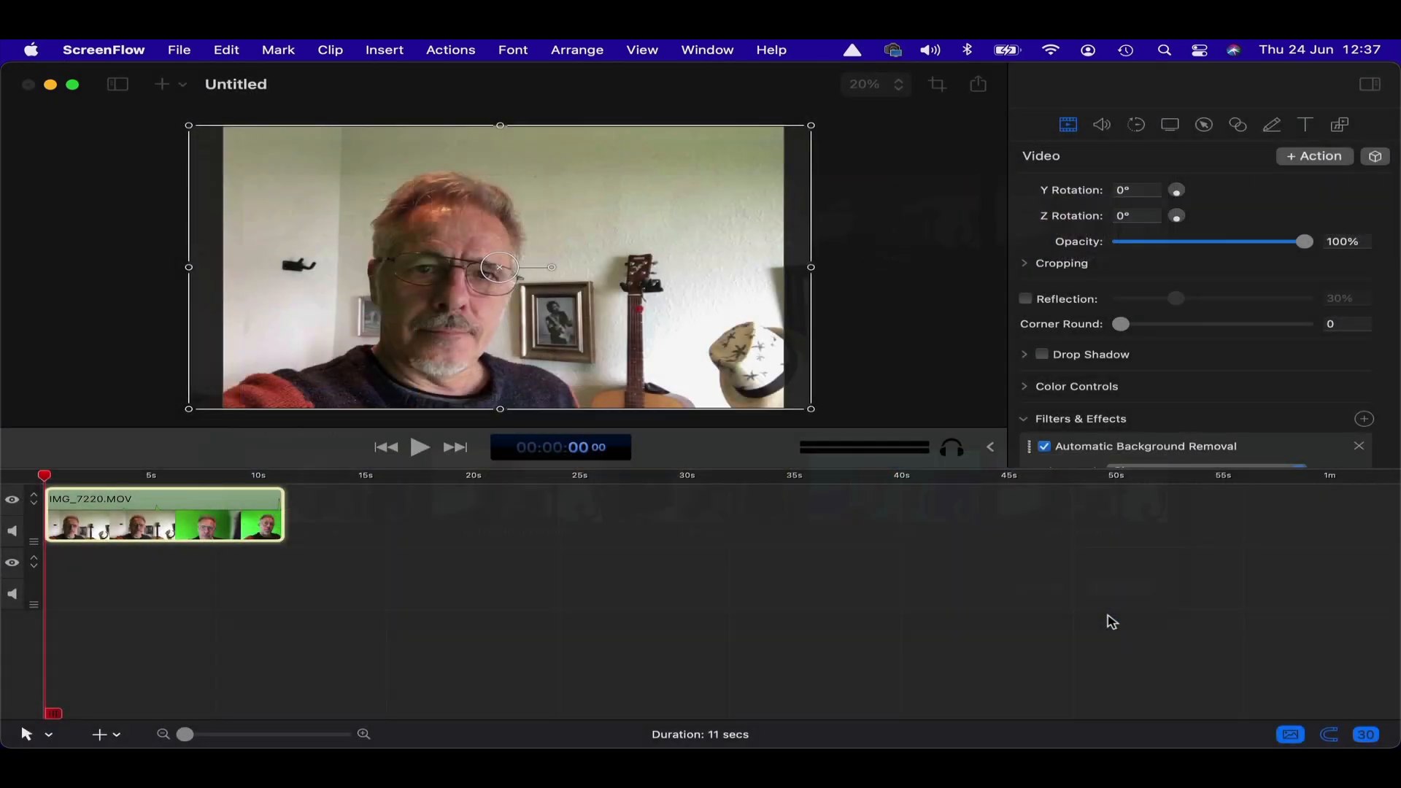
pyautogui.click(1044, 446)
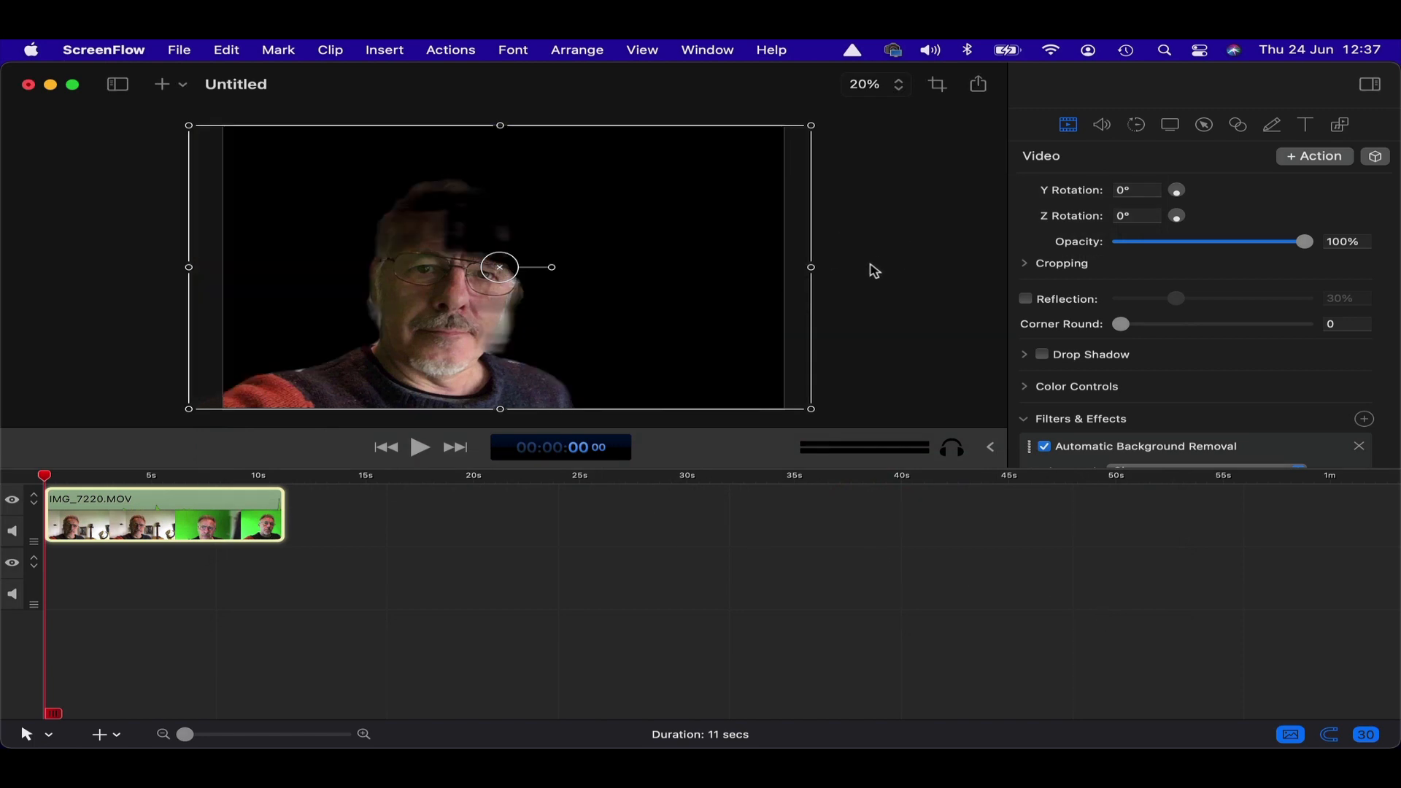
pyautogui.moveTo(427, 501)
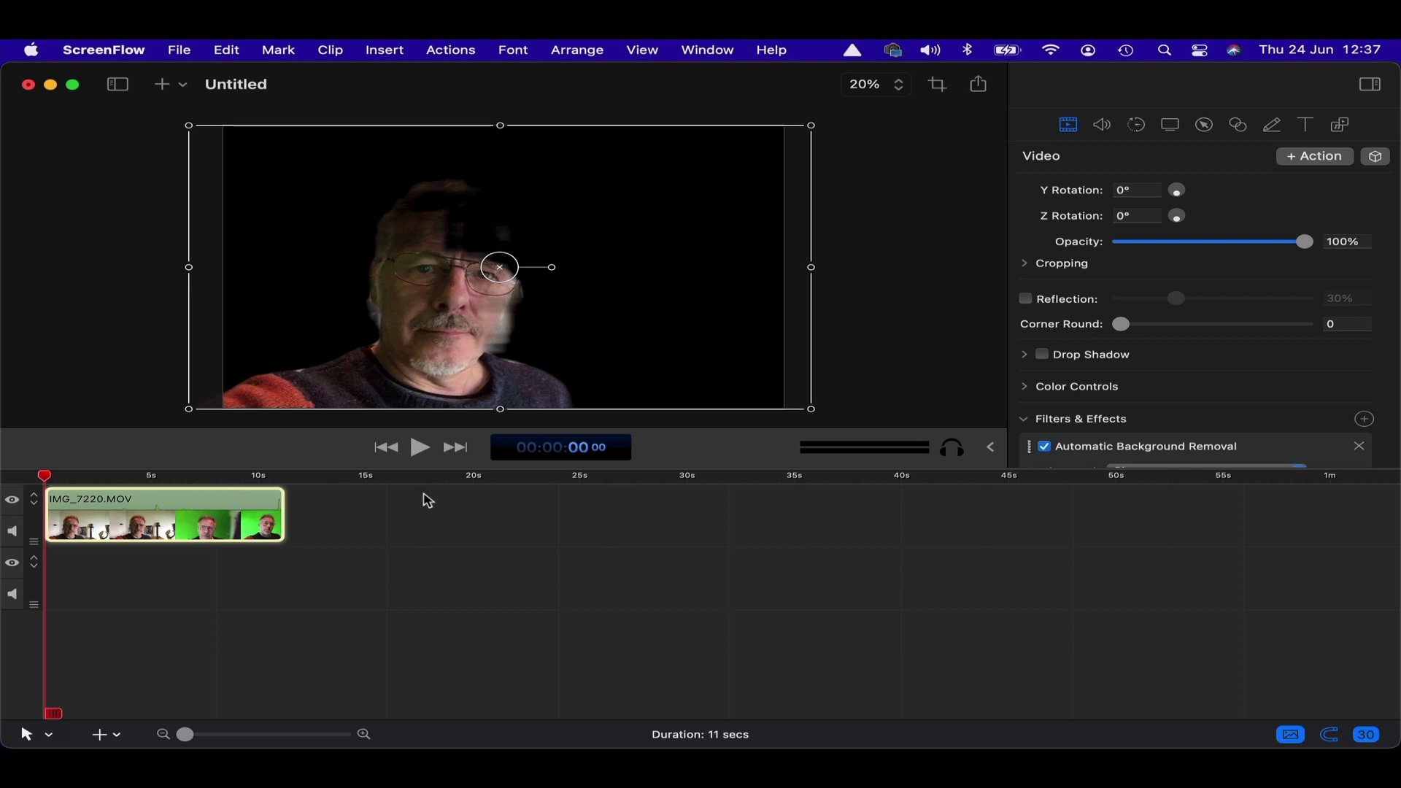
pyautogui.moveTo(429, 454)
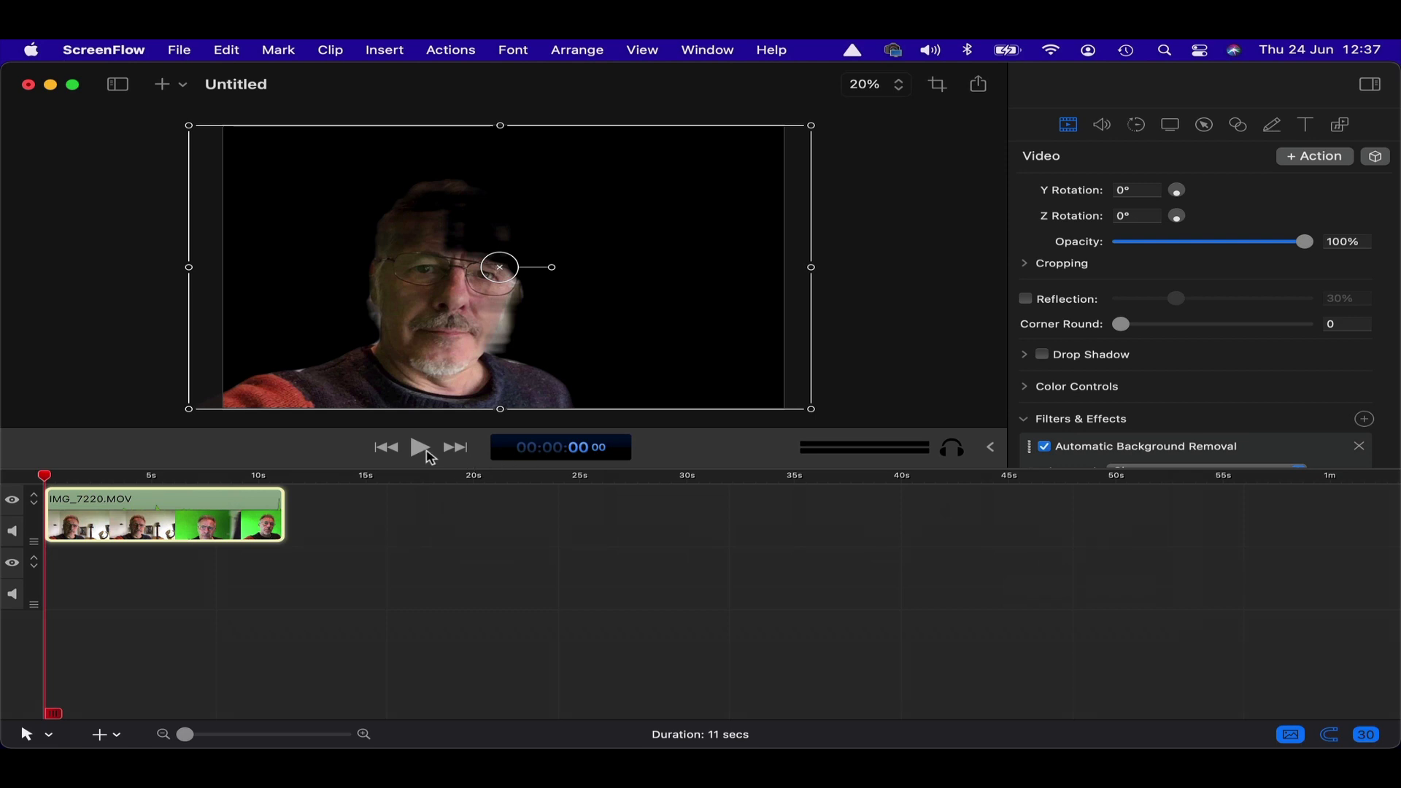
pyautogui.click(419, 447)
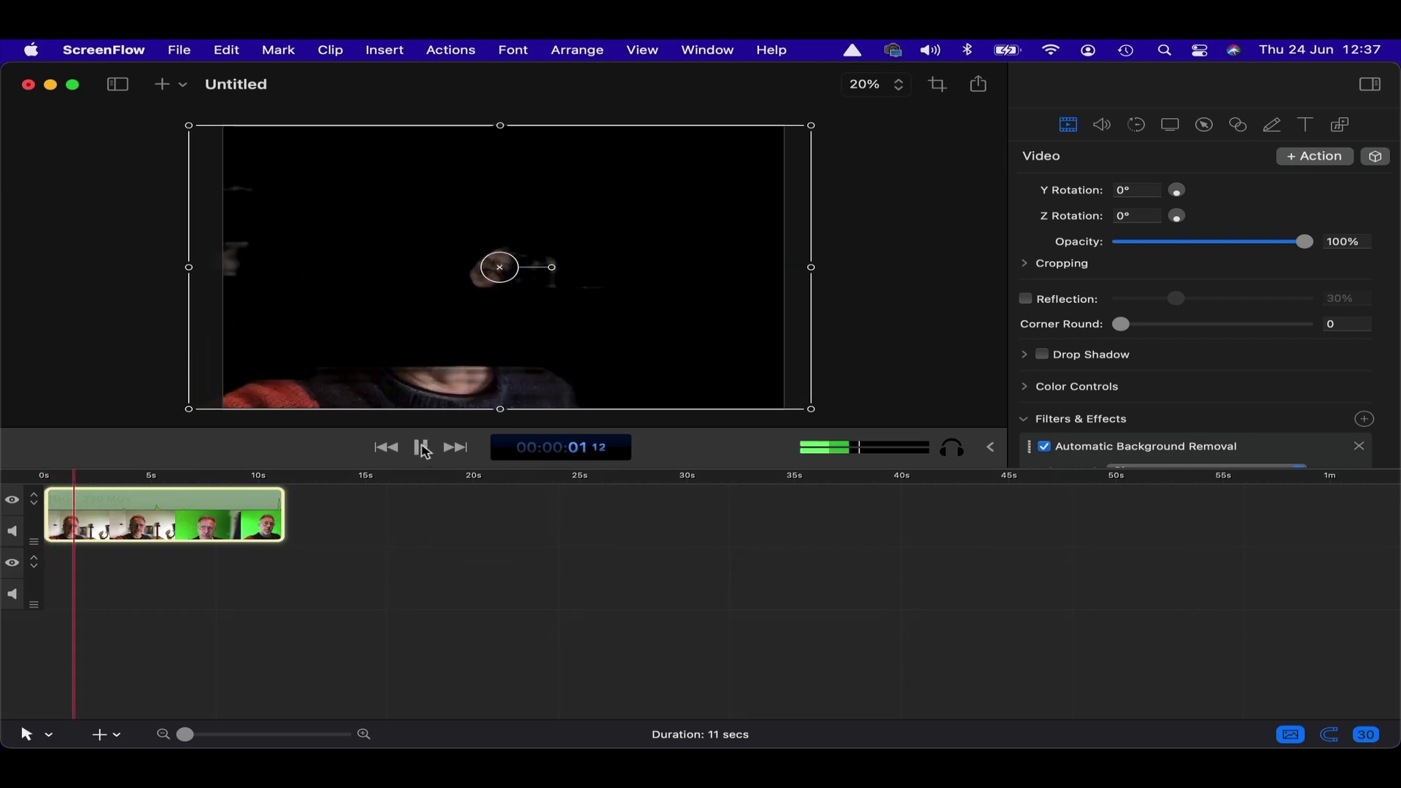
pyautogui.click(422, 447)
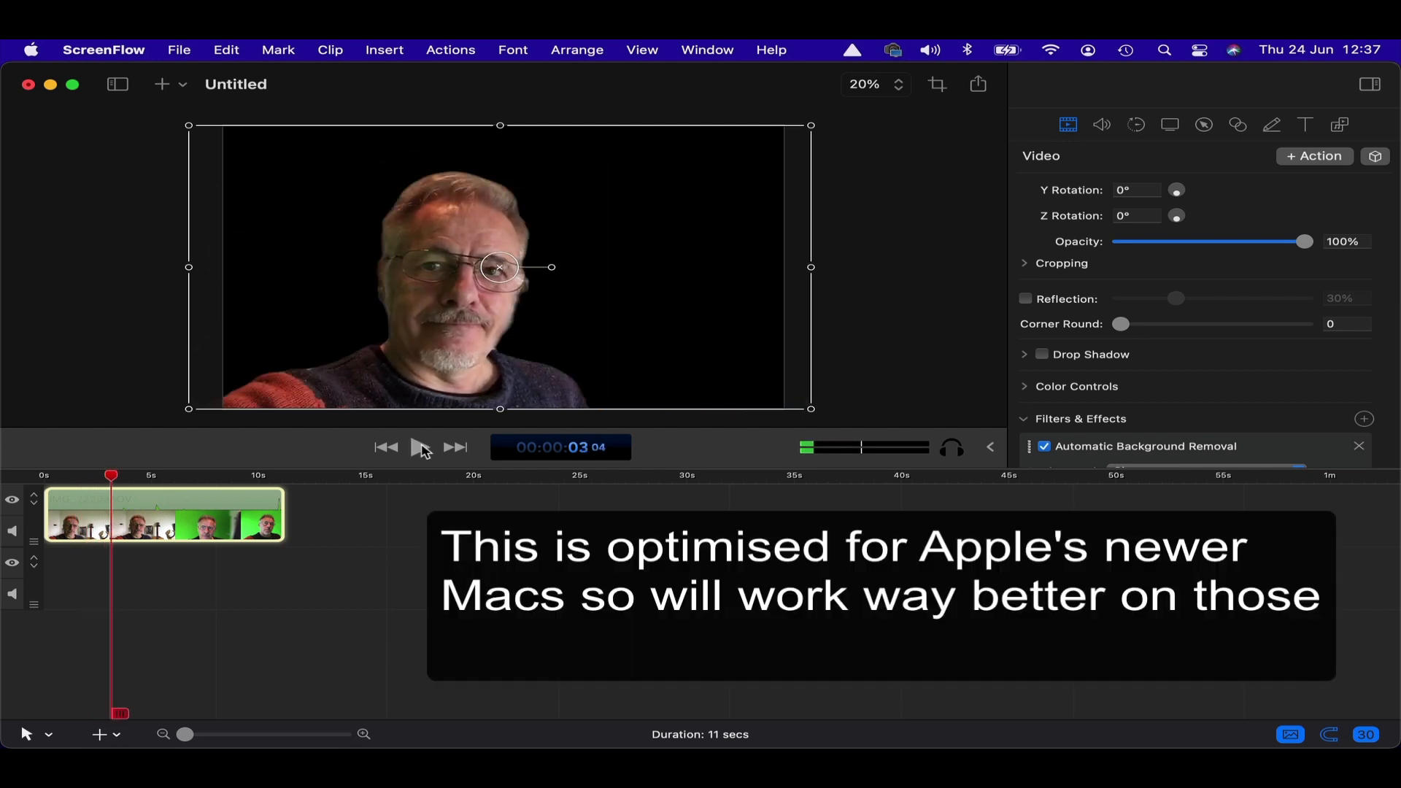
pyautogui.click(418, 447)
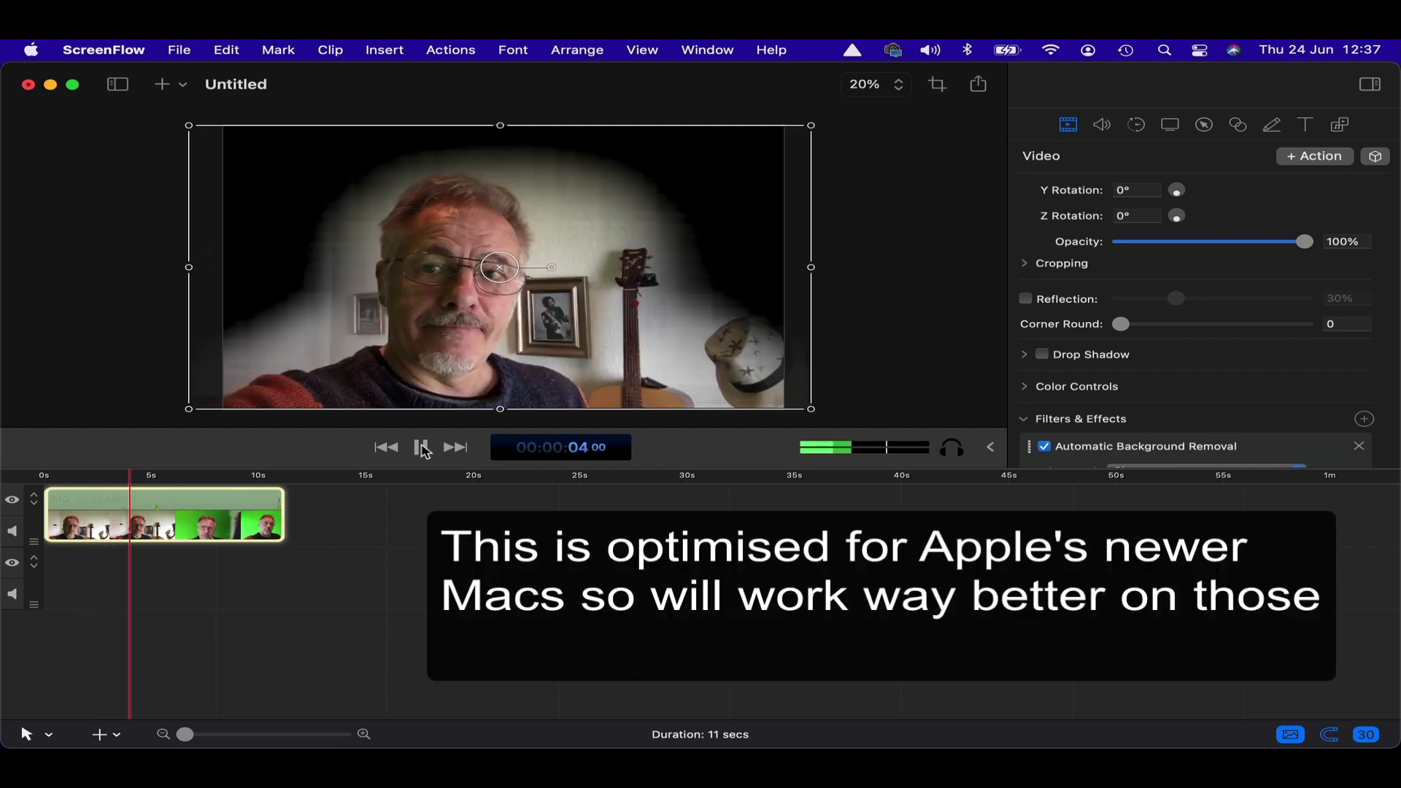
pyautogui.click(421, 446)
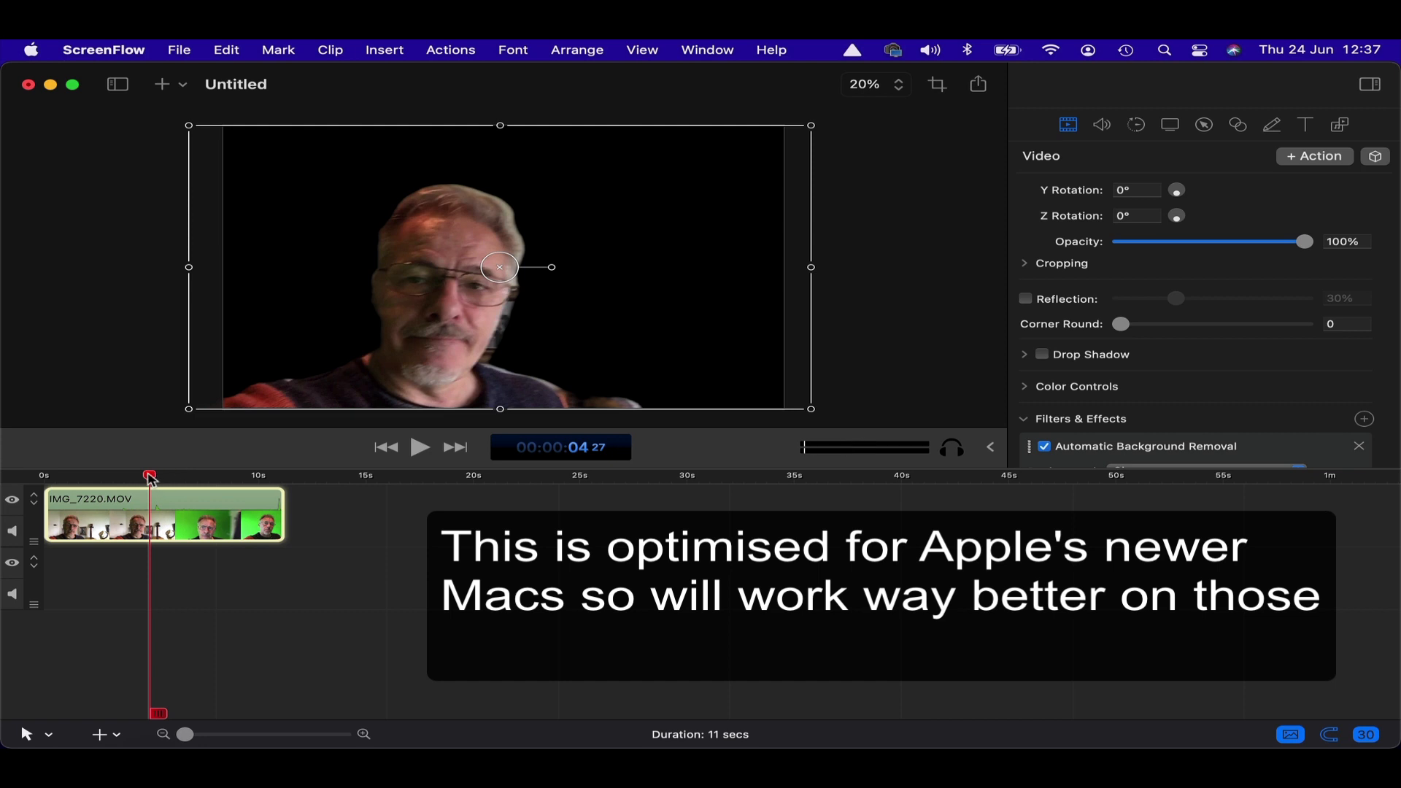
pyautogui.click(421, 448)
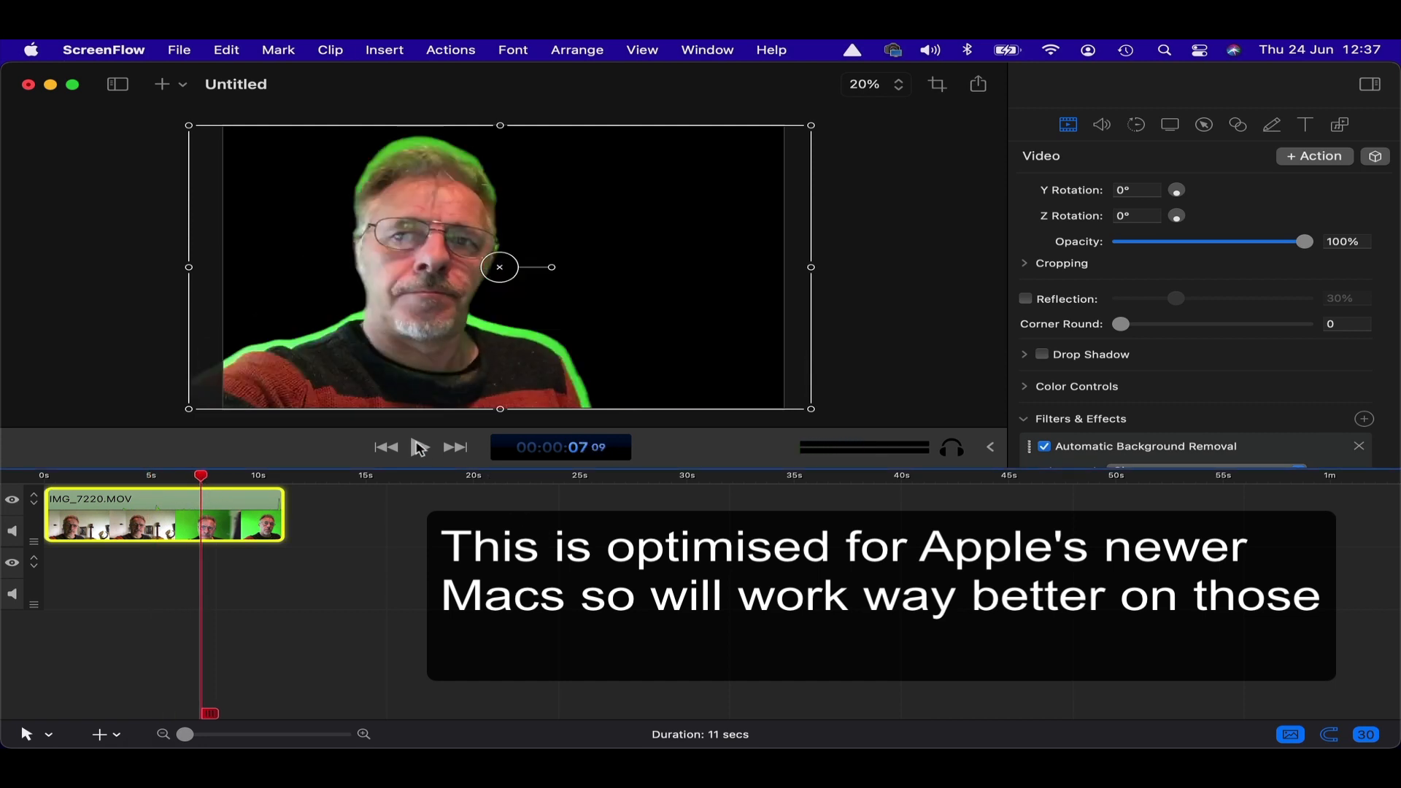
pyautogui.click(420, 446)
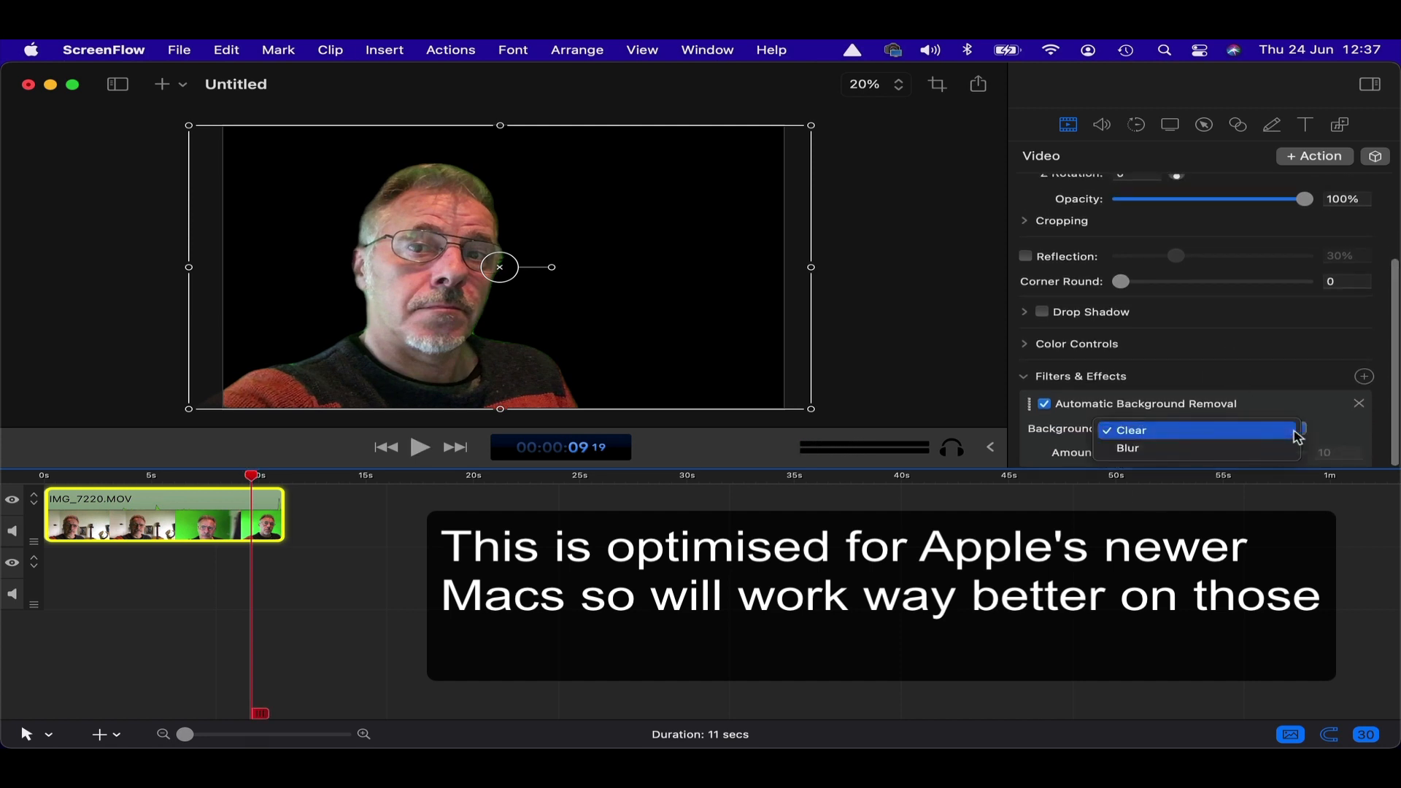
pyautogui.click(1129, 430)
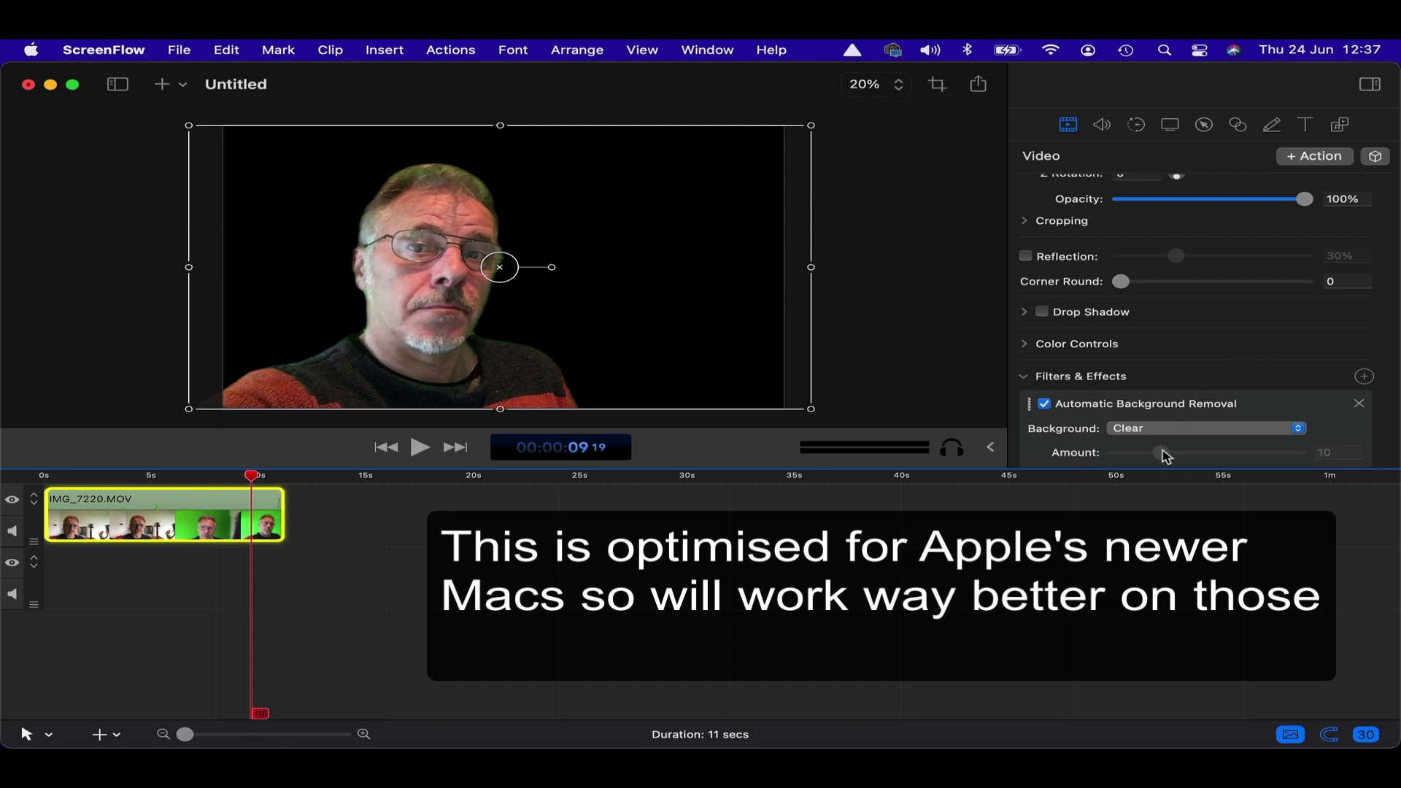
pyautogui.moveTo(187, 519)
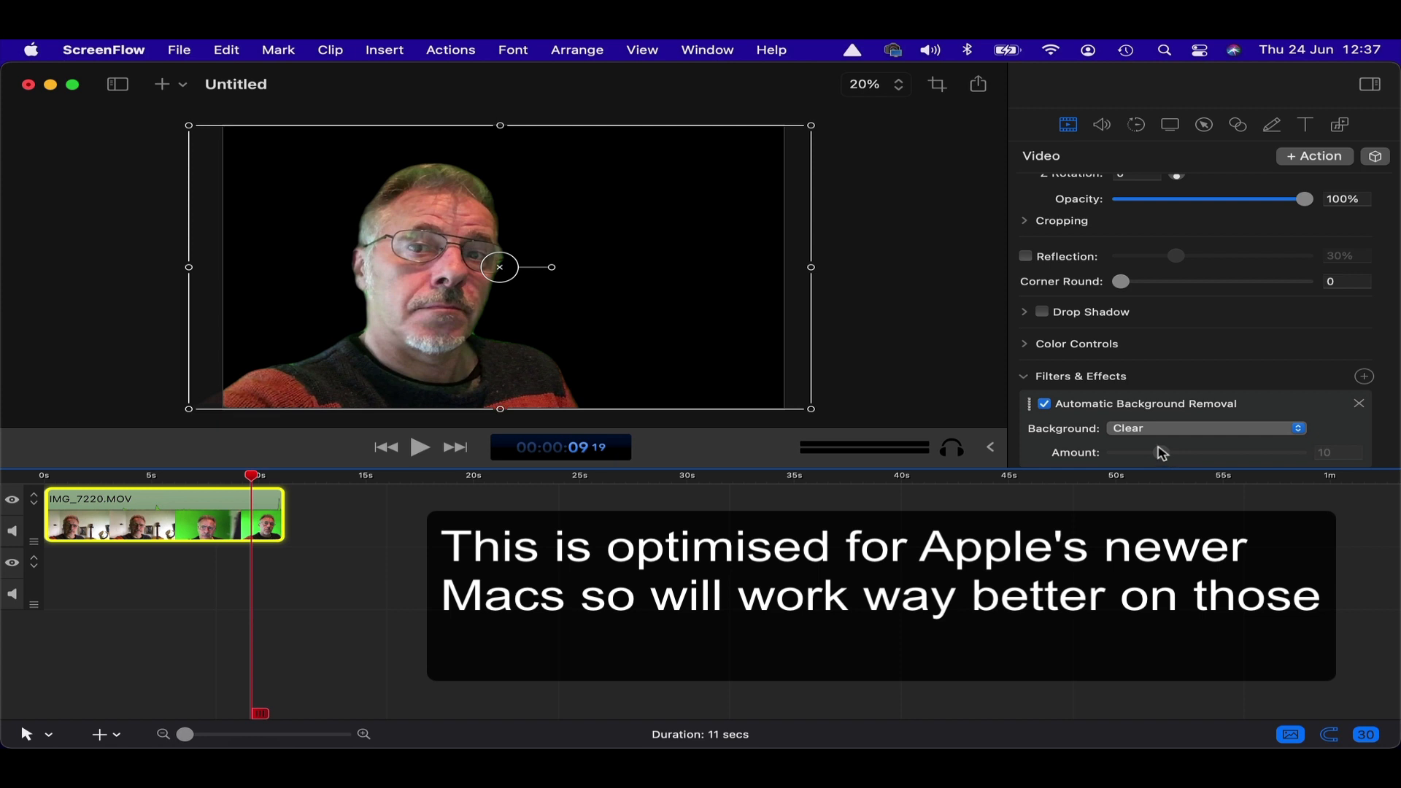
pyautogui.moveTo(1320, 427)
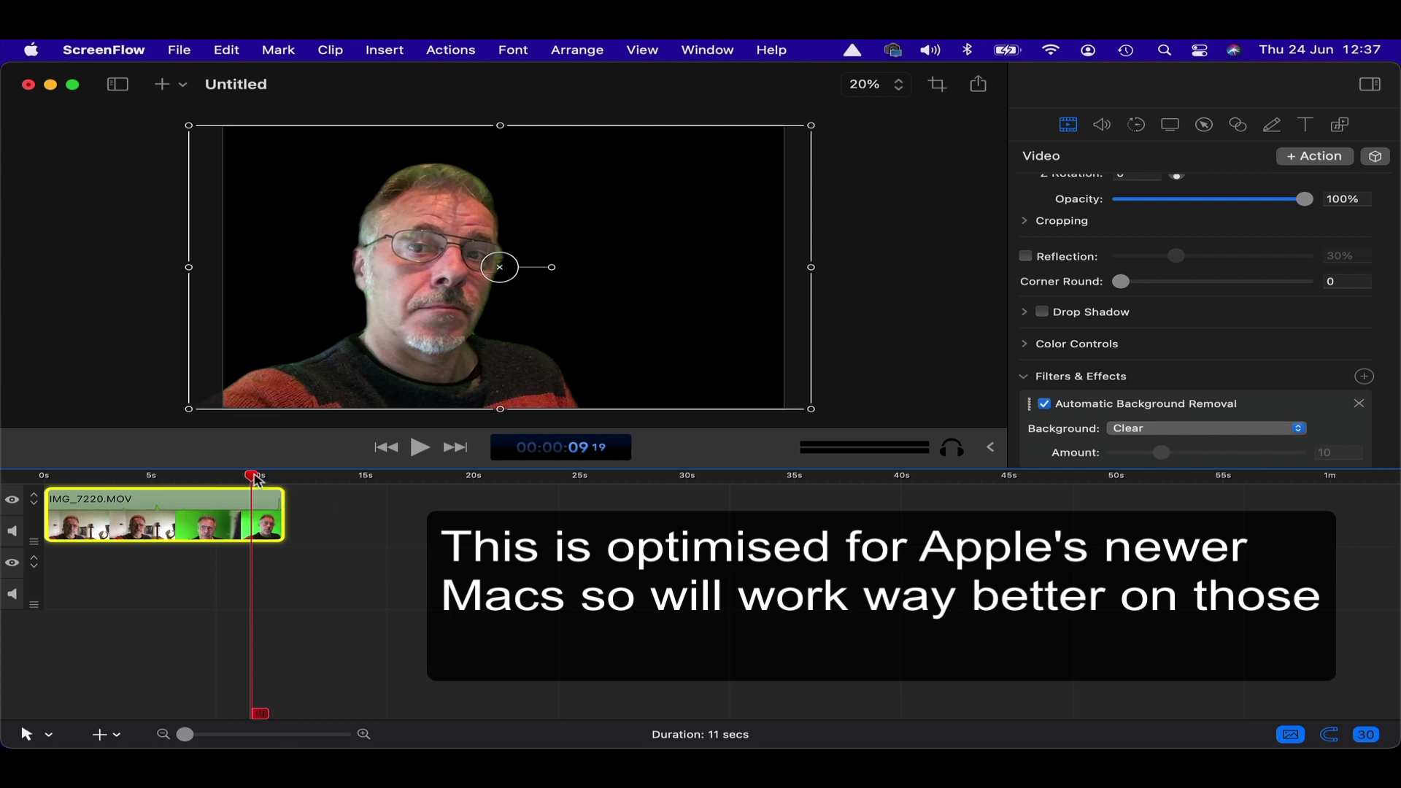
pyautogui.click(112, 475)
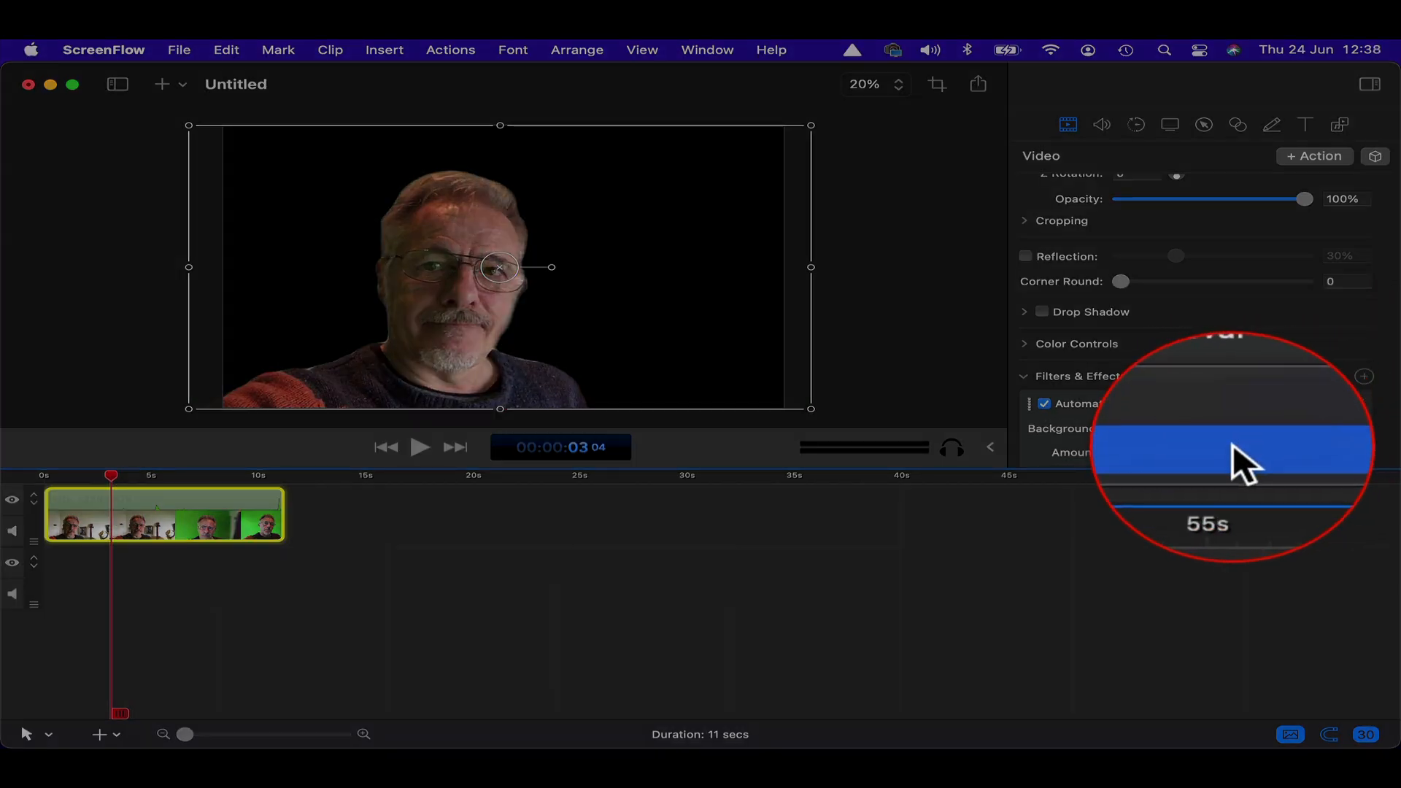
# - Switch IMG_7220.MOV's background removal from removing the background to Blur, at amount 5.6
pyautogui.click(1197, 429)
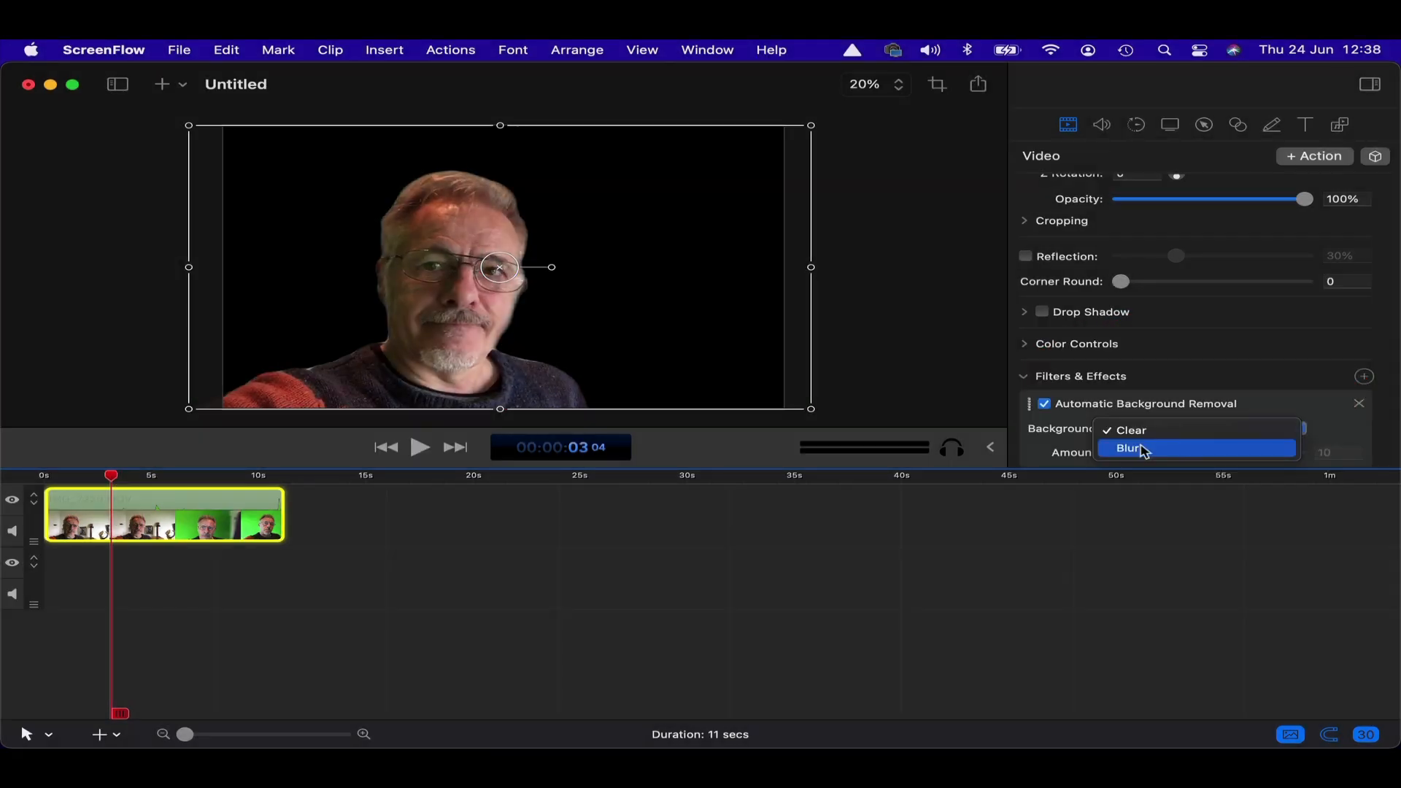
pyautogui.click(1133, 447)
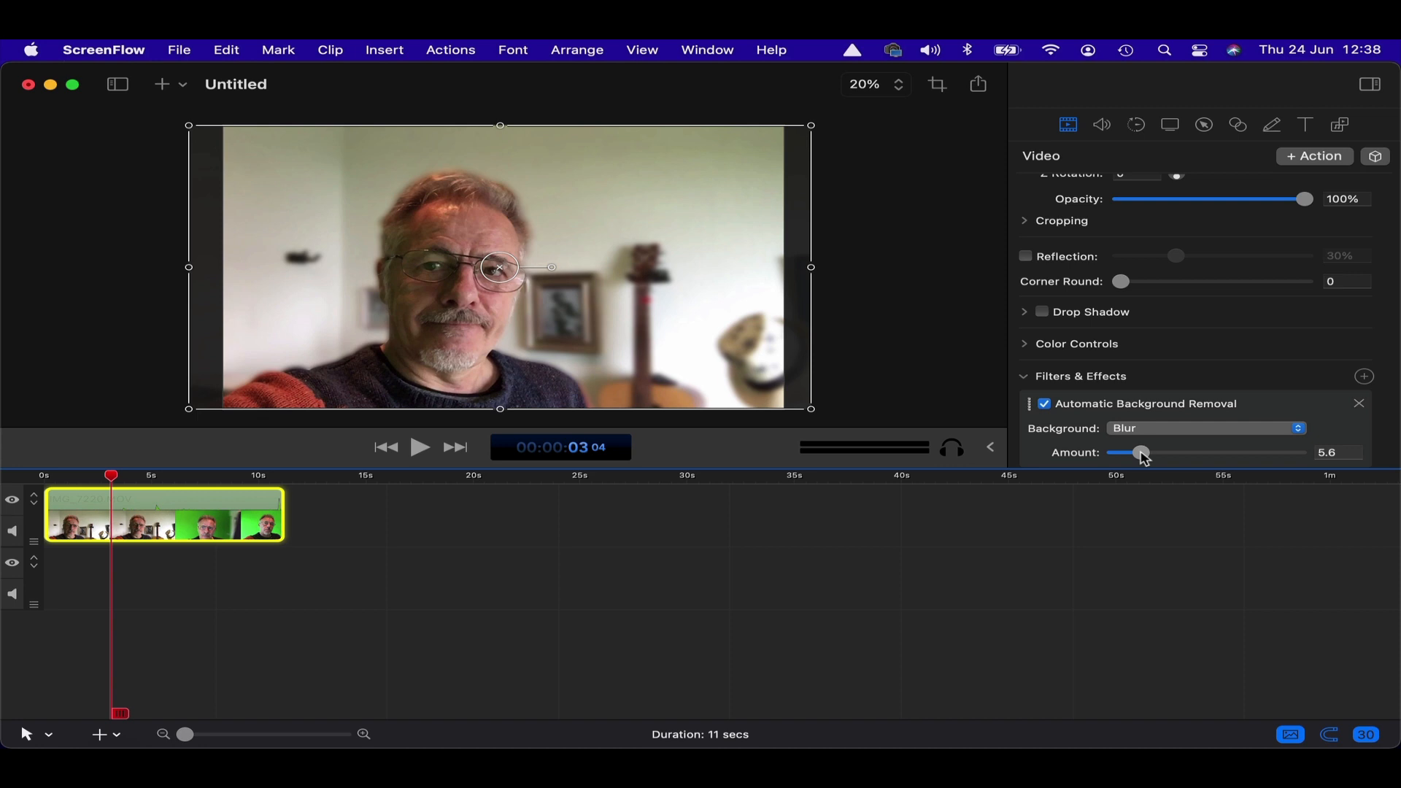
pyautogui.moveTo(1361, 398)
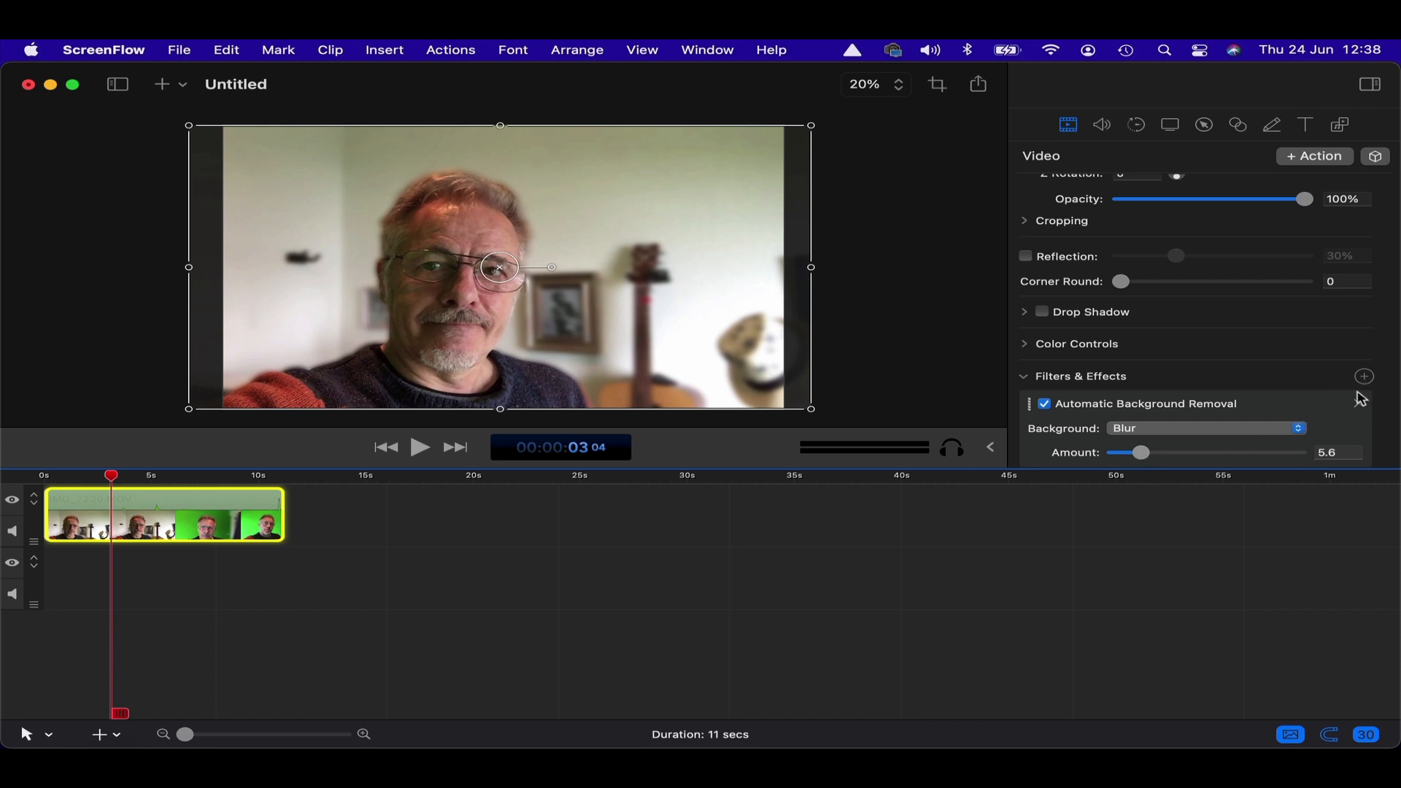
# - Add the Thermal effect from the filter gallery, then delete Thermal and Automatic Background Removal
pyautogui.click(1364, 377)
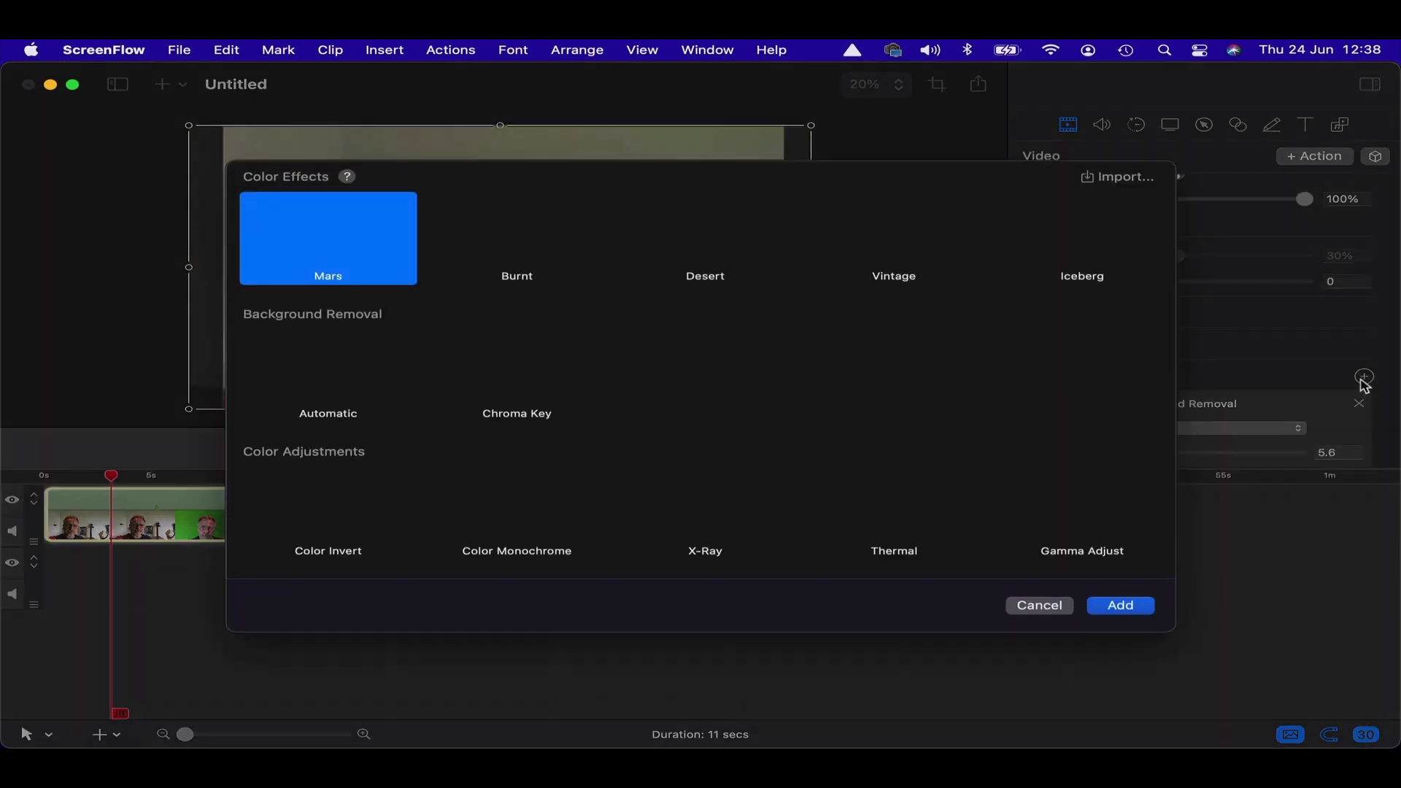
pyautogui.scroll(-3)
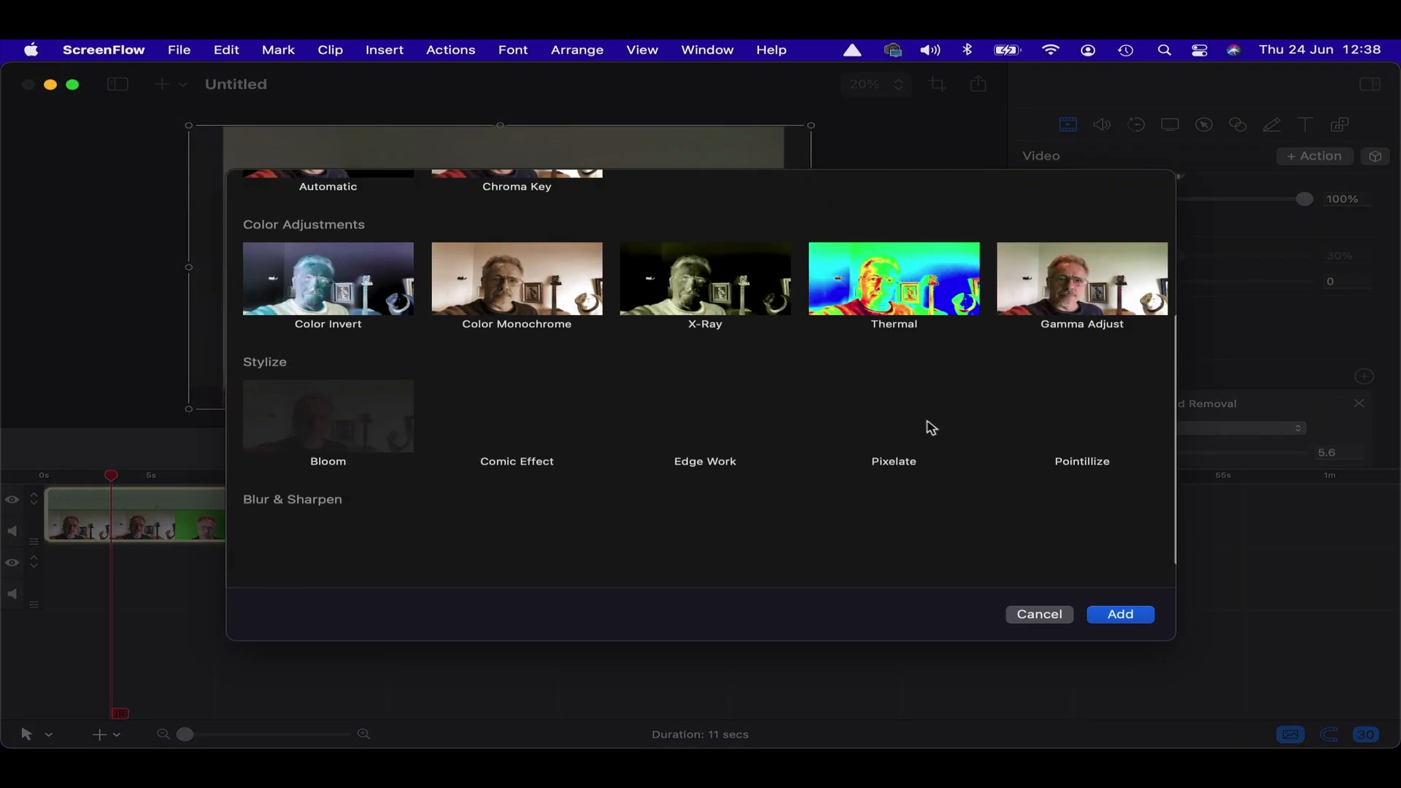
pyautogui.scroll(-3)
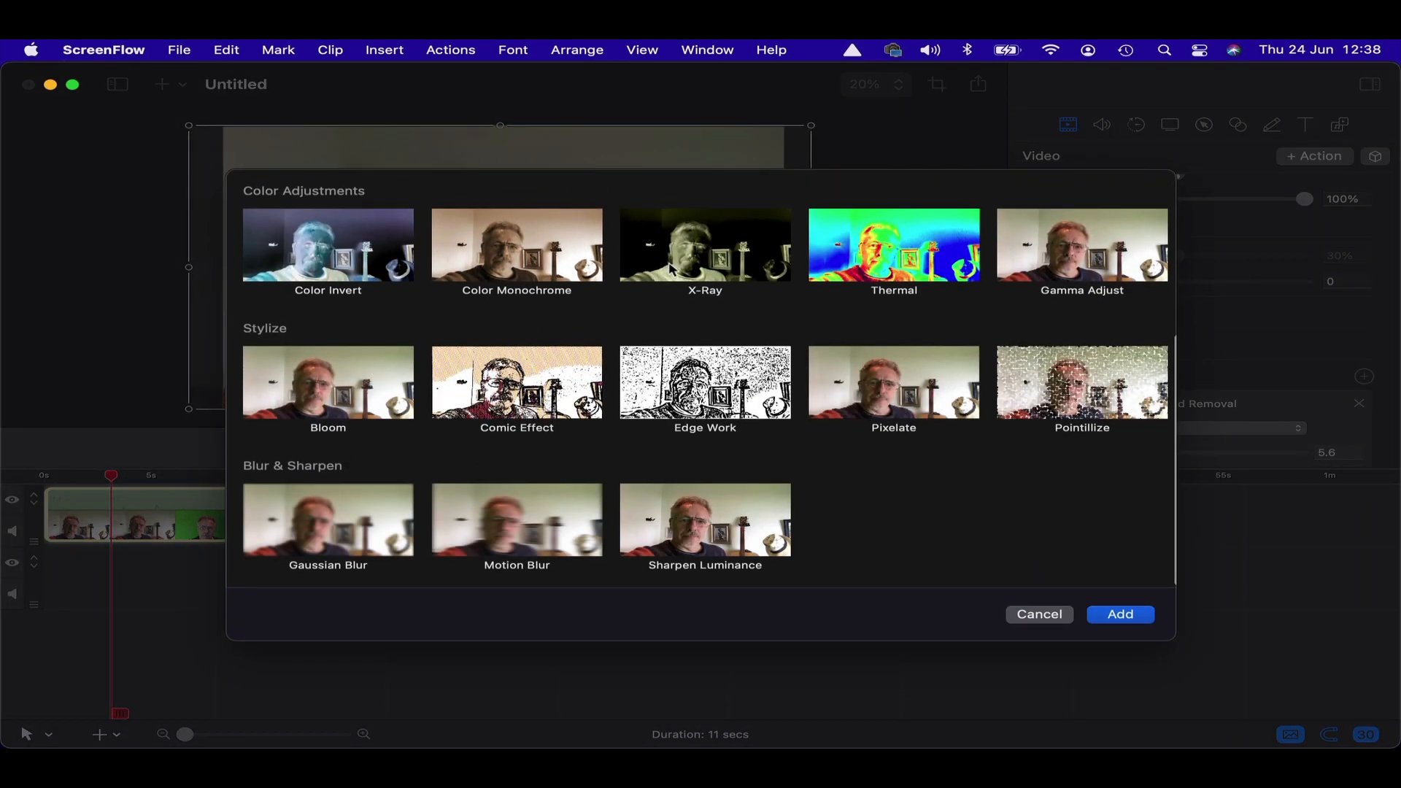
pyautogui.scroll(3)
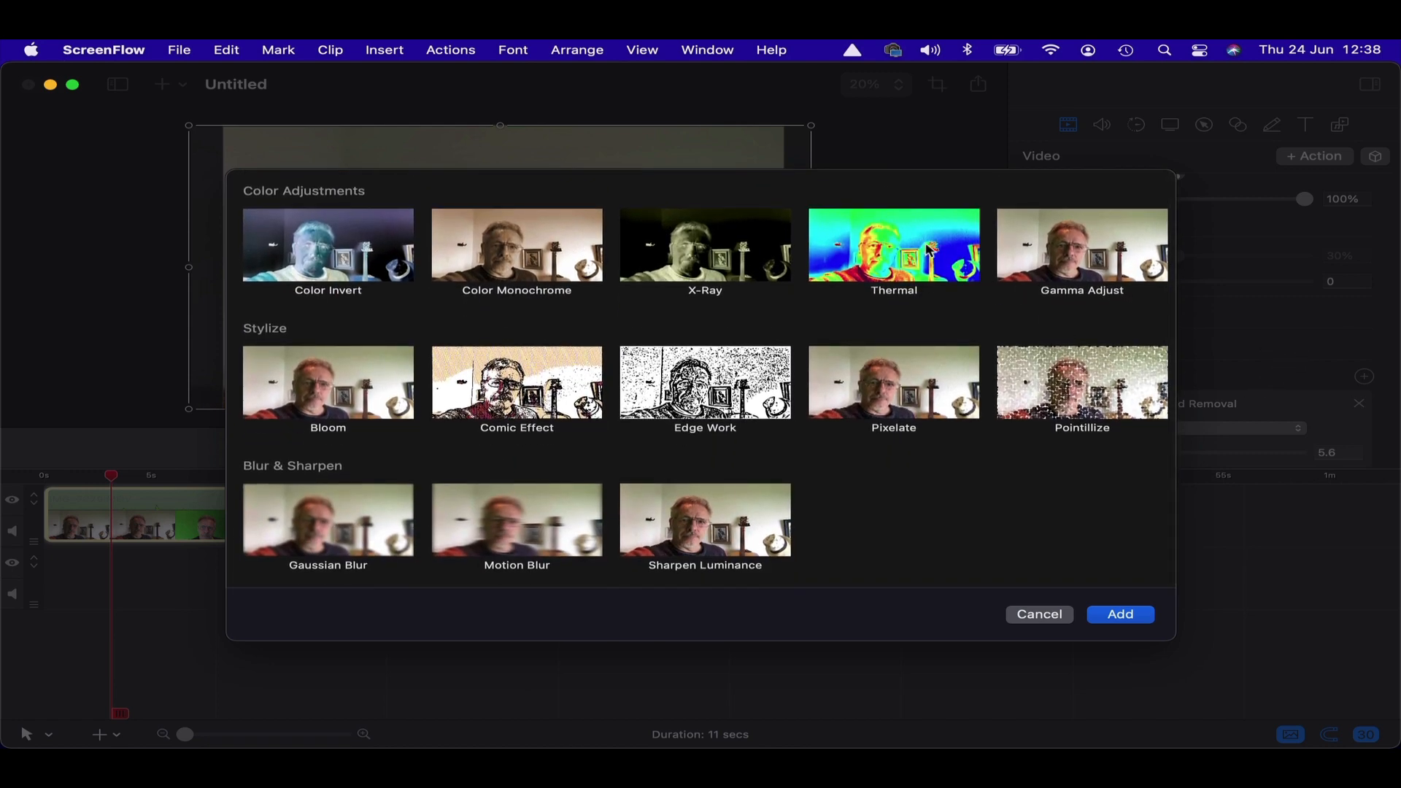
pyautogui.click(892, 254)
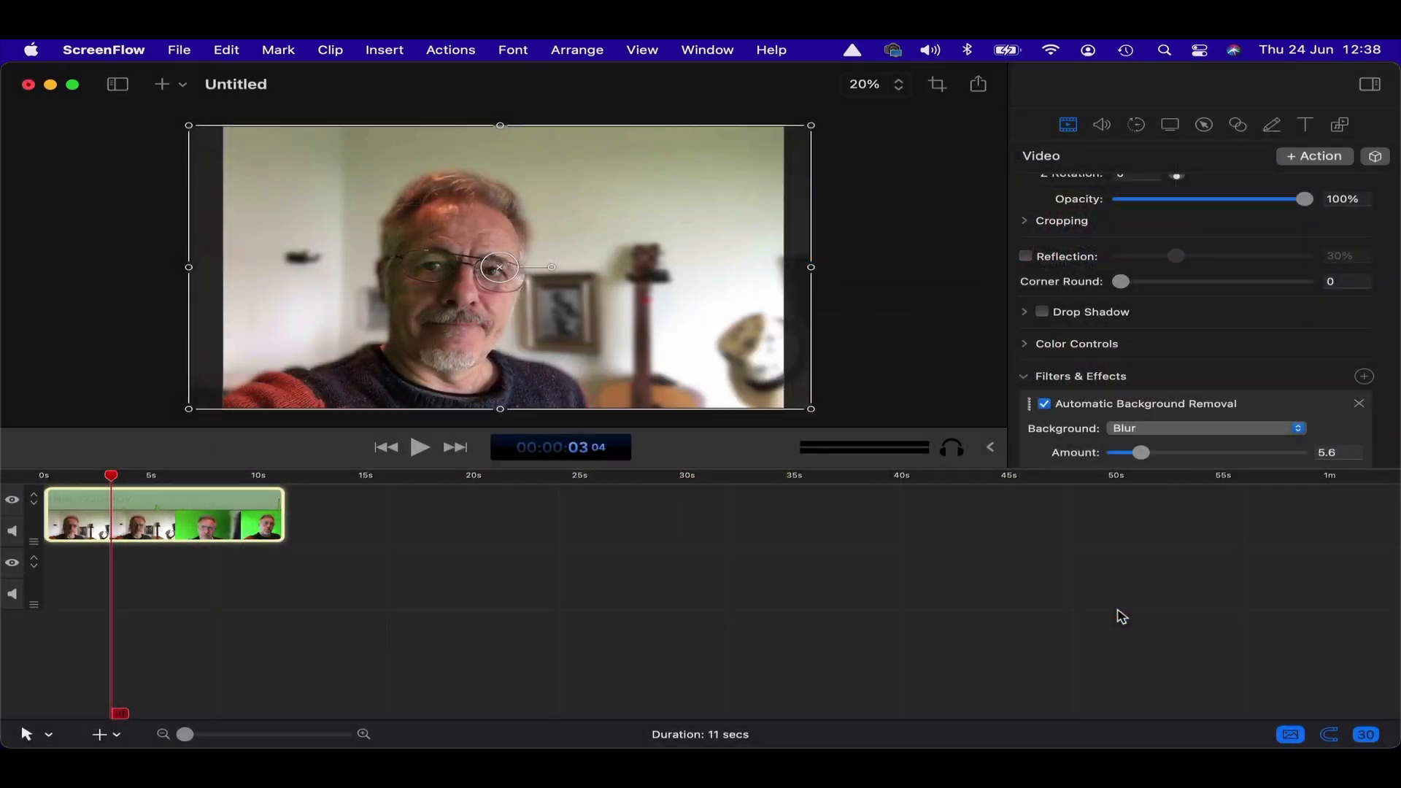
pyautogui.click(1364, 342)
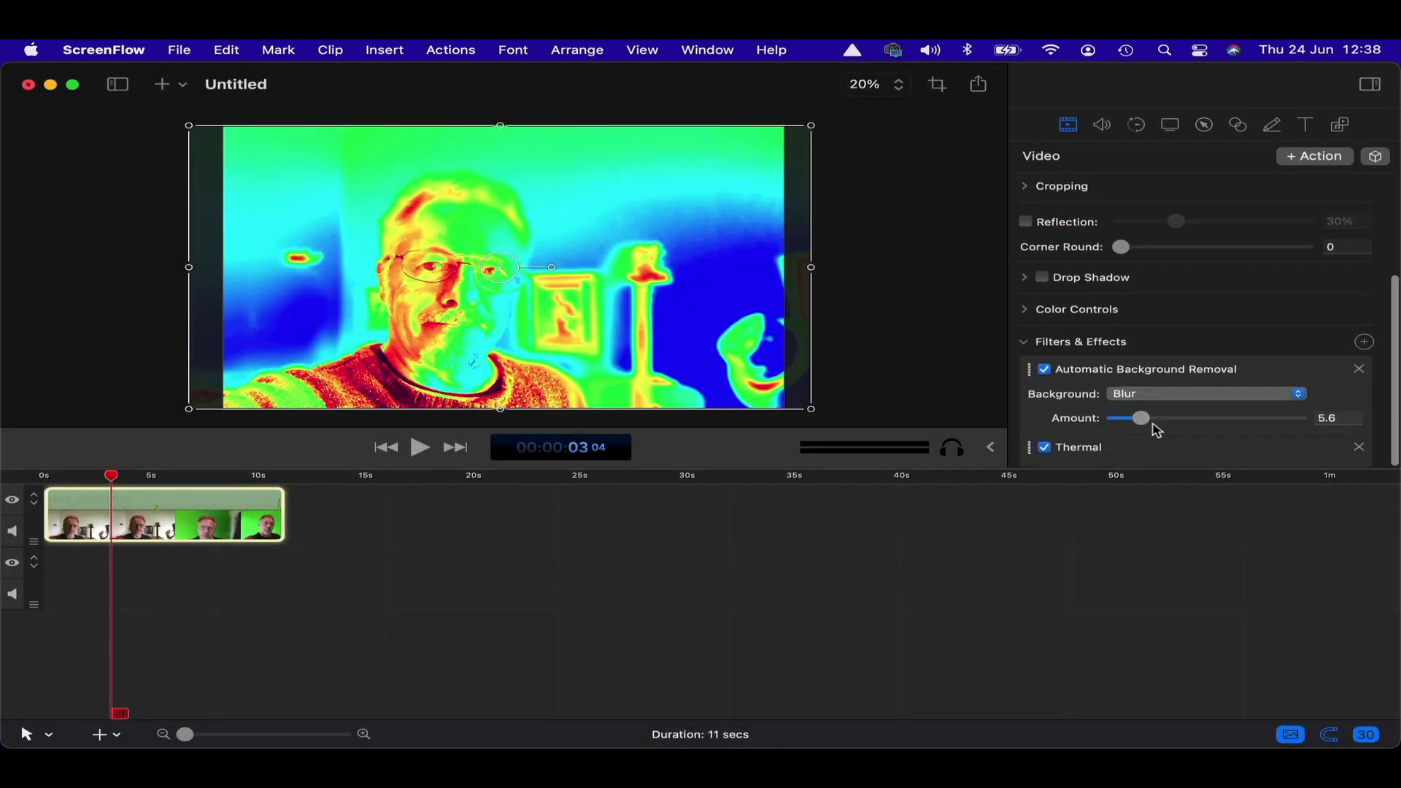
pyautogui.moveTo(1177, 447)
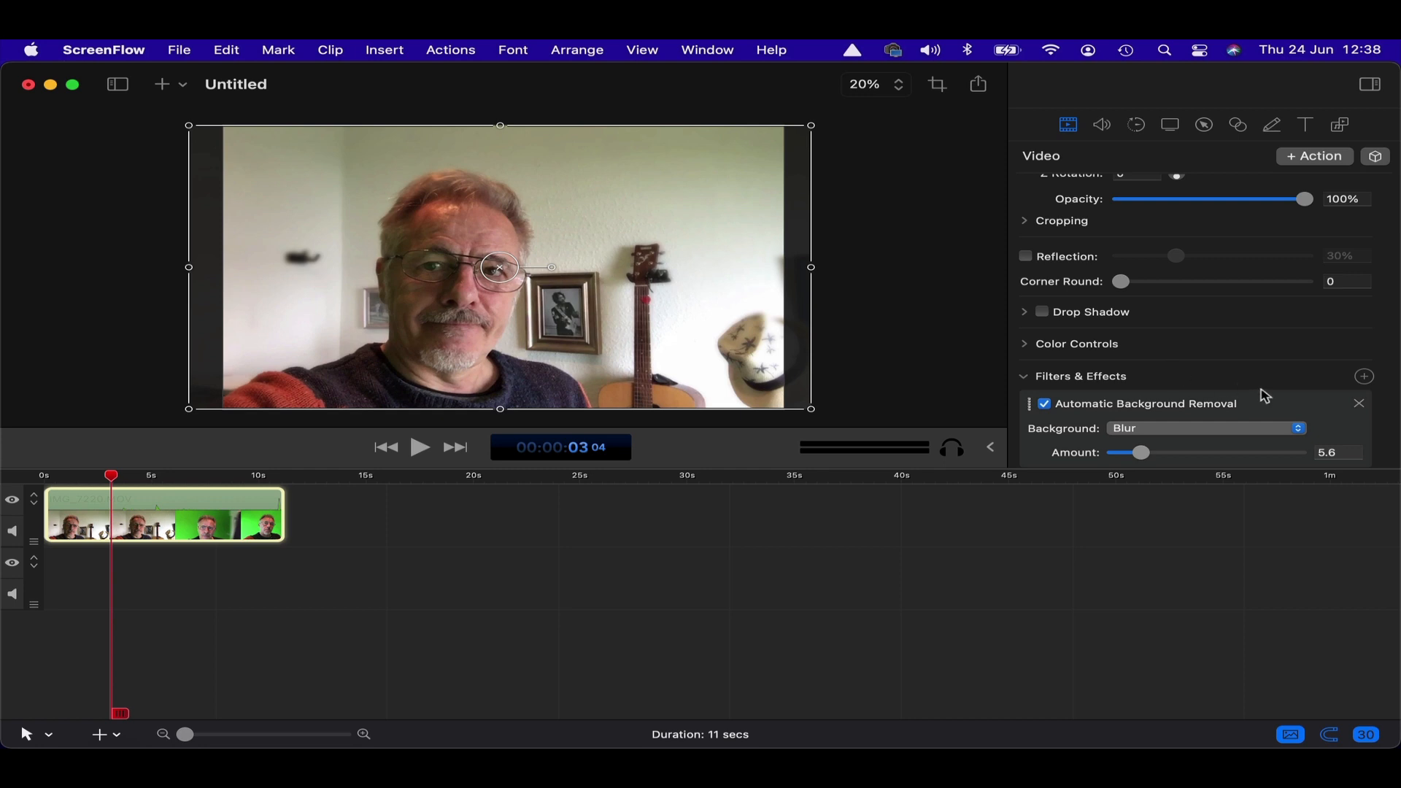
pyautogui.click(1359, 403)
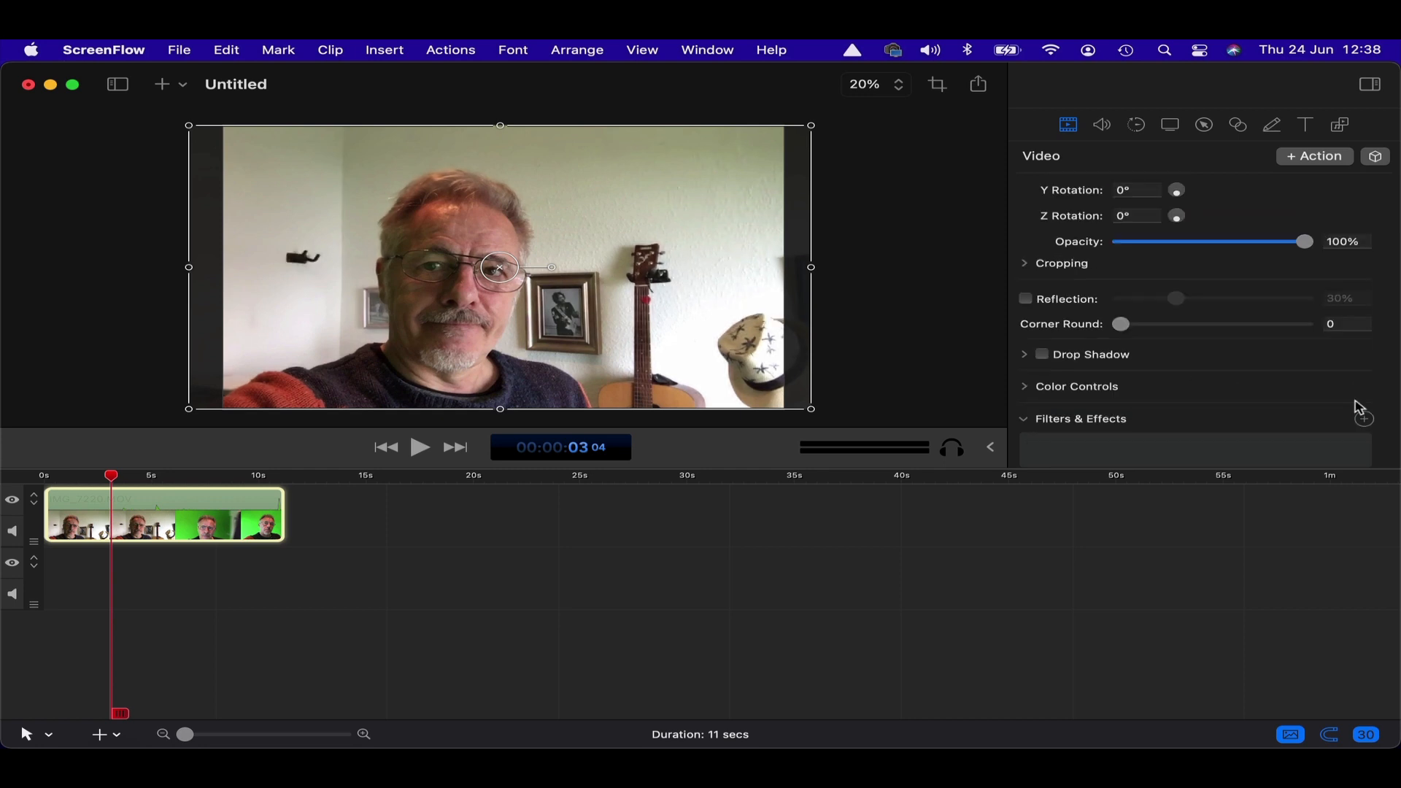
pyautogui.scroll(3)
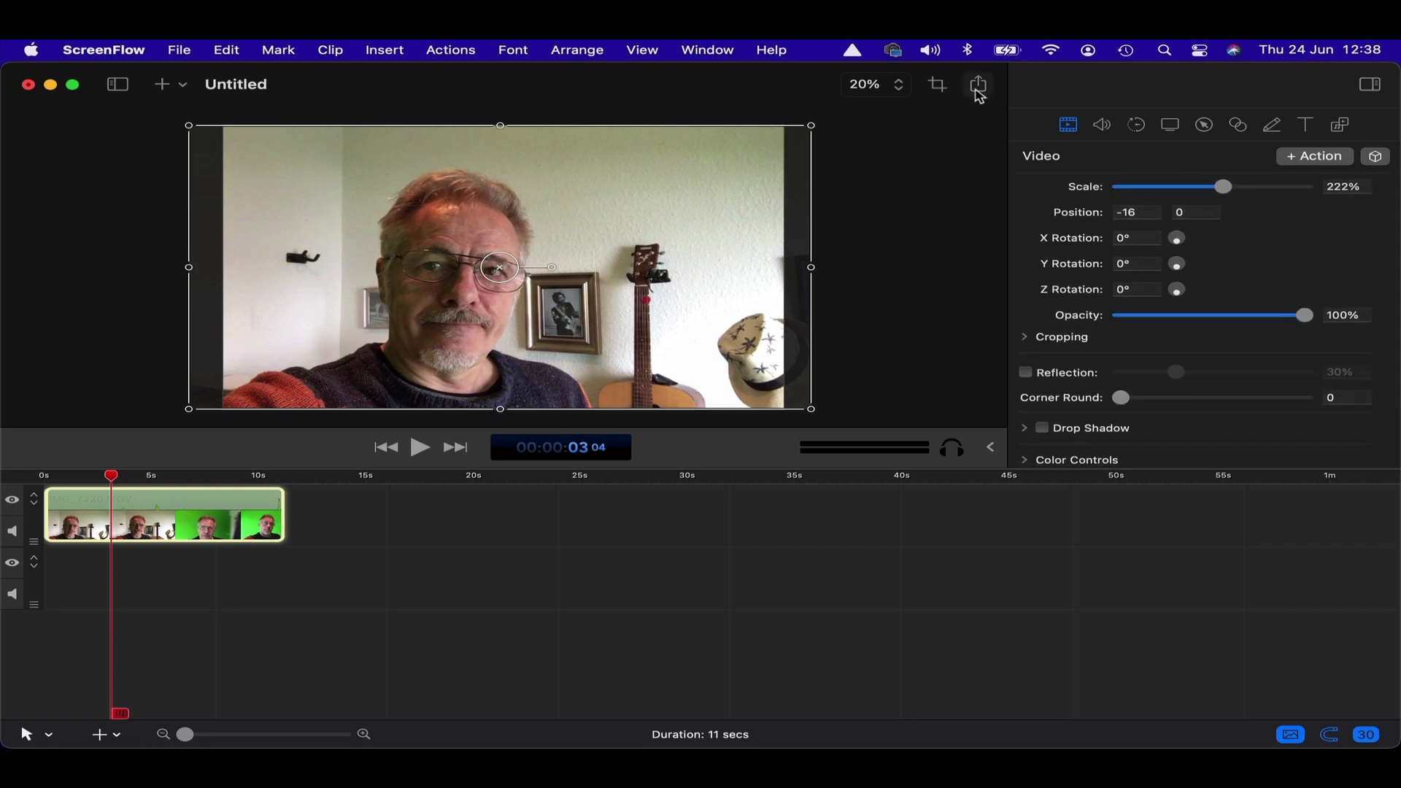
pyautogui.moveTo(948, 198)
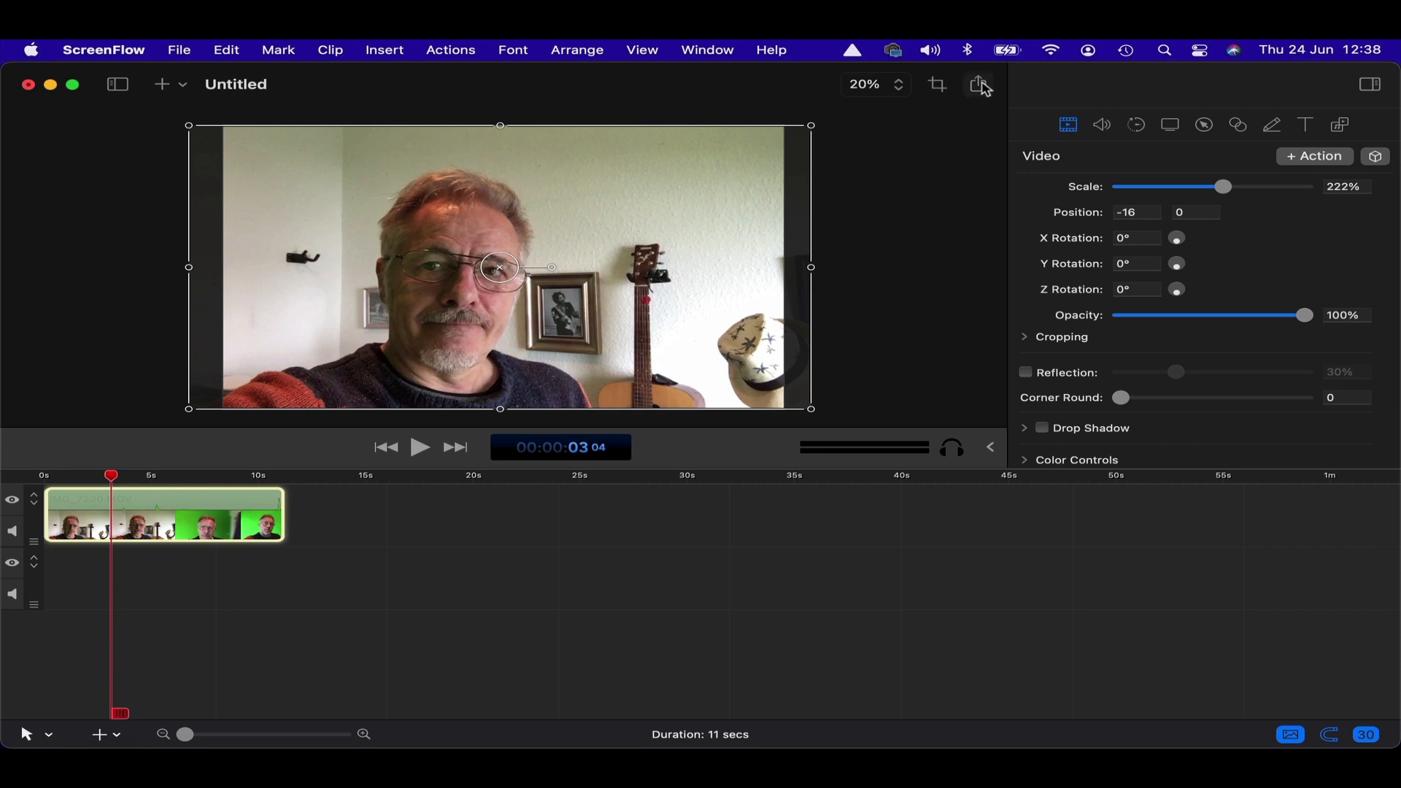
pyautogui.click(980, 83)
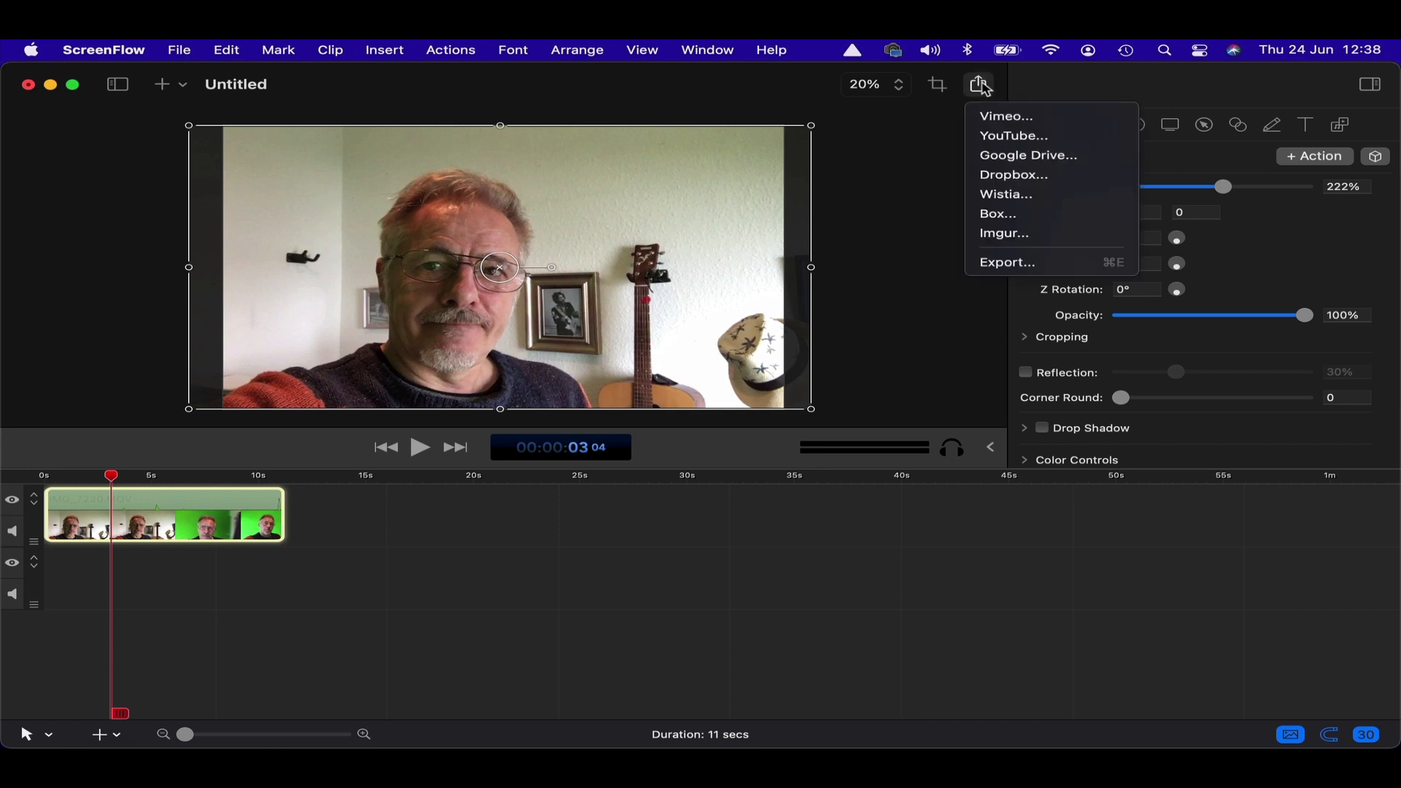
pyautogui.moveTo(1052, 155)
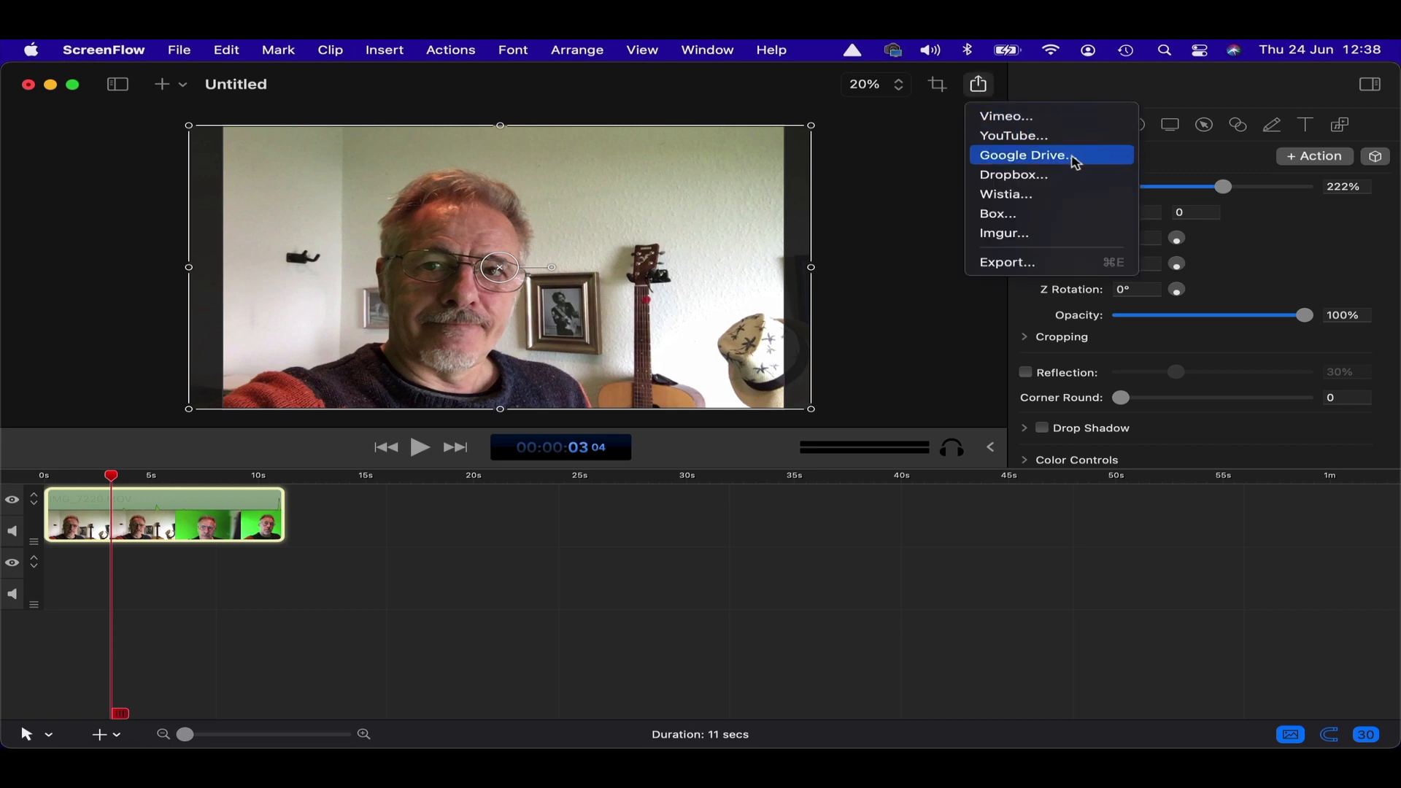
pyautogui.moveTo(1026, 222)
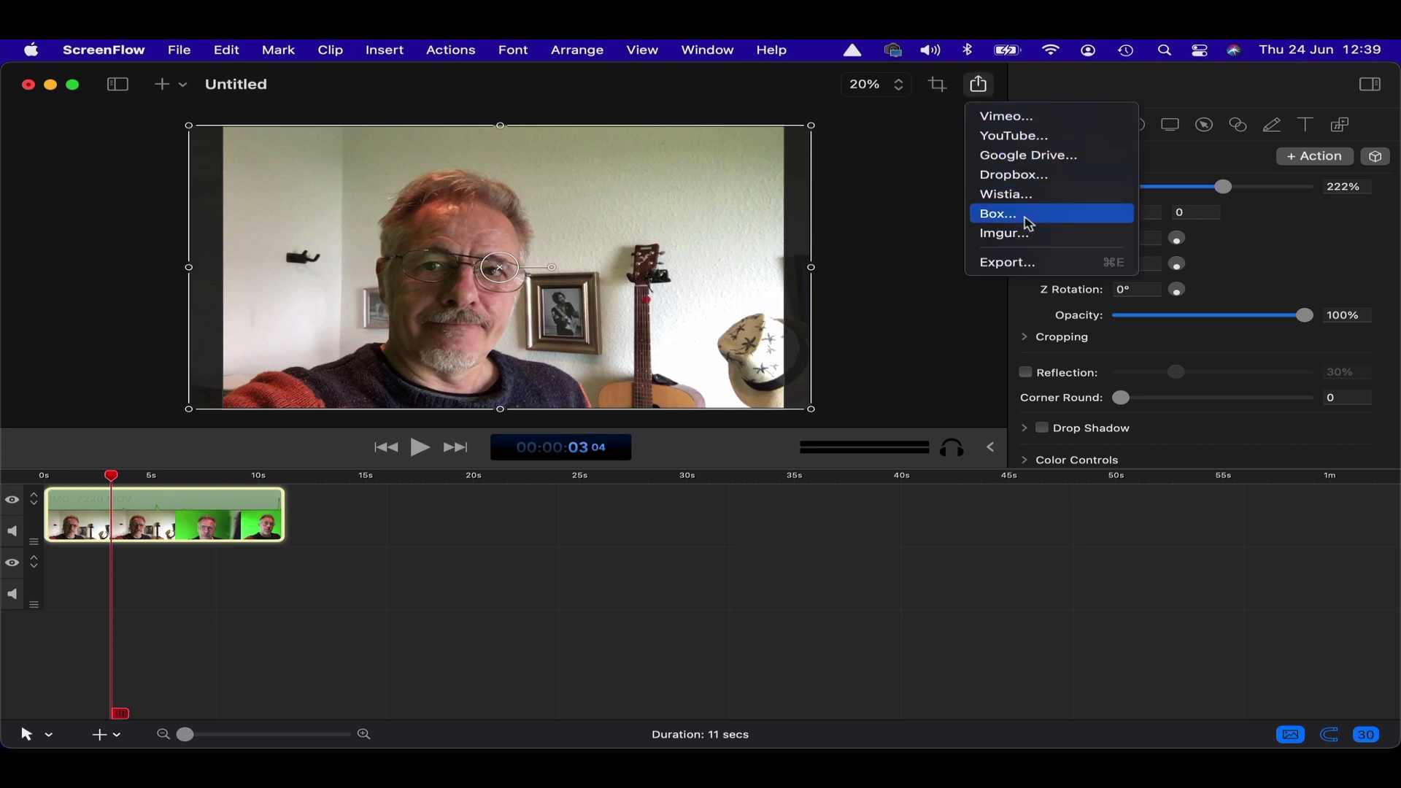
pyautogui.moveTo(1007, 262)
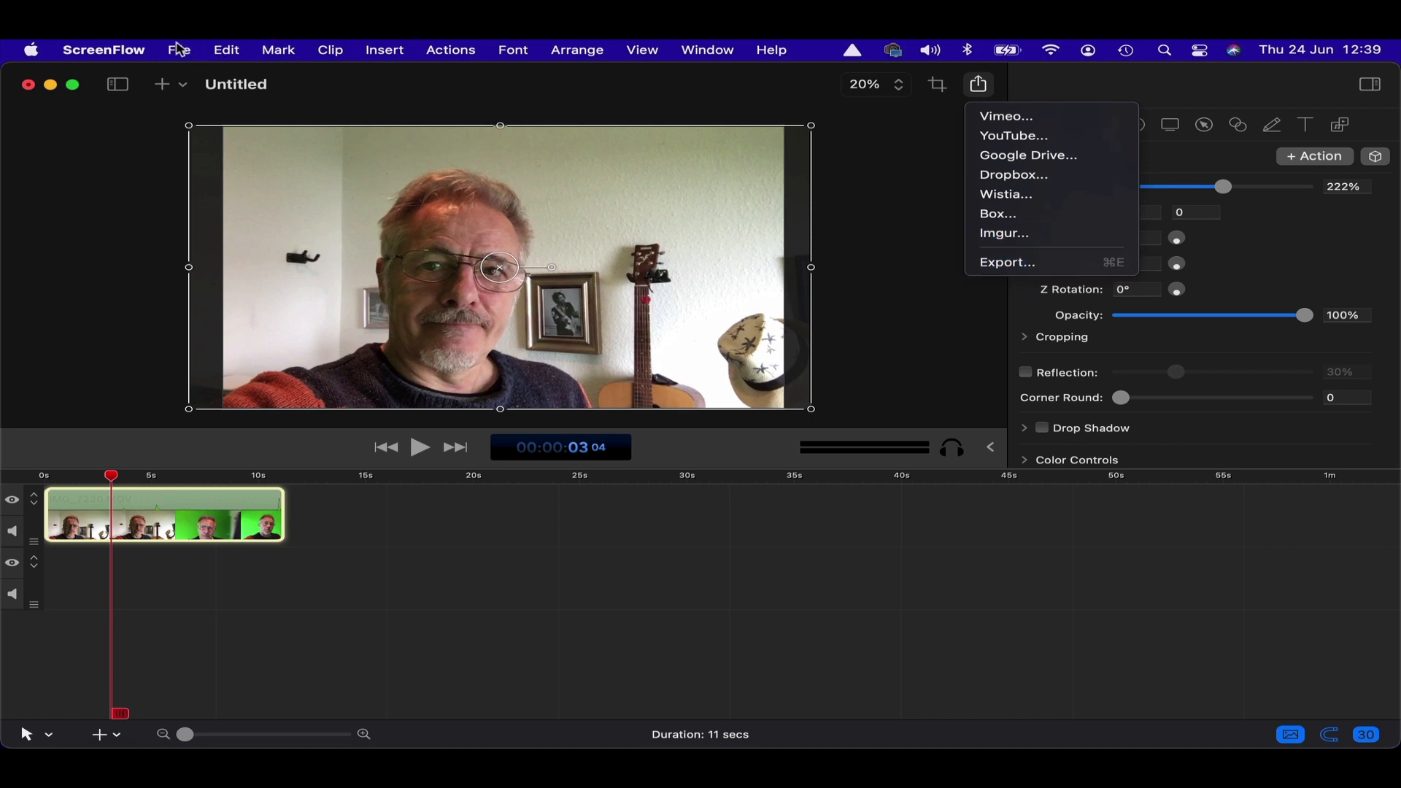
pyautogui.click(179, 49)
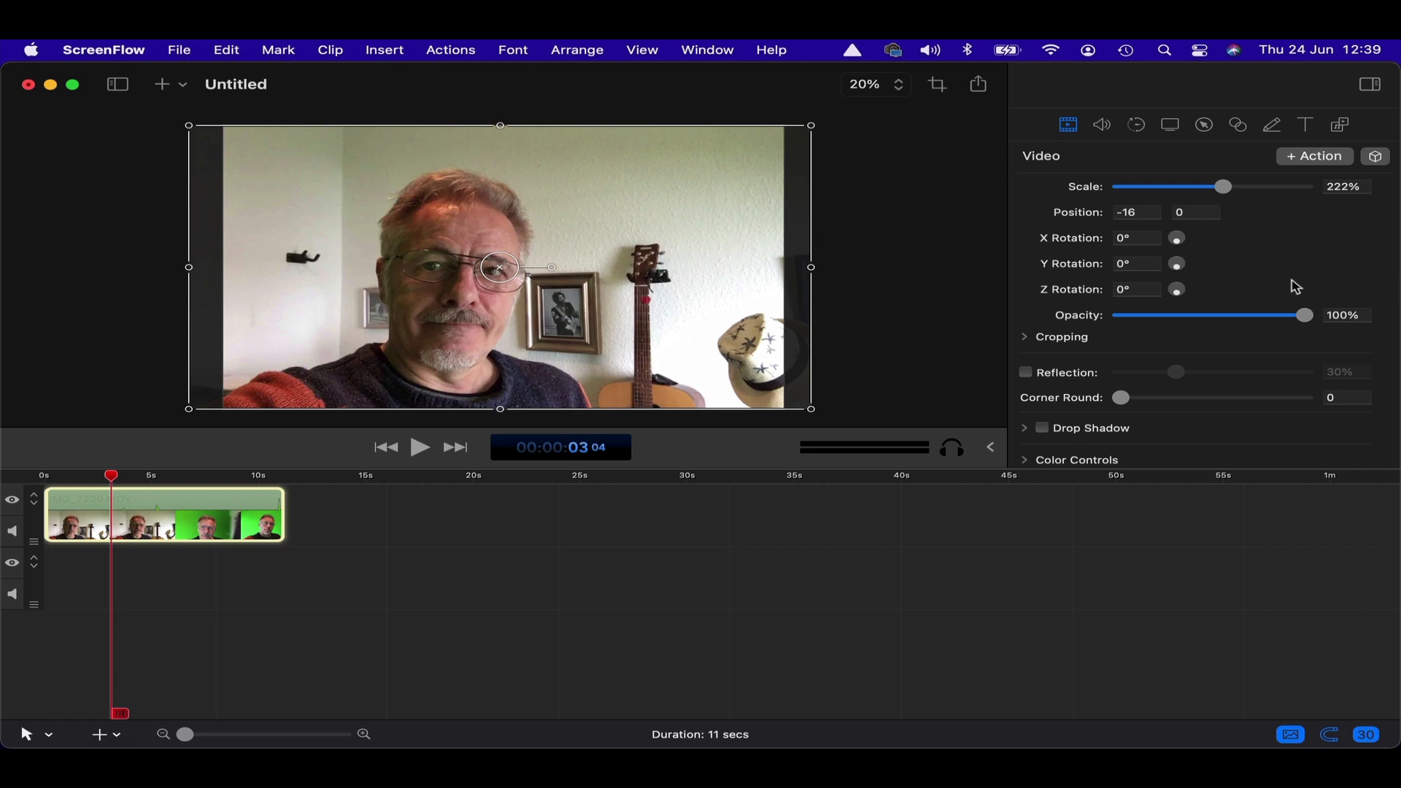
pyautogui.scroll(-3)
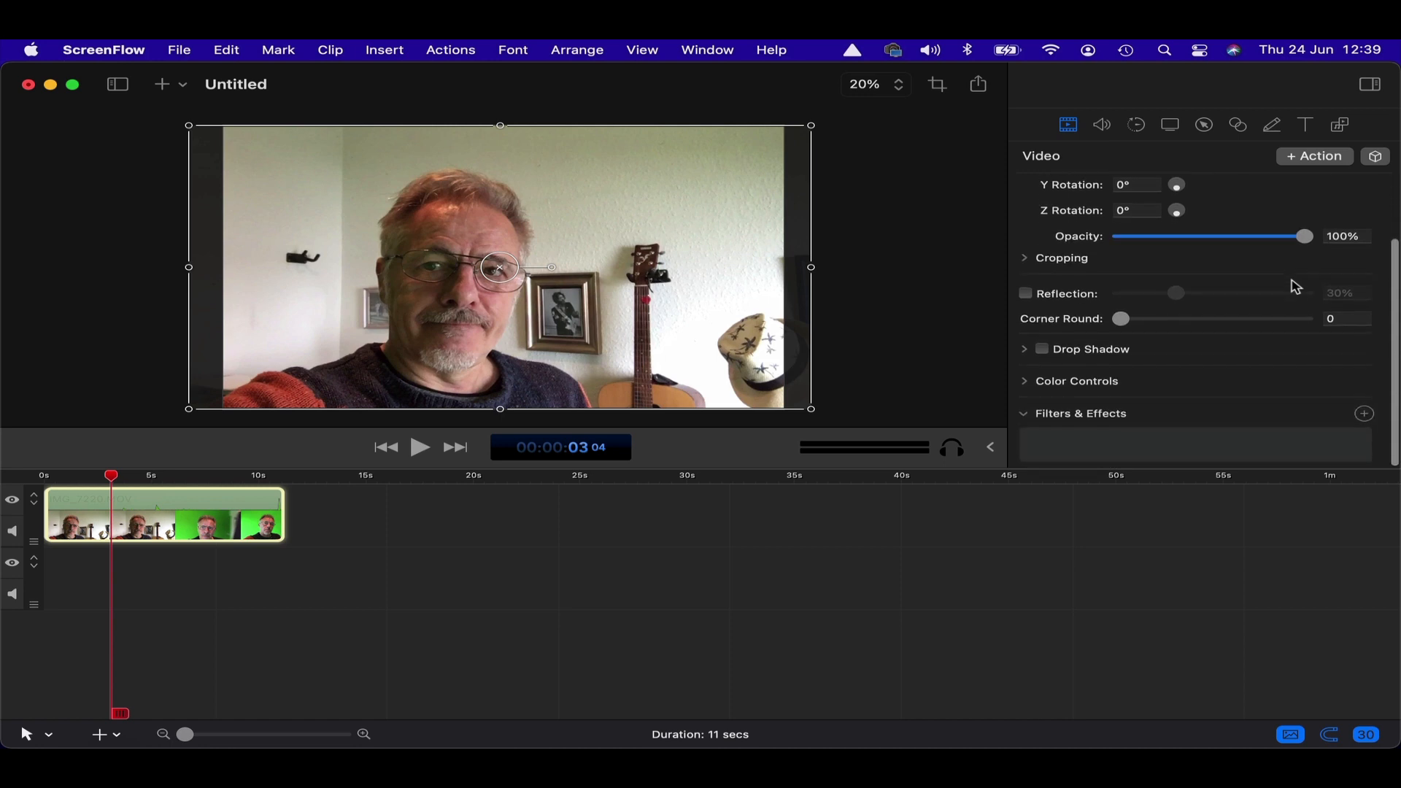
pyautogui.scroll(3)
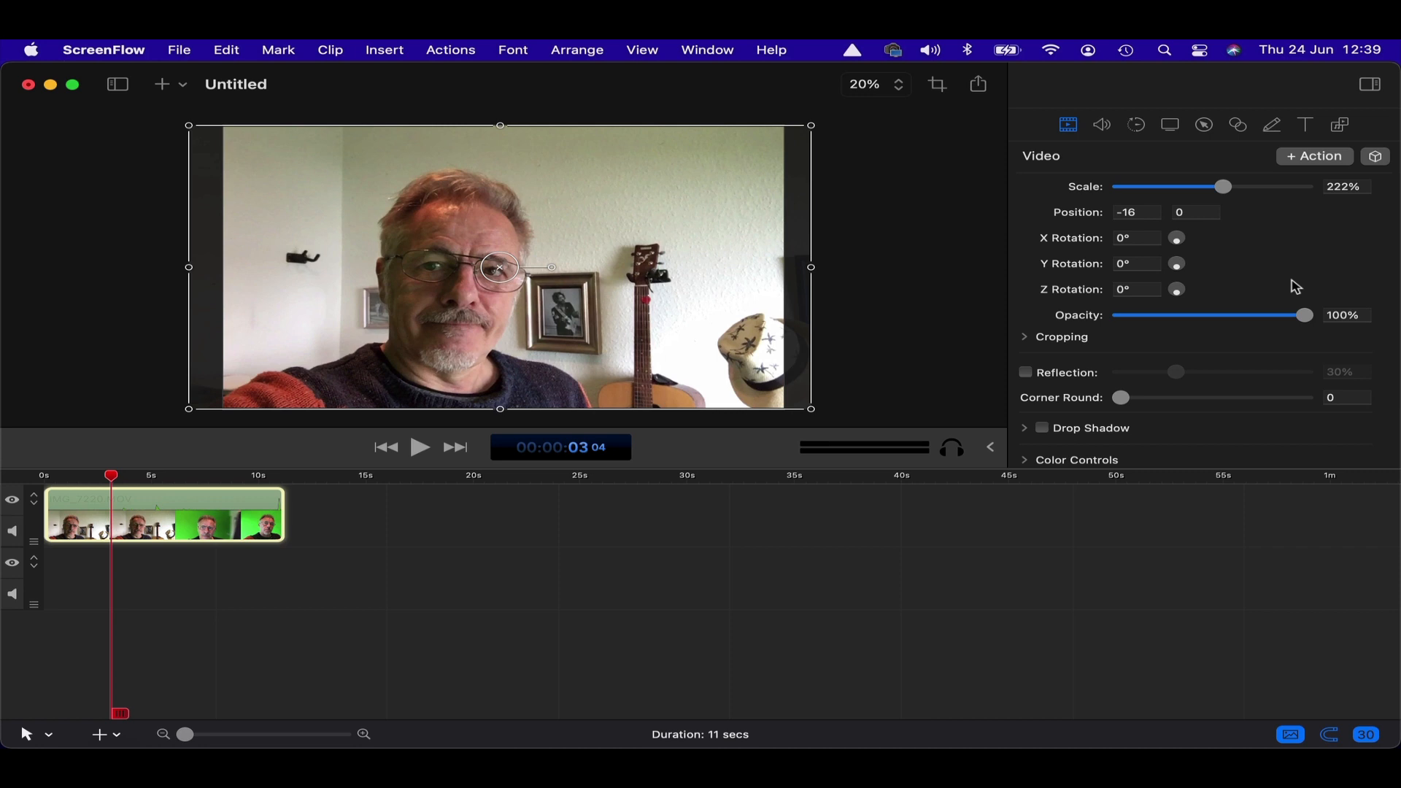
pyautogui.moveTo(923, 166)
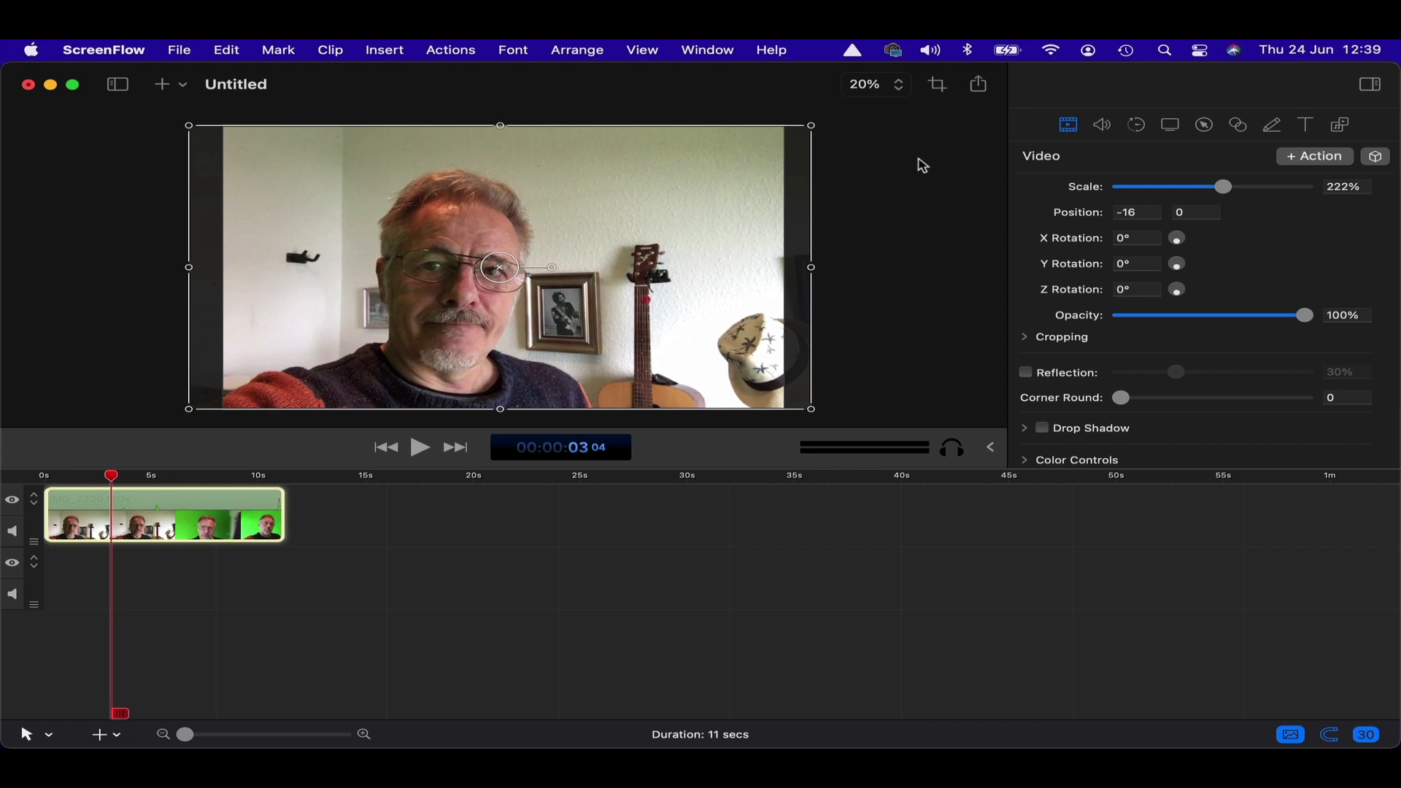
pyautogui.moveTo(935, 123)
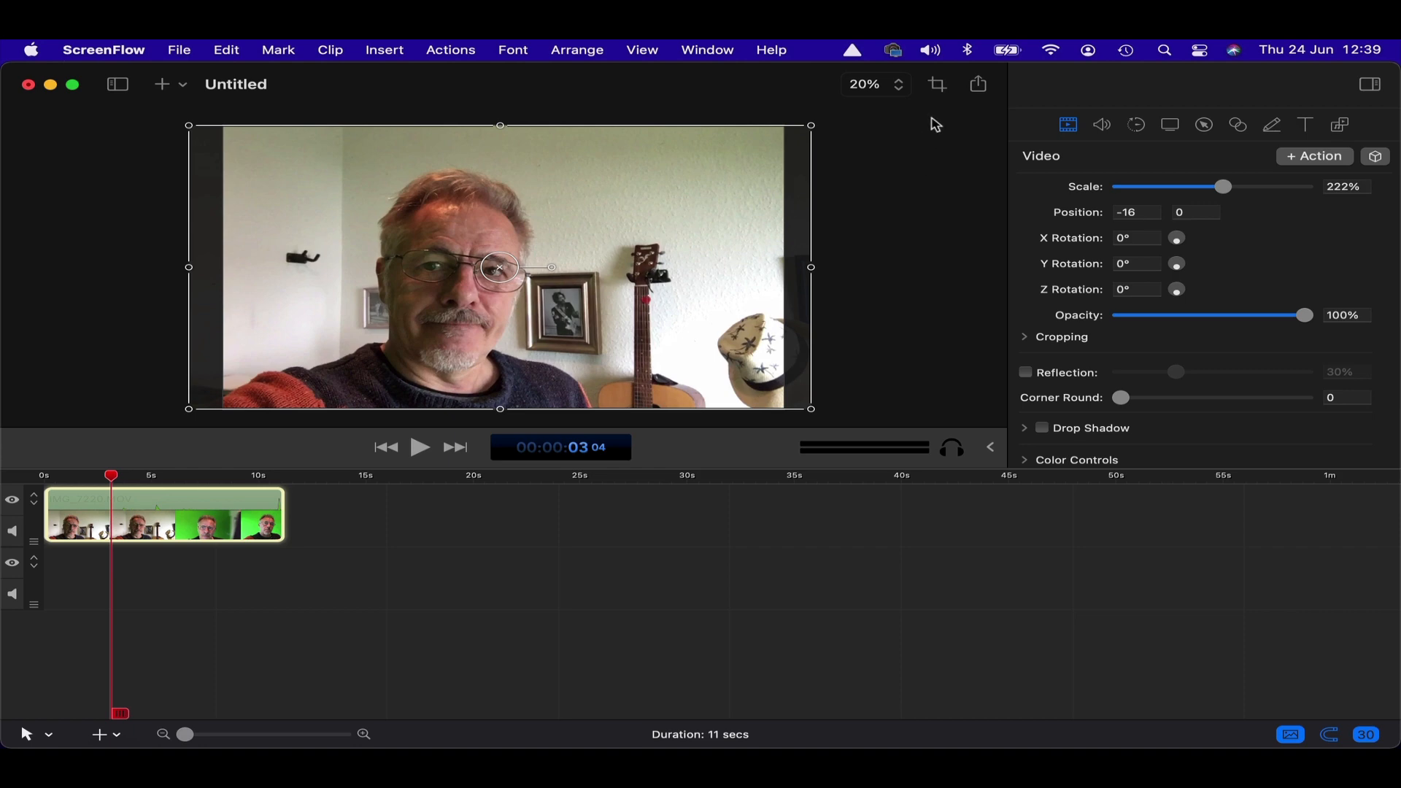